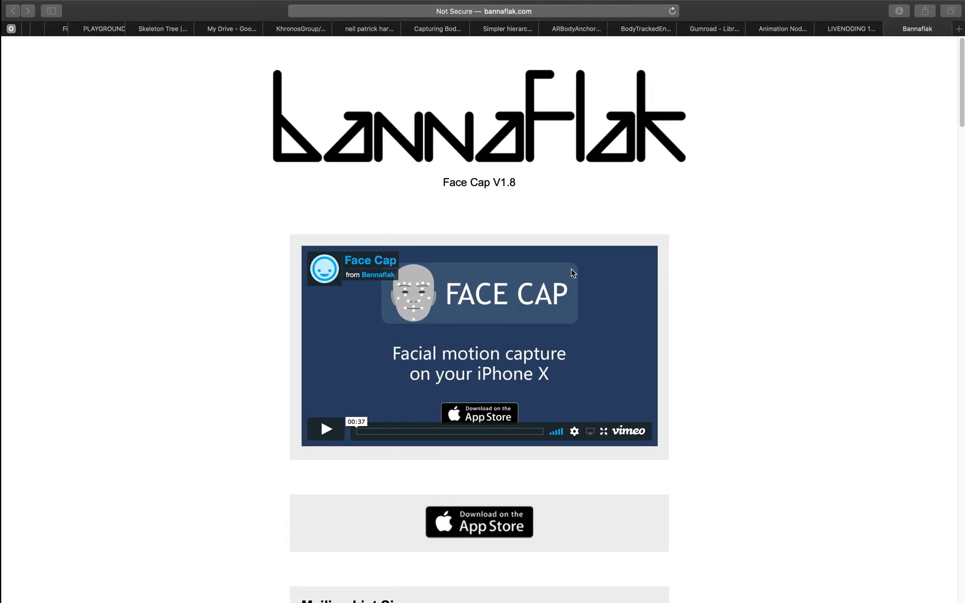
- Scroll through the Face Cap V1.8 news on Bannaflak's page, then hide Safari to show the desktop
scroll("down", 3)
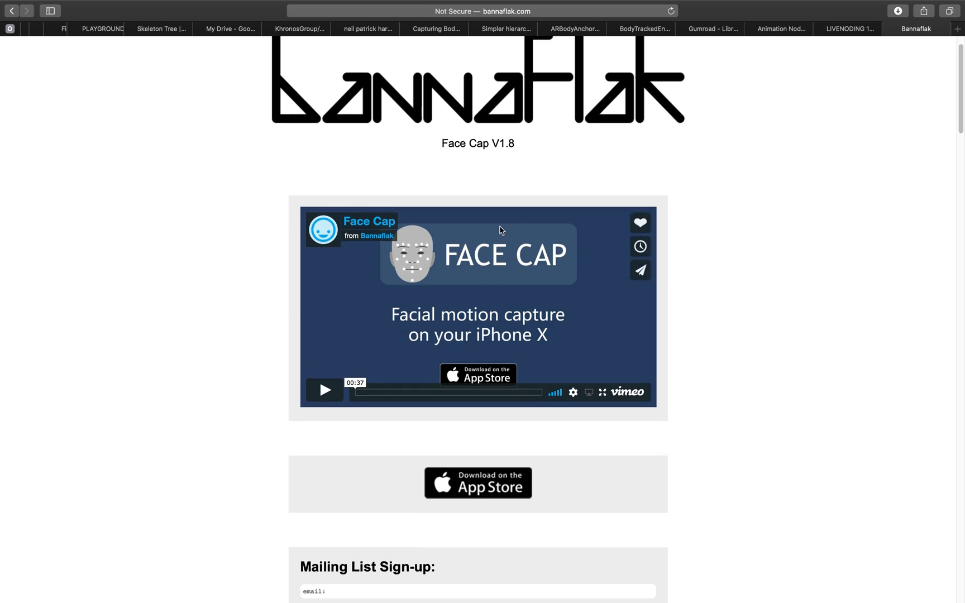
mouse_move(460, 258)
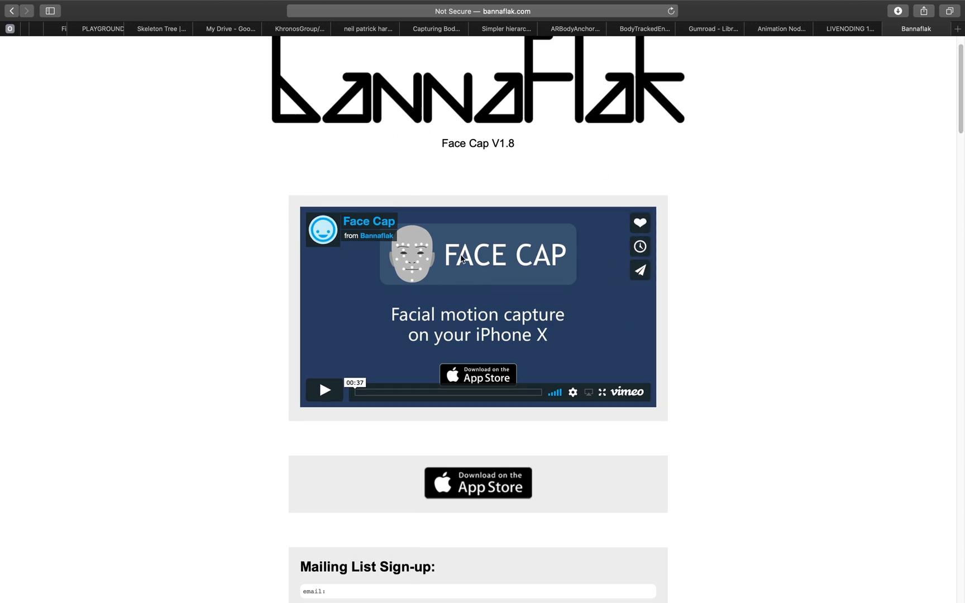
mouse_move(684, 209)
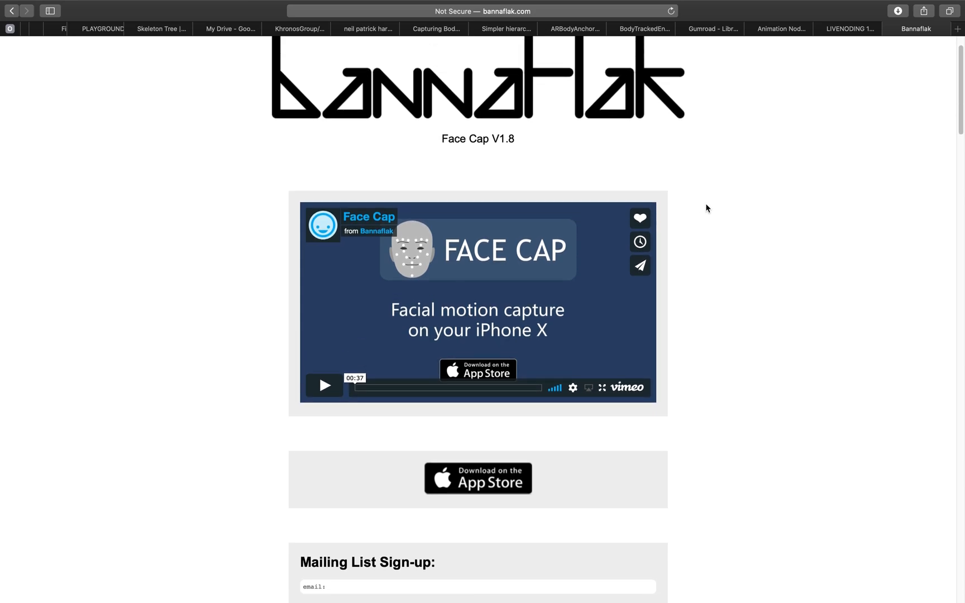
mouse_move(378, 237)
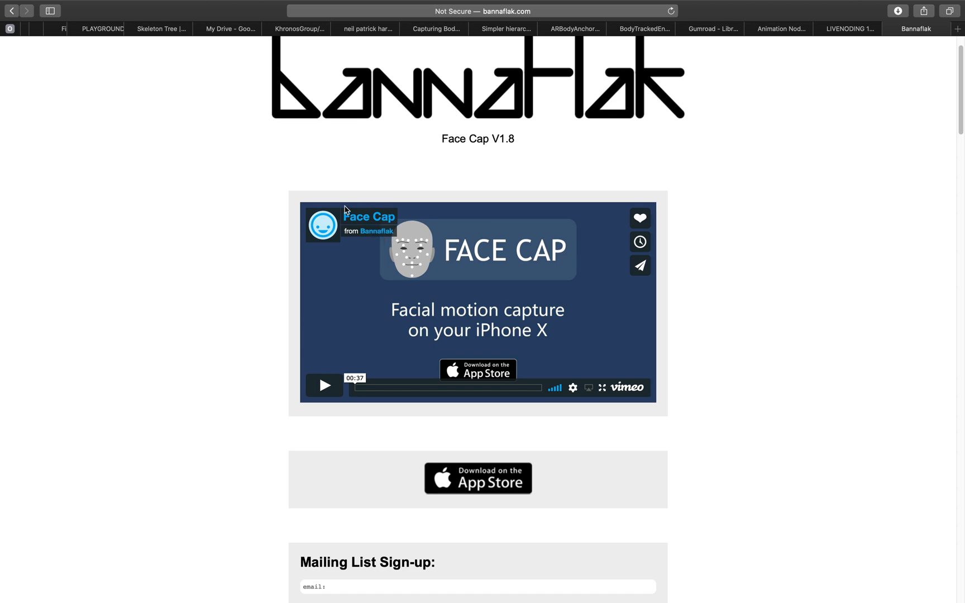
mouse_move(414, 220)
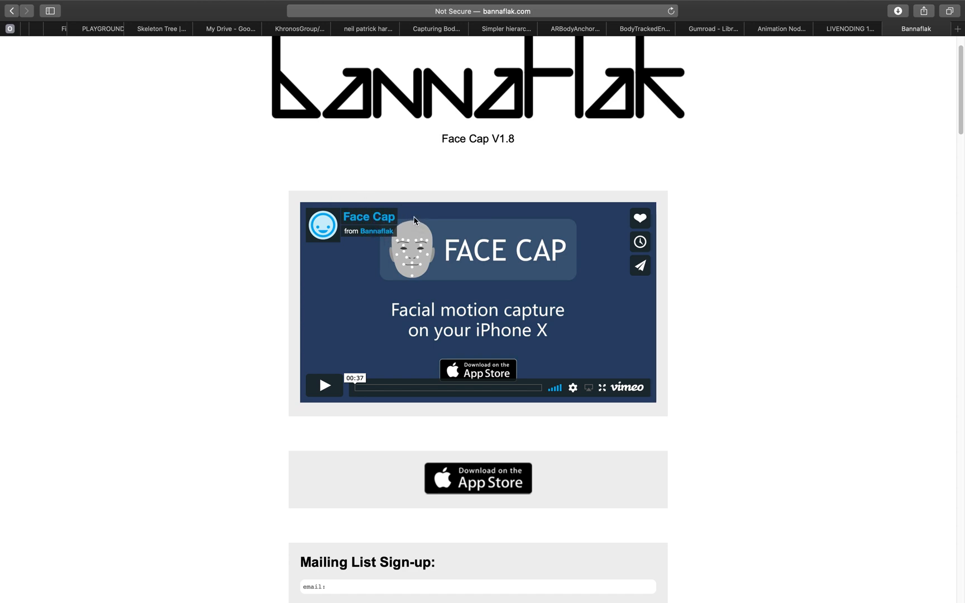
mouse_move(415, 212)
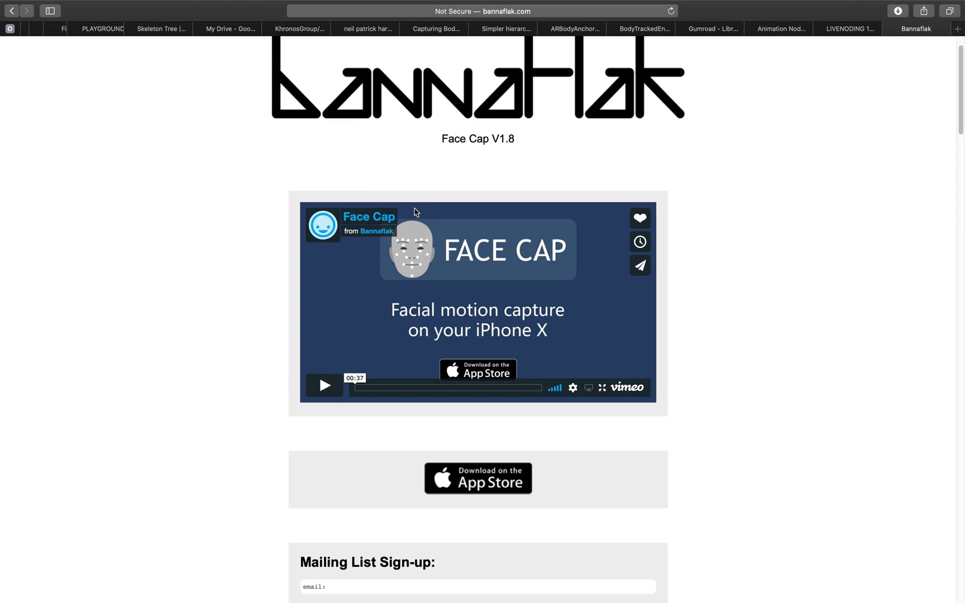
mouse_move(423, 239)
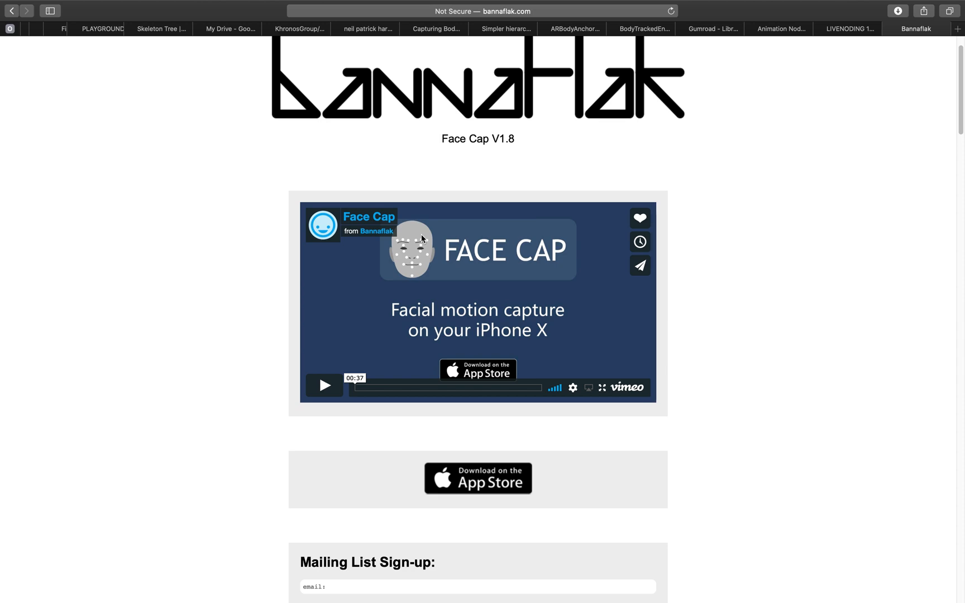
mouse_move(673, 178)
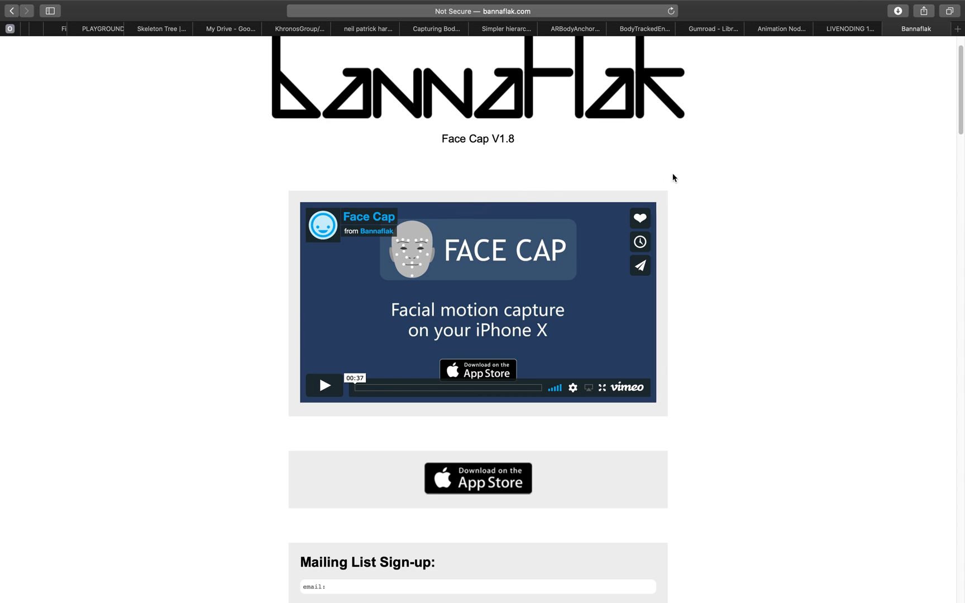
scroll("down", 3)
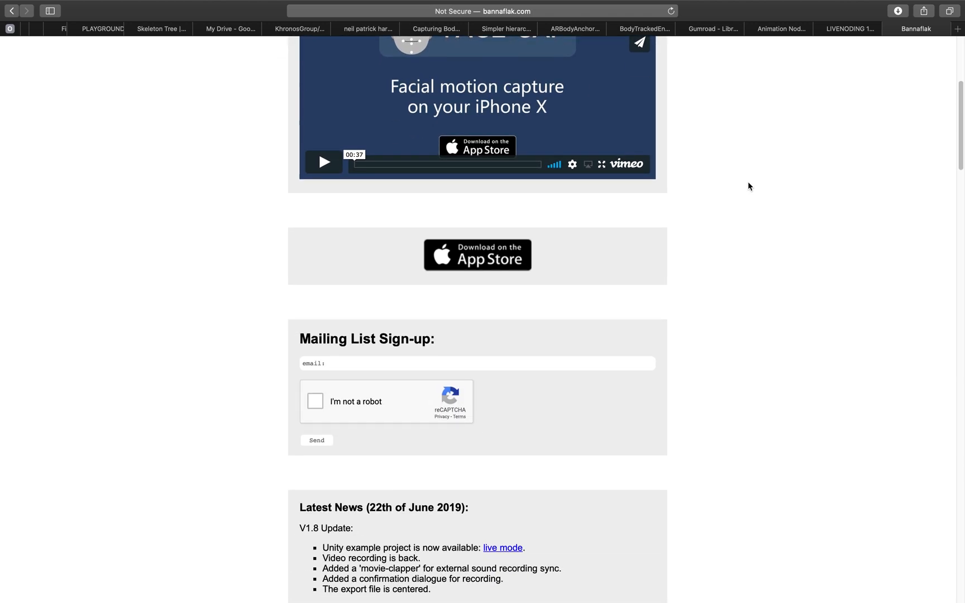
scroll("up", 3)
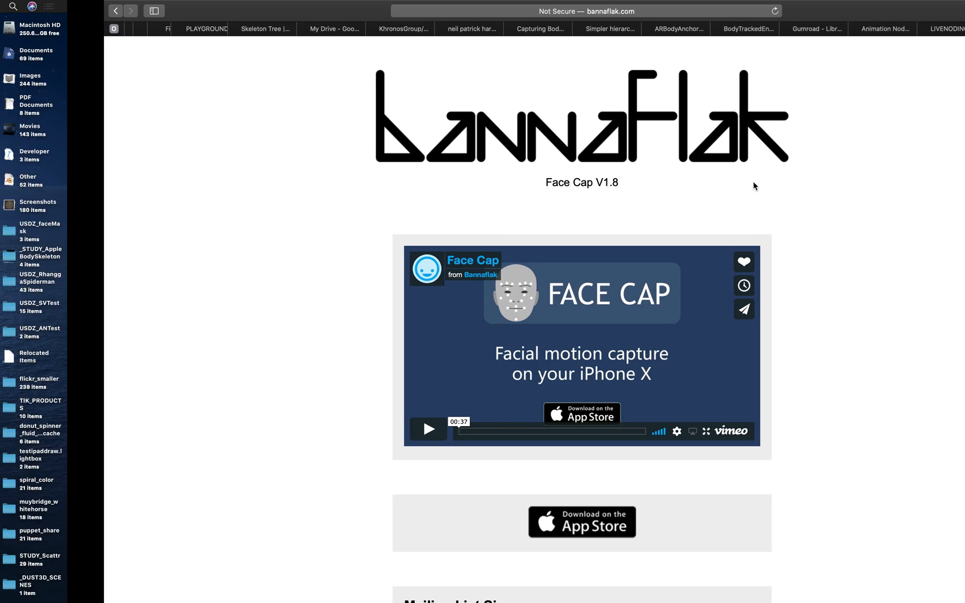
left_click(154, 10)
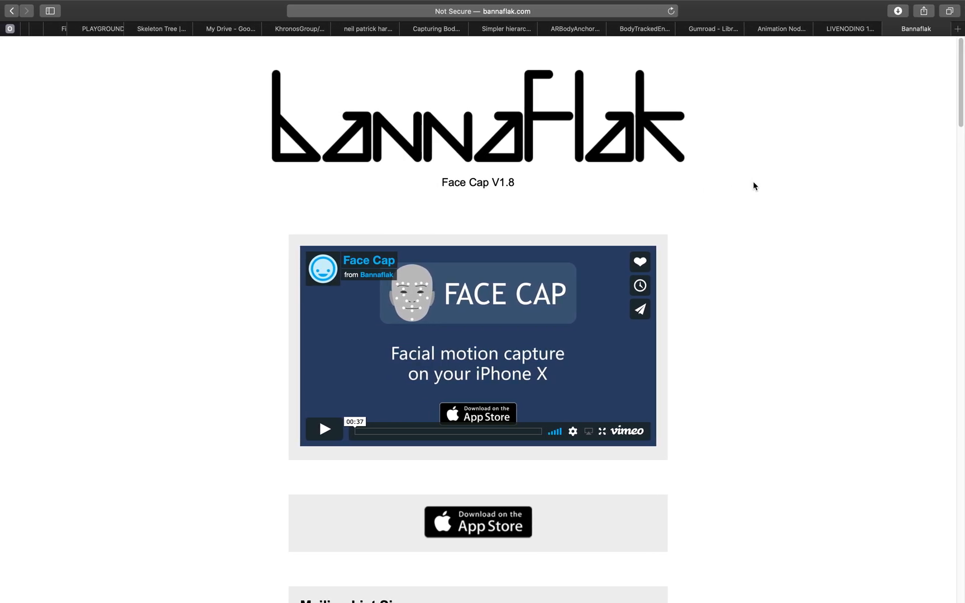
mouse_move(772, 222)
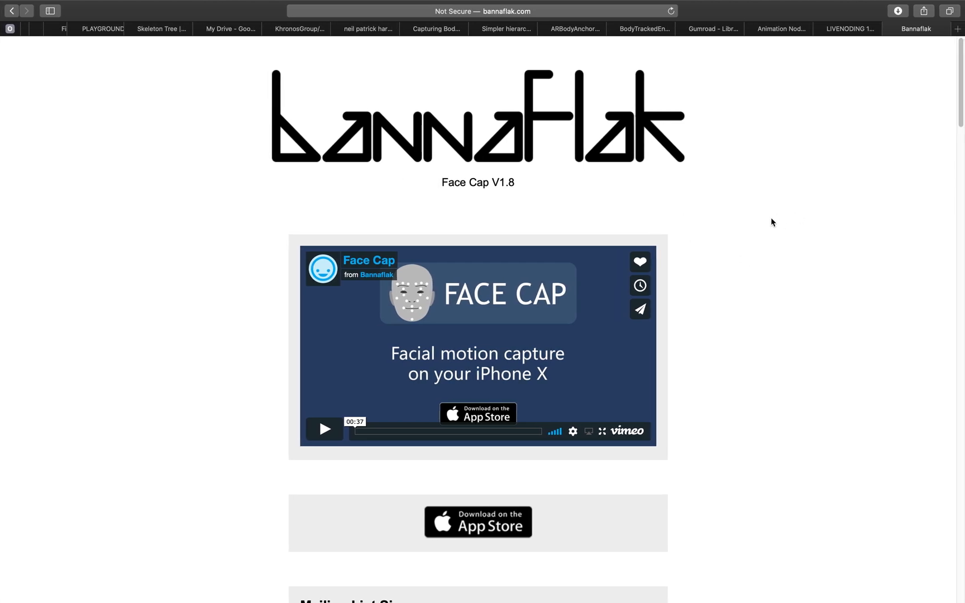
mouse_move(765, 175)
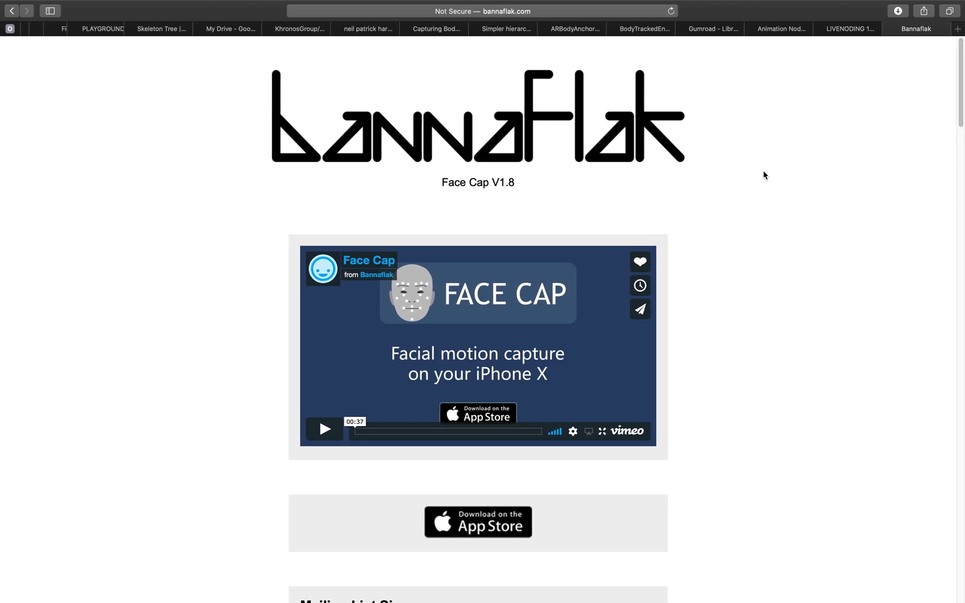
left_click(117, 10)
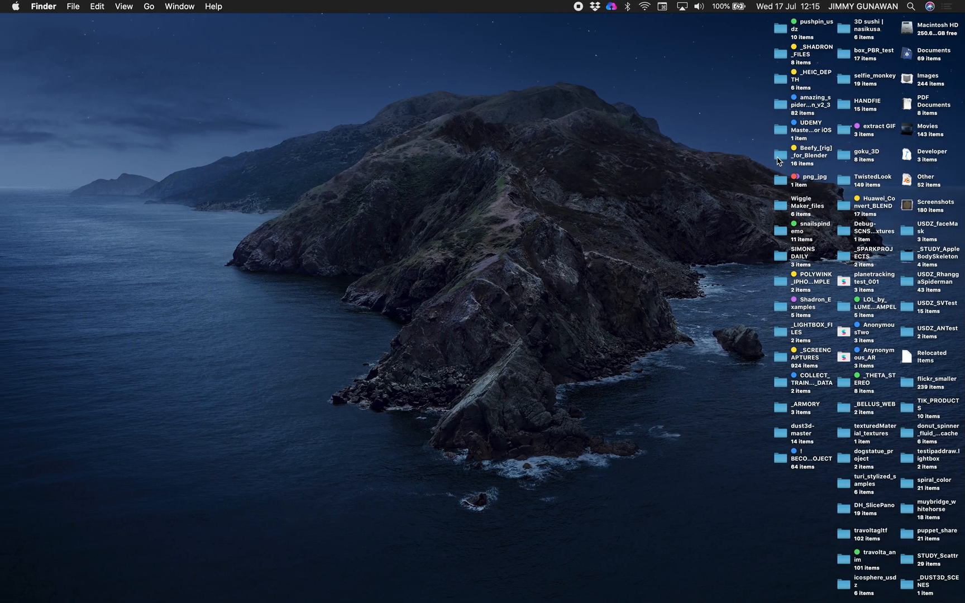
- Launch Blender 2.80 beta to its splash screen
double_click(813, 154)
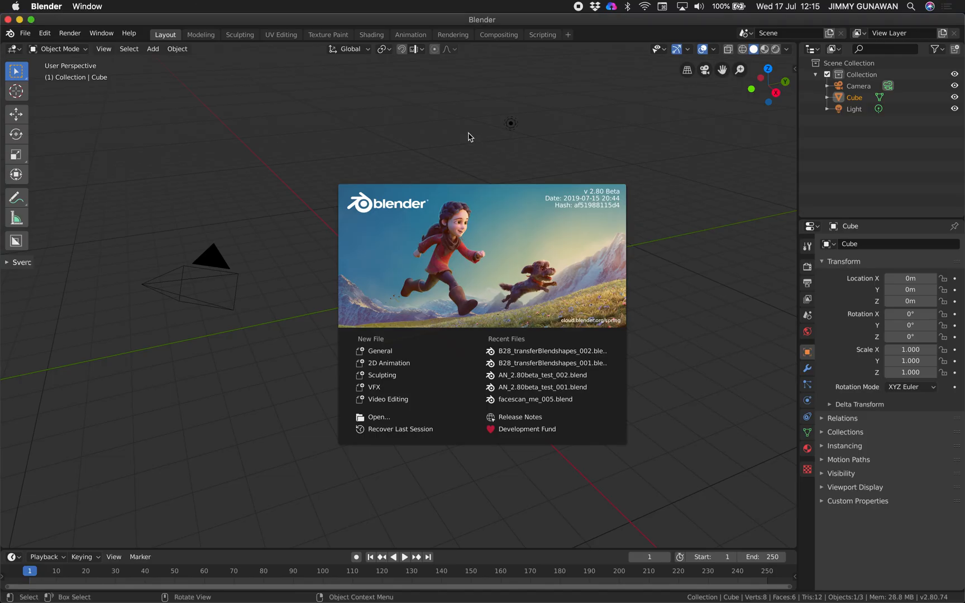
mouse_move(552, 208)
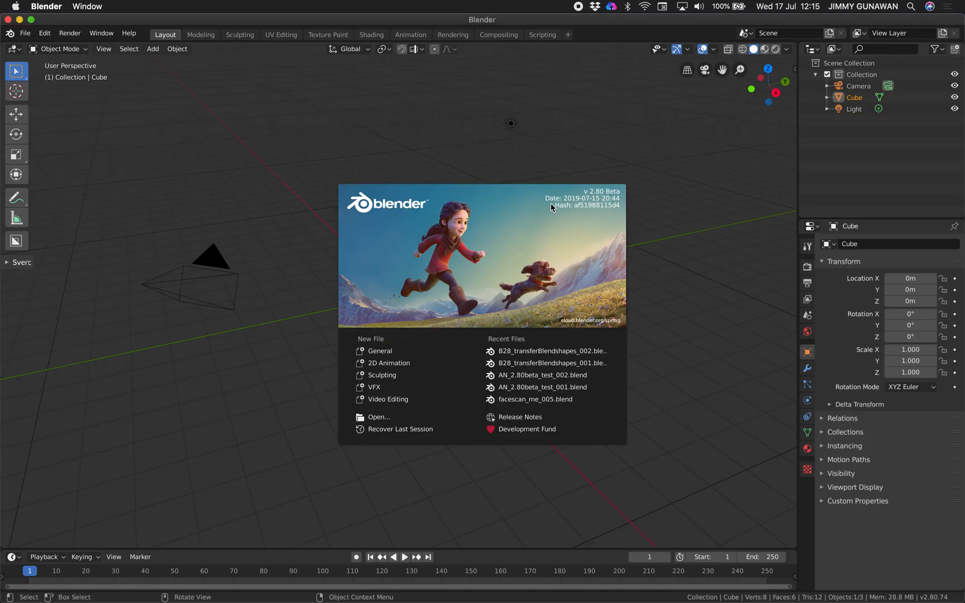
mouse_move(596, 188)
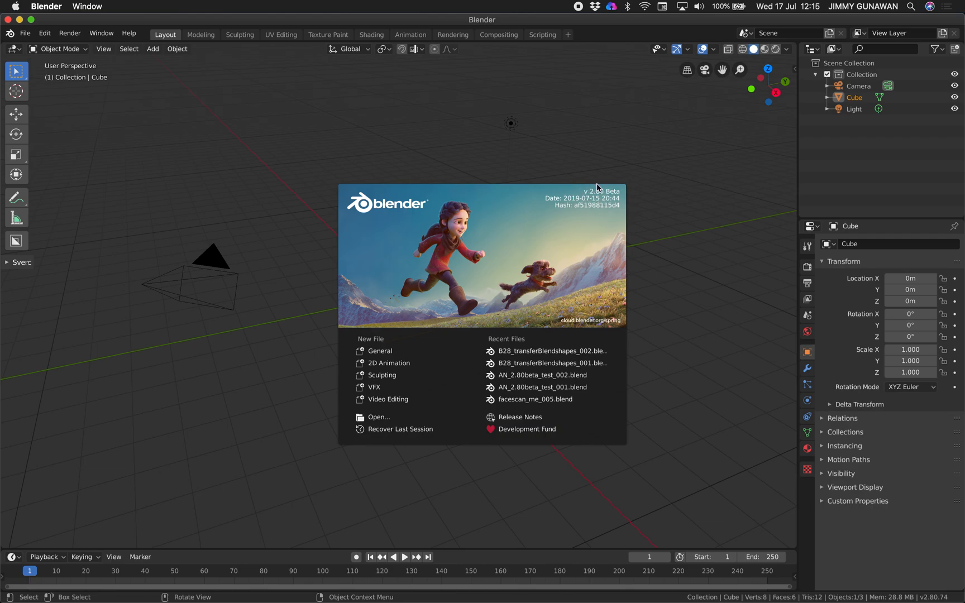
mouse_move(579, 170)
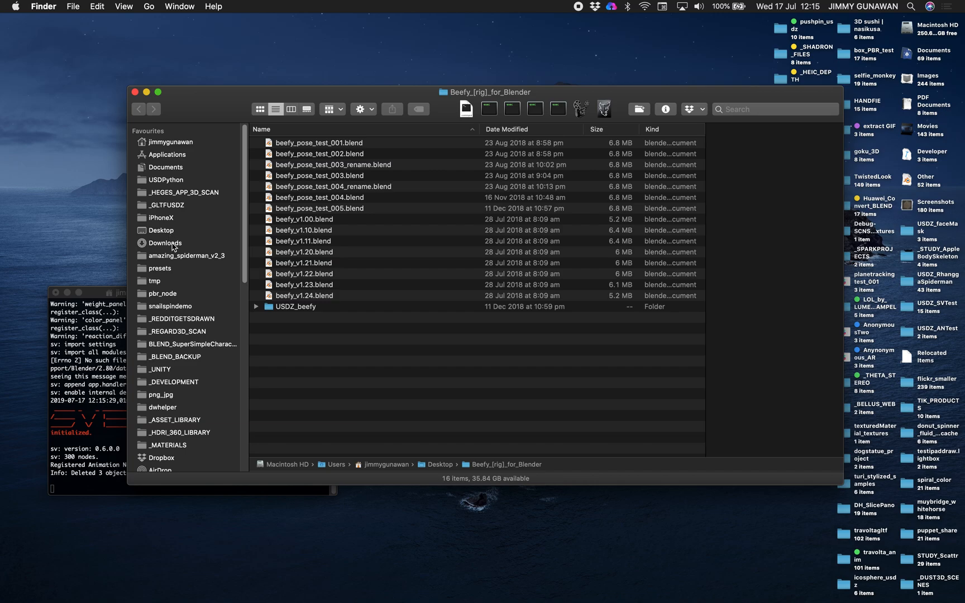
- Show Downloads in Finder with _FACESCAN expanded to reveal its FBX 2013 face-scan files
left_click(165, 243)
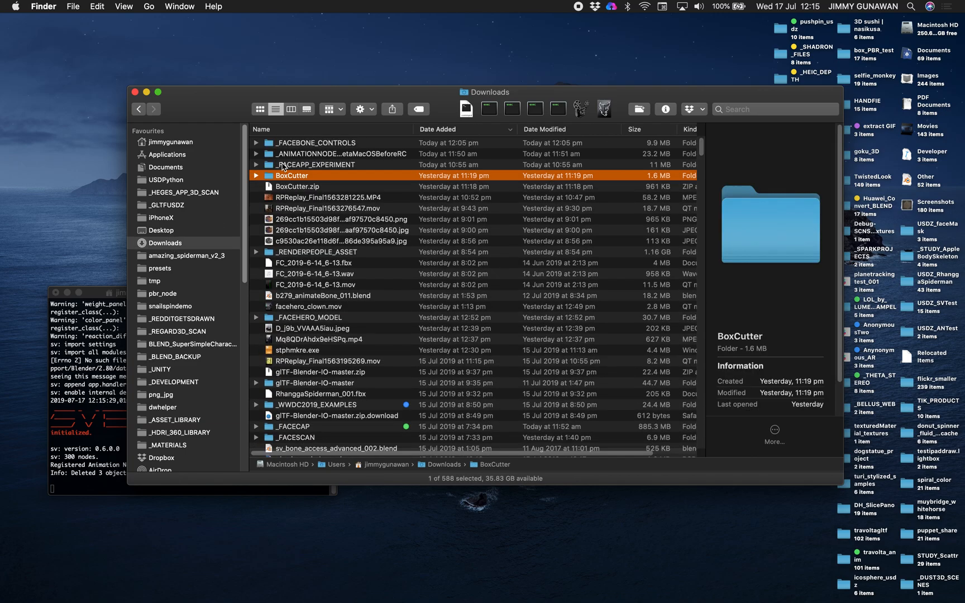
left_click(316, 164)
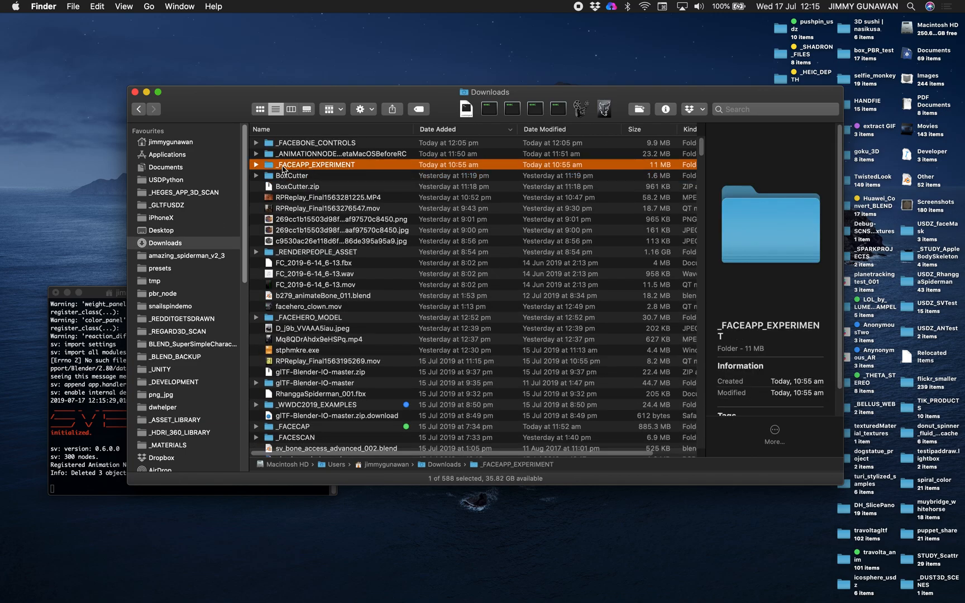
left_click(294, 426)
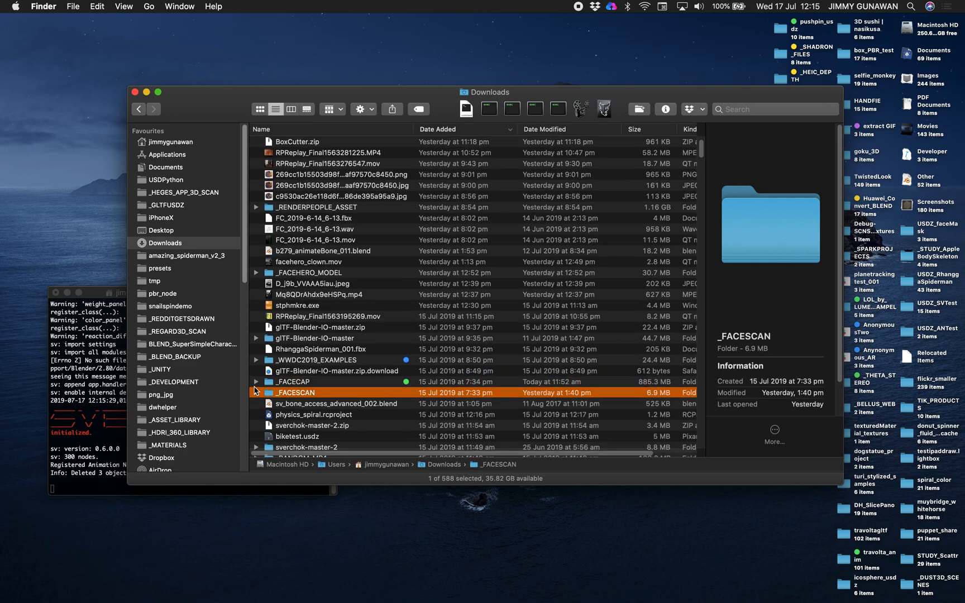
left_click(257, 392)
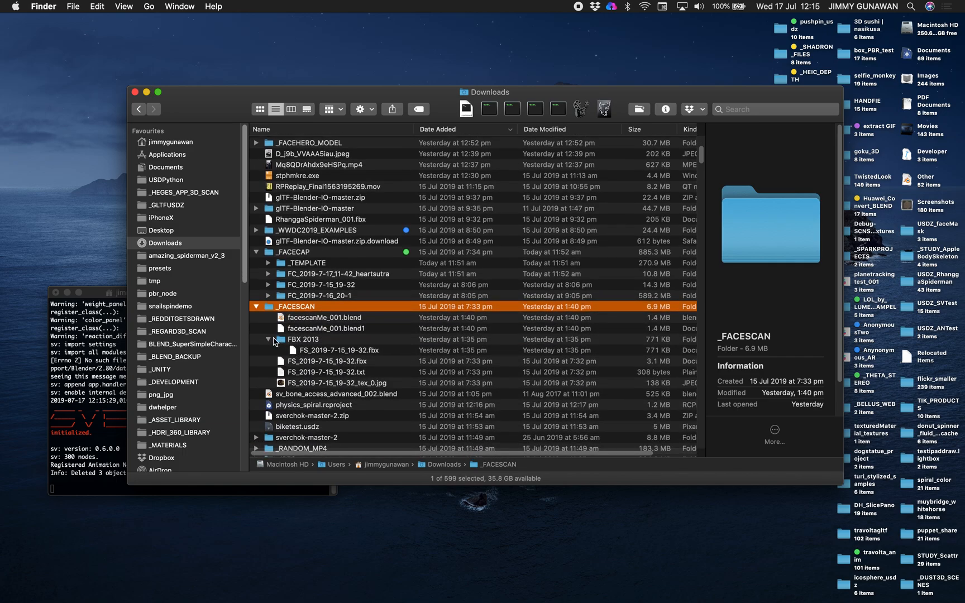
scroll("down", 3)
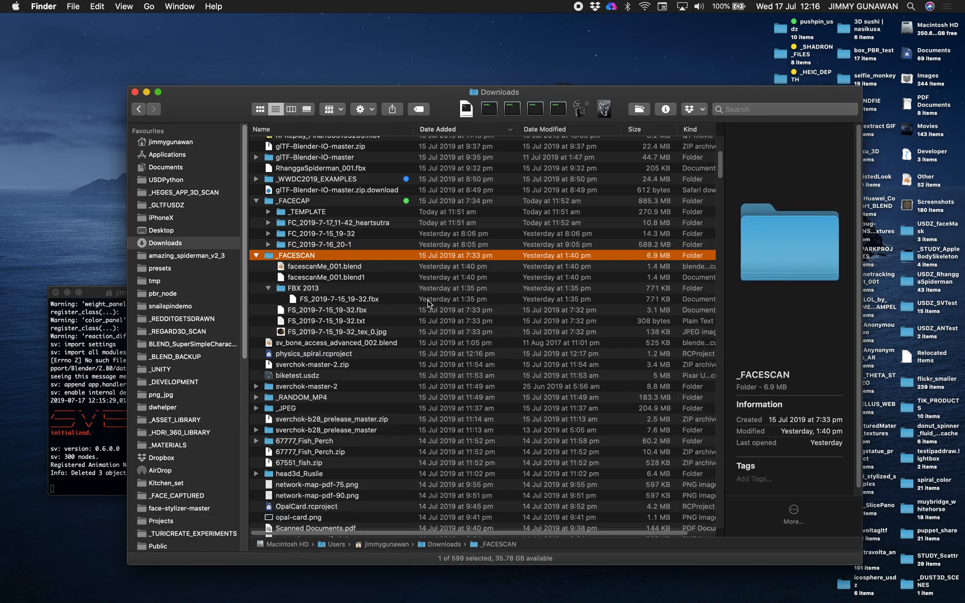
left_click(295, 201)
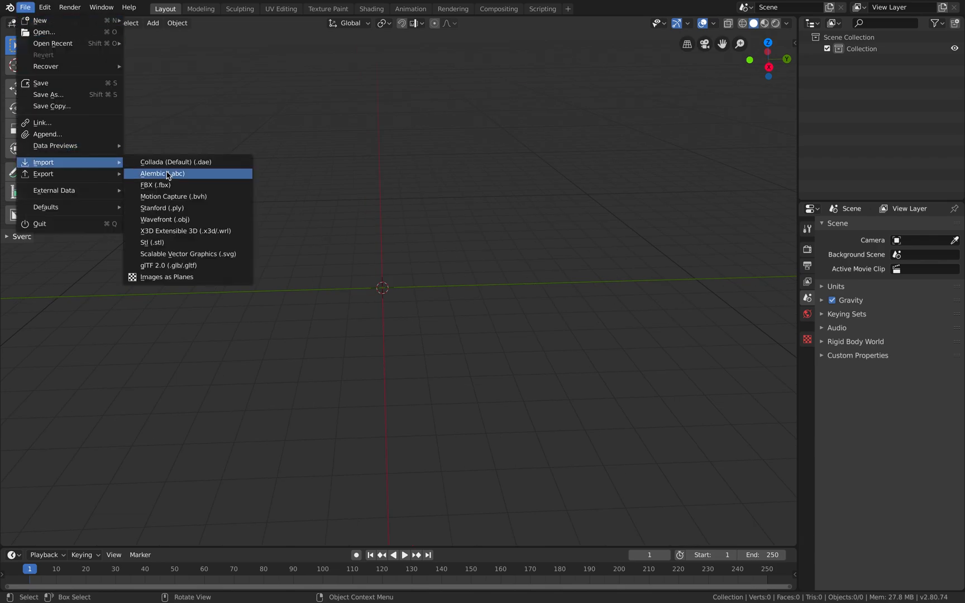
- Start an FBX import and browse Downloads > _FACECAP > heartsutra capture into its FBX 2013 folder
left_click(155, 184)
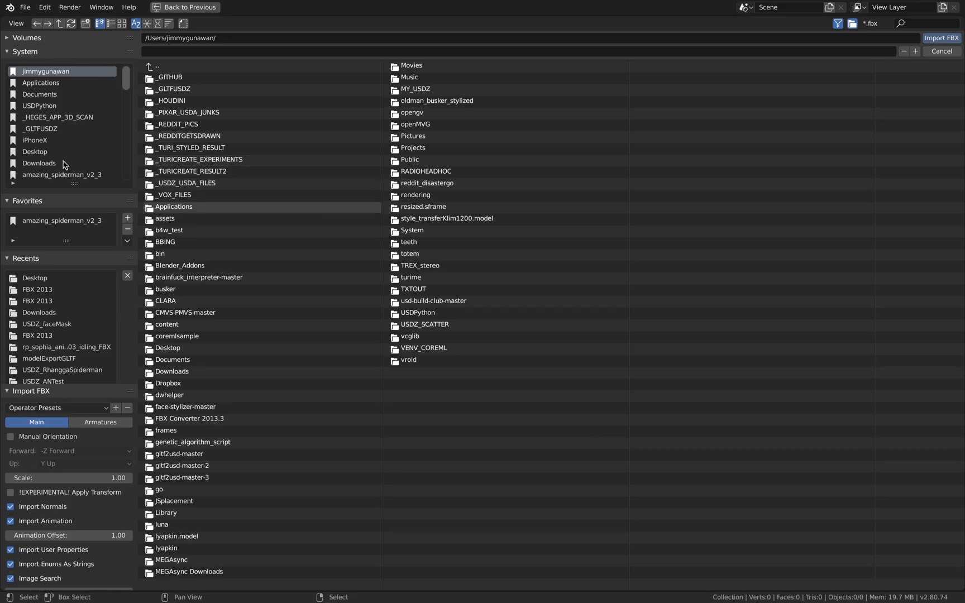
double_click(39, 162)
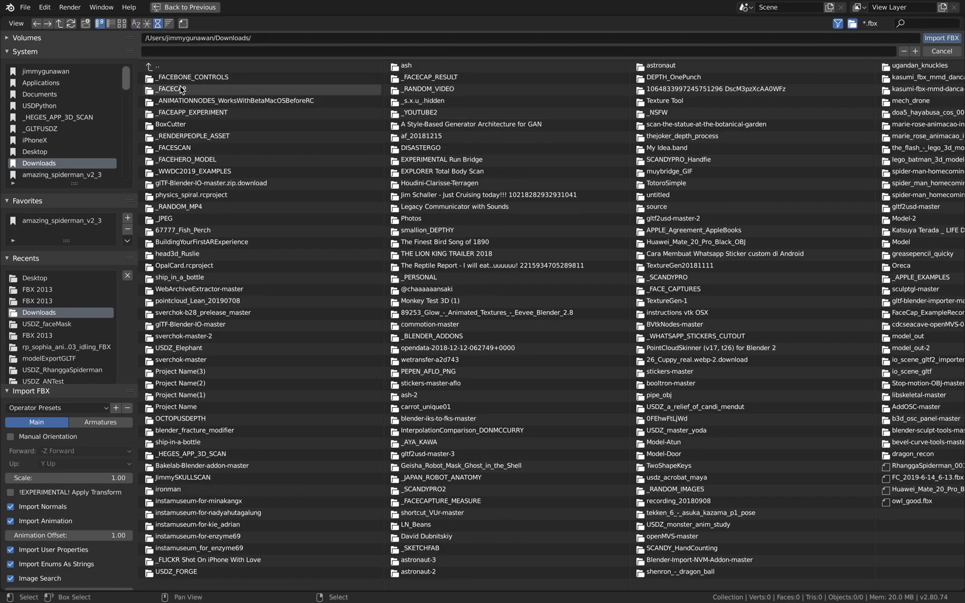
double_click(171, 88)
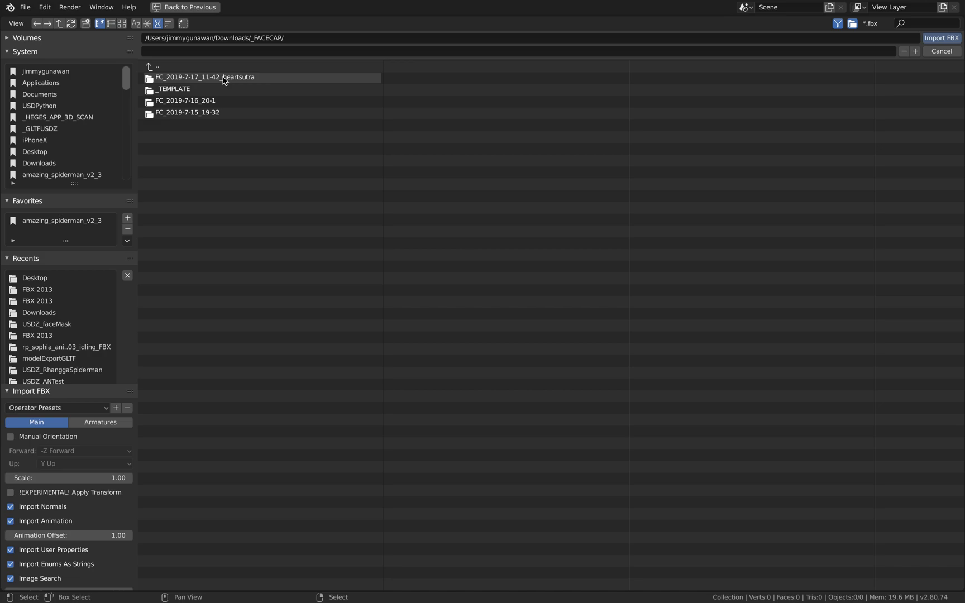
double_click(204, 78)
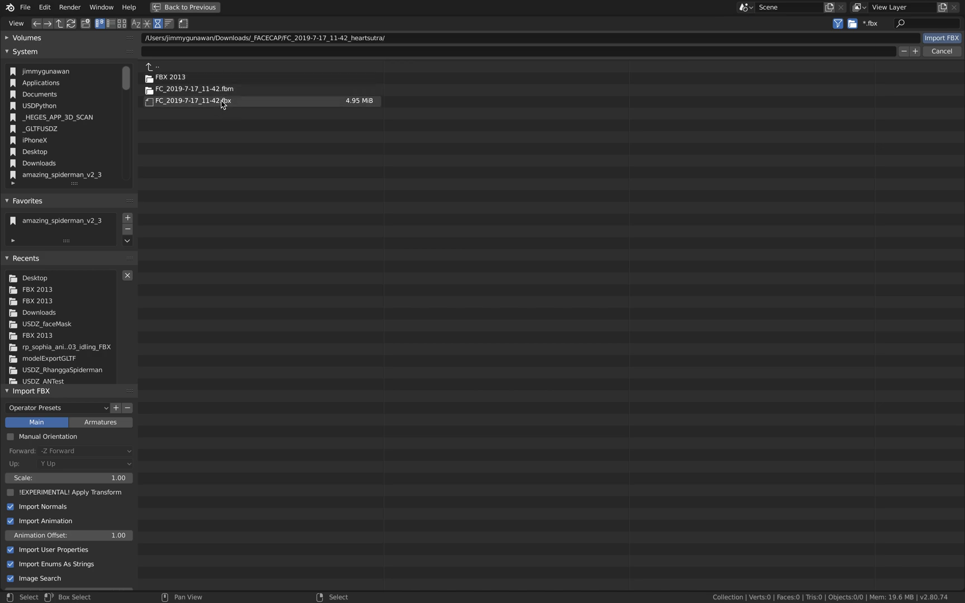
left_click(192, 101)
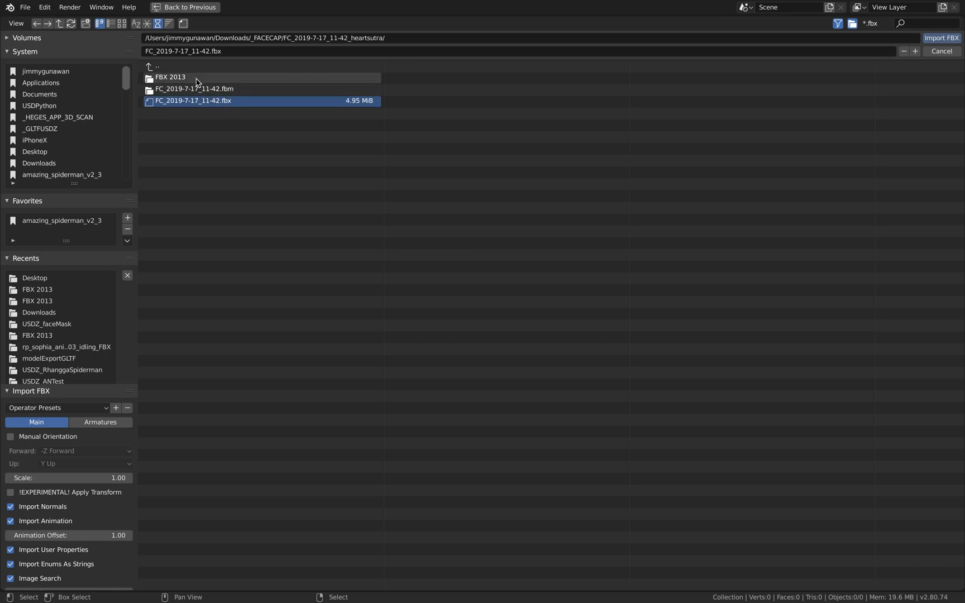
double_click(171, 76)
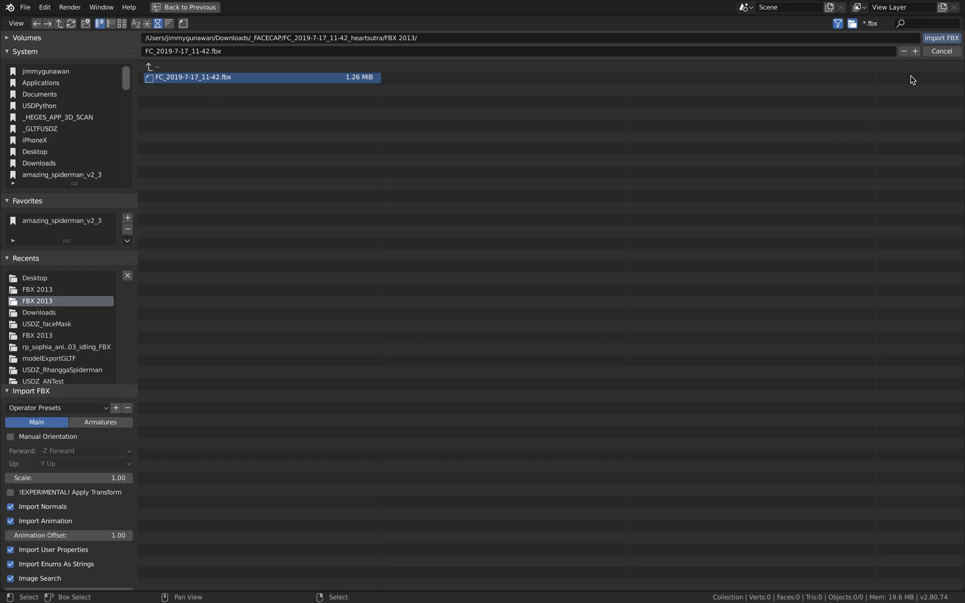
mouse_move(568, 197)
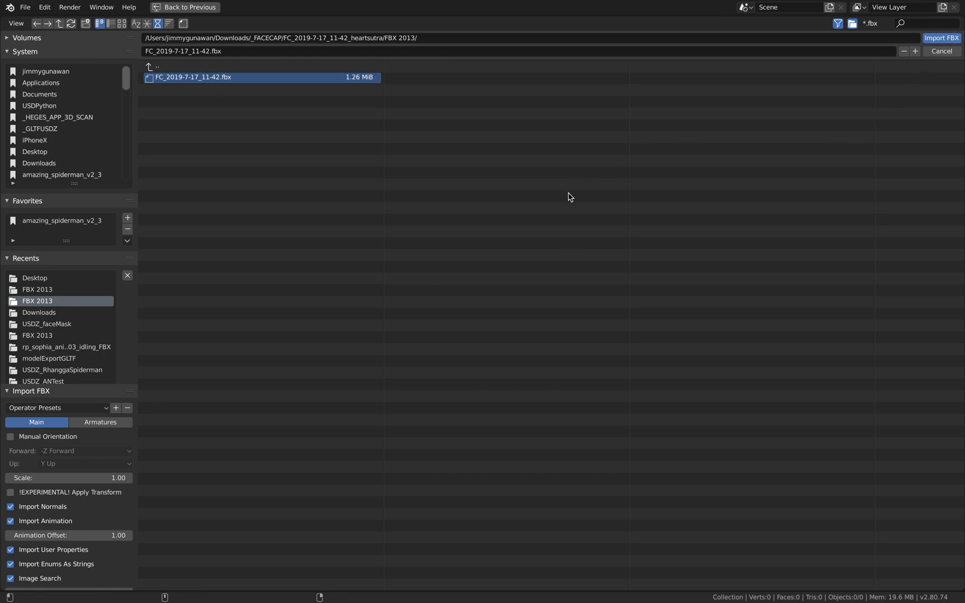
mouse_move(776, 84)
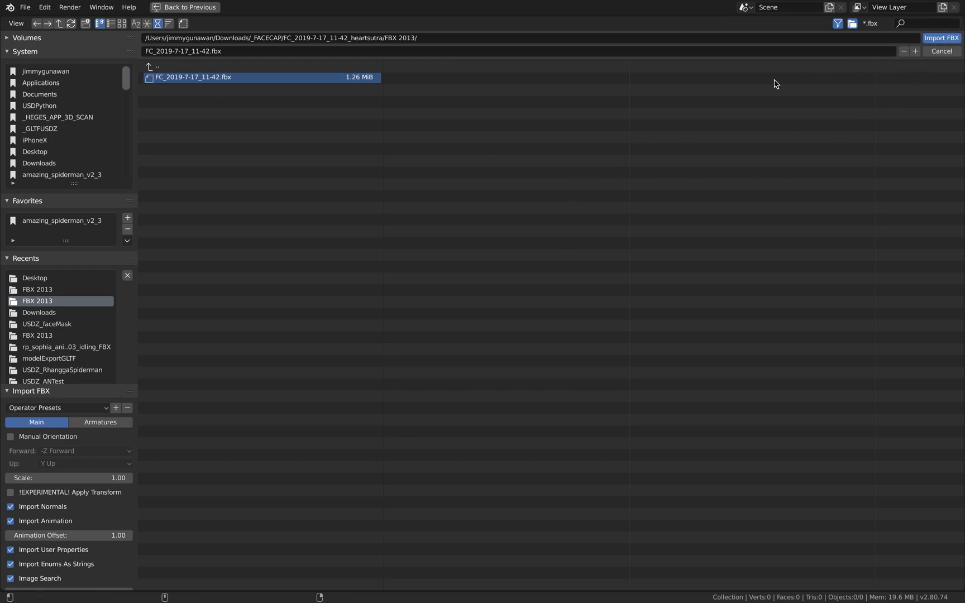
mouse_move(516, 204)
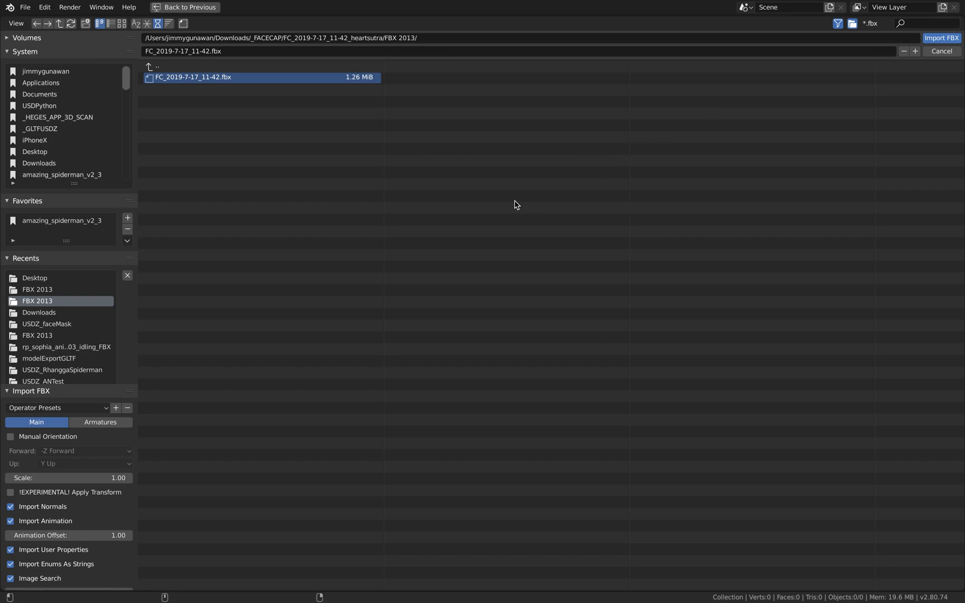
mouse_move(514, 189)
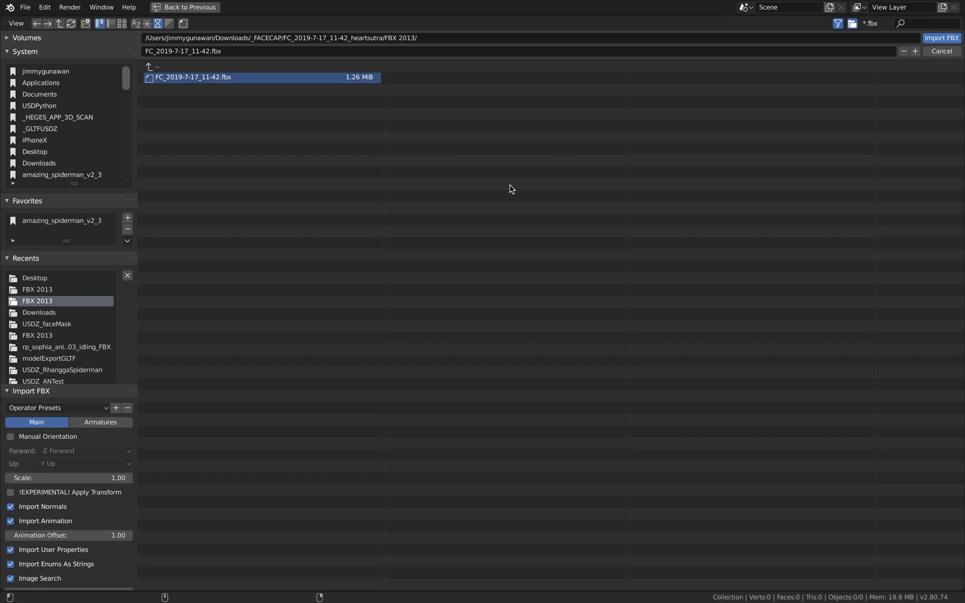
mouse_move(455, 190)
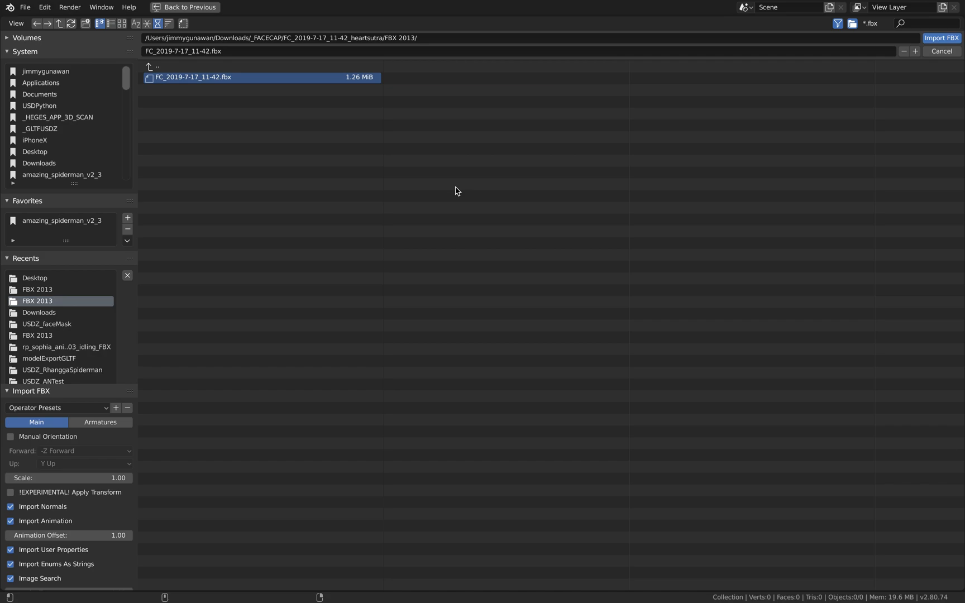
- Import the FC_2019-7-17_11-42.fbx head and save the scene as demo_heartsutra_001.blend on the Desktop
left_click(940, 38)
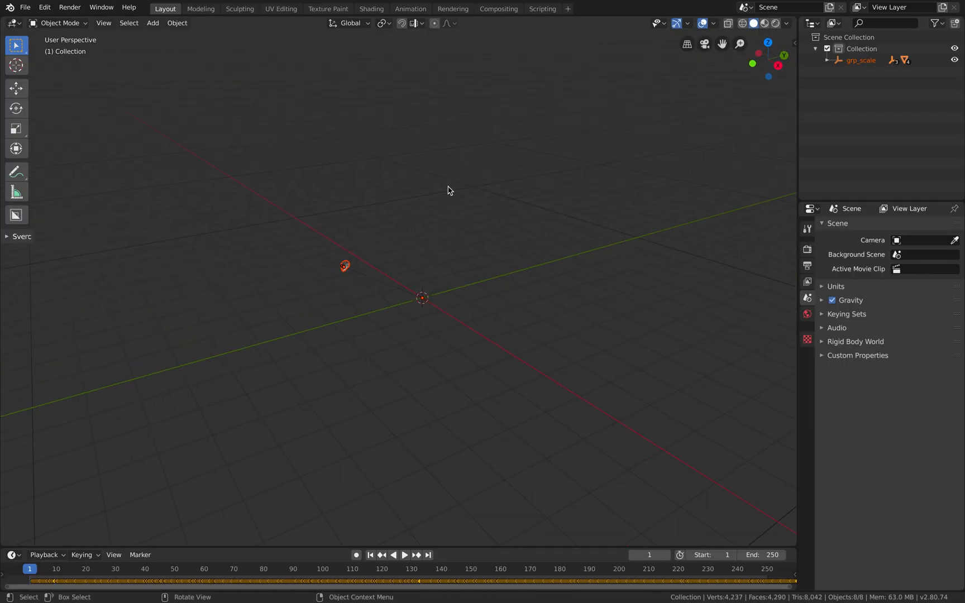
left_click(25, 7)
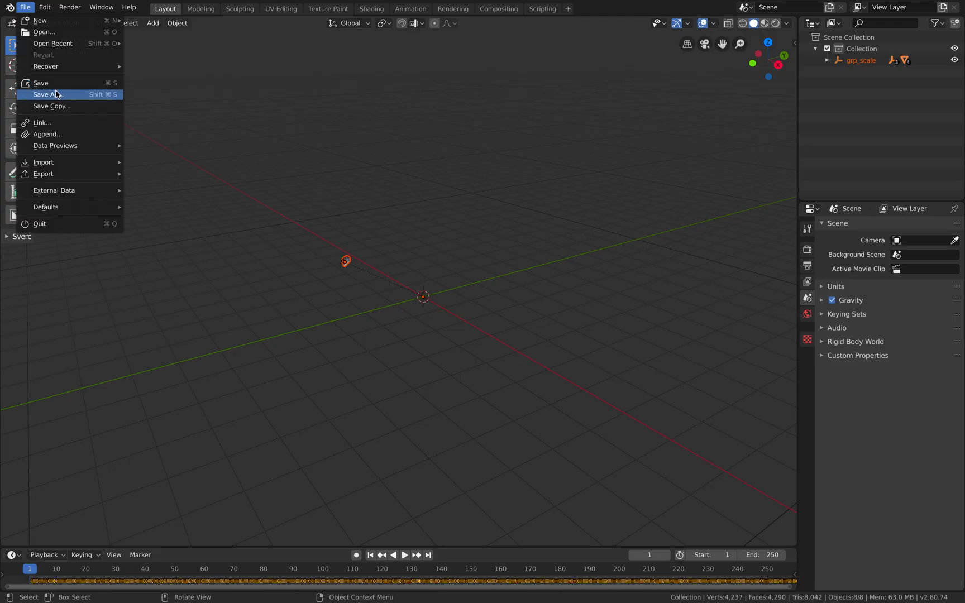
left_click(46, 94)
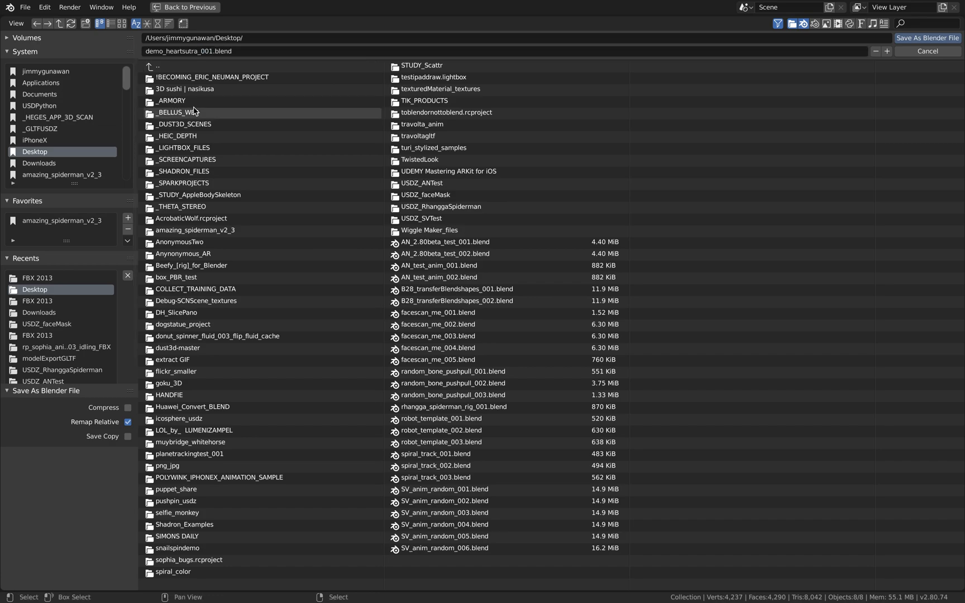
left_click(927, 50)
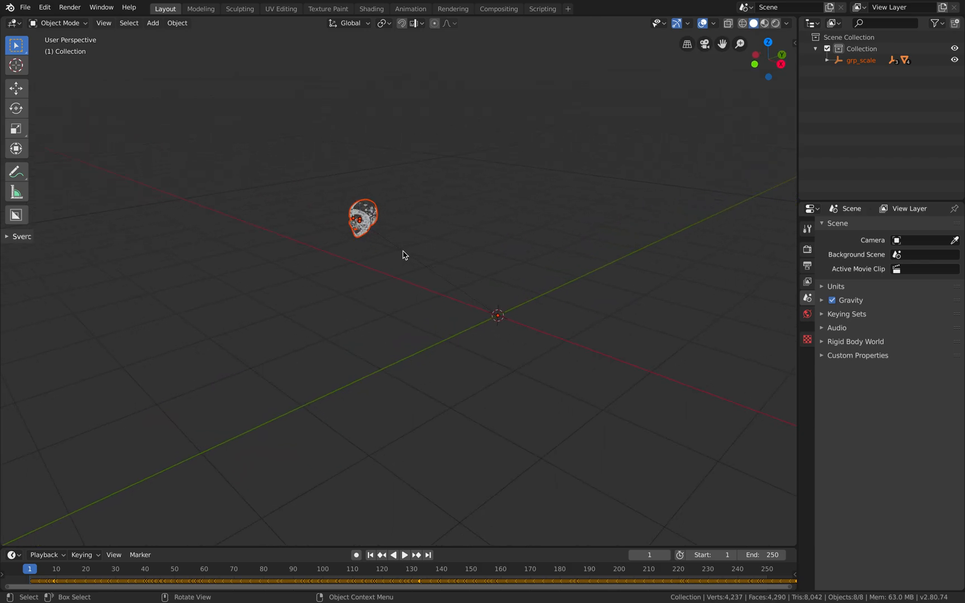
left_click(363, 219)
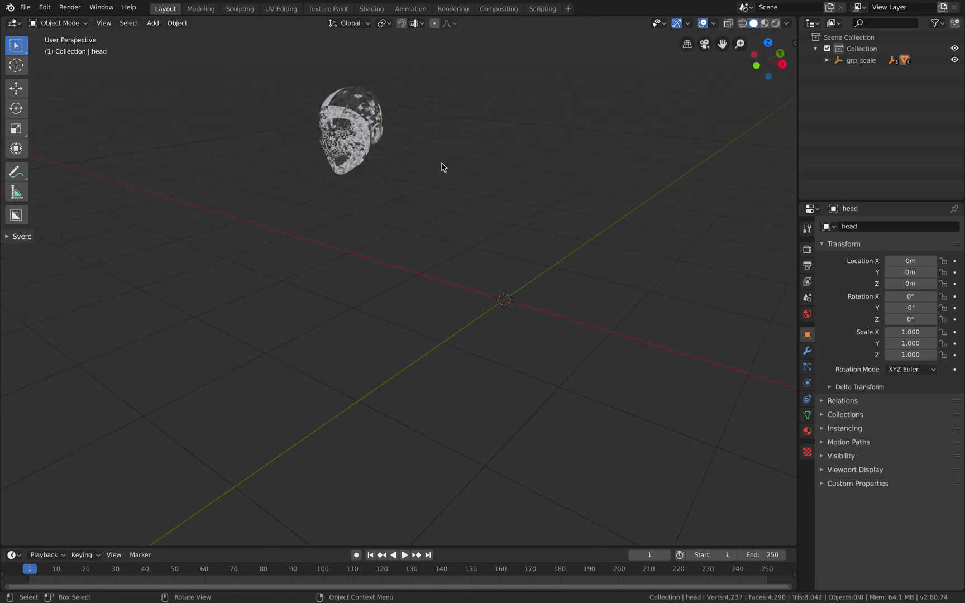
- Select all mesh objects, view the head's shape keys and switch off Auto Smooth under Normals
left_click(129, 22)
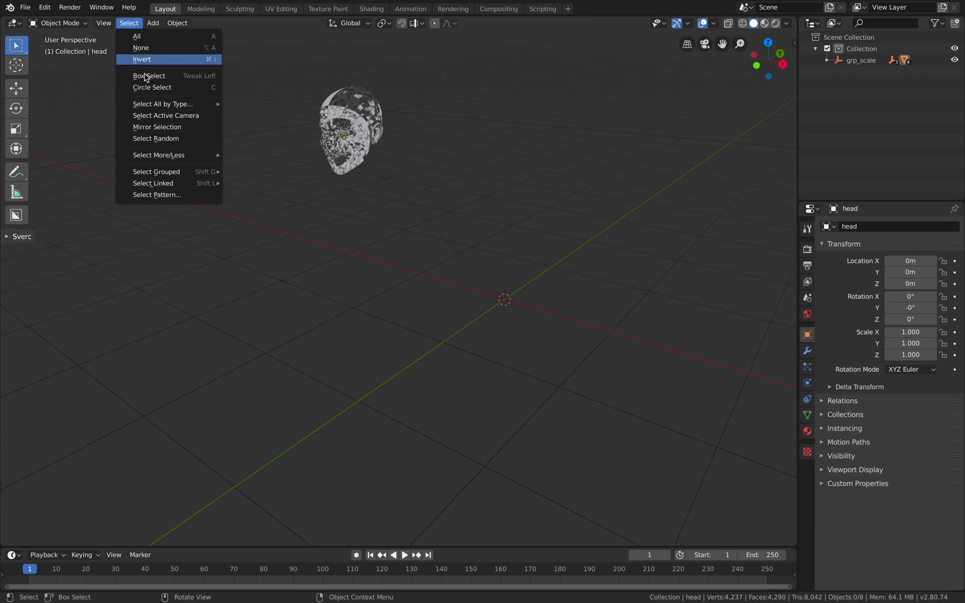
mouse_move(162, 104)
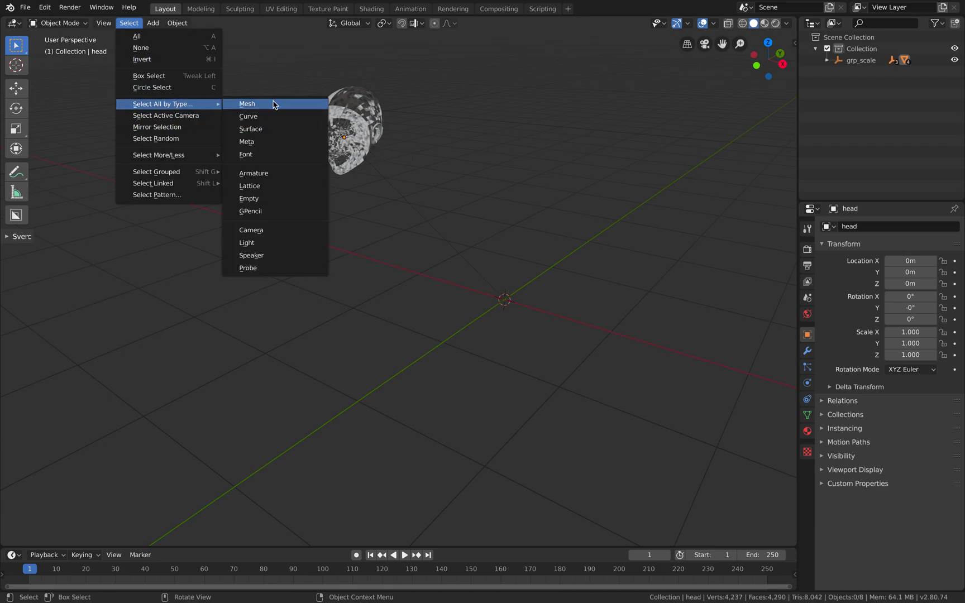
left_click(247, 104)
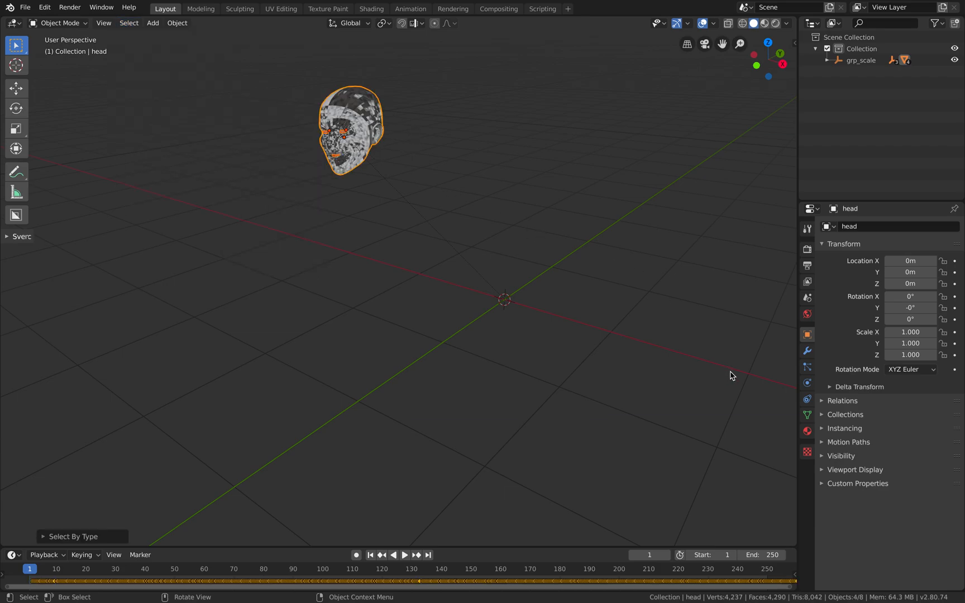
left_click(806, 416)
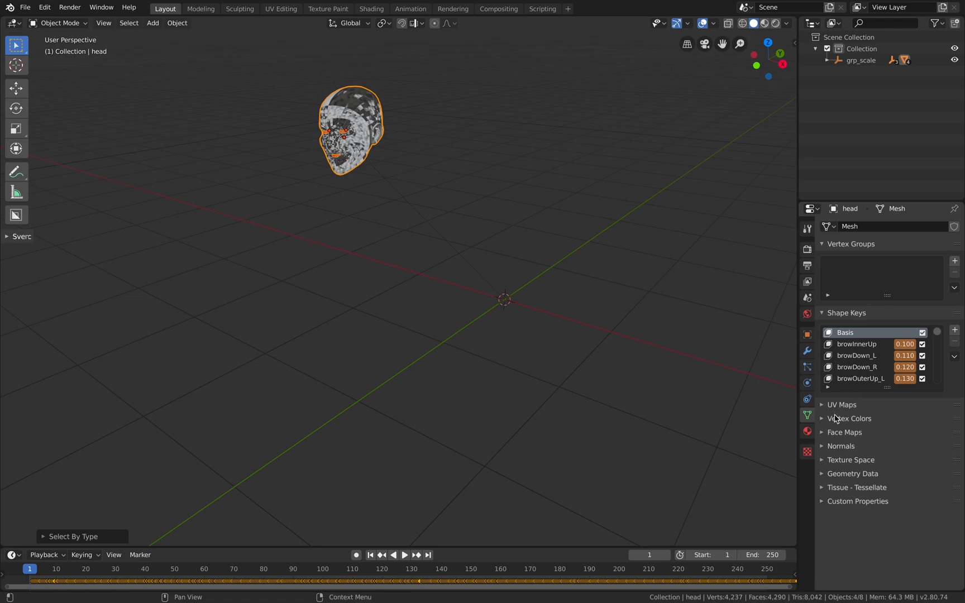
left_click(841, 446)
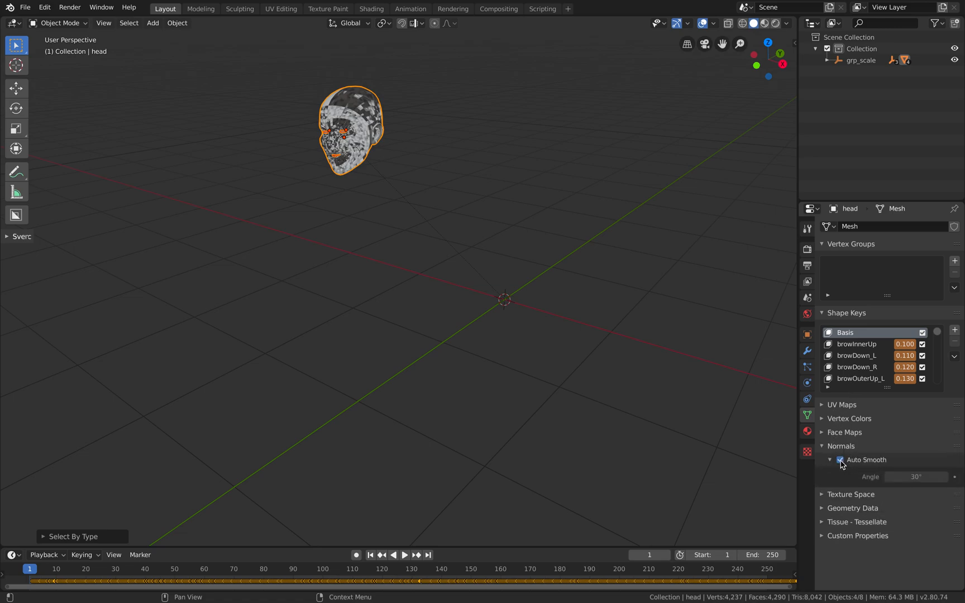
left_click(839, 461)
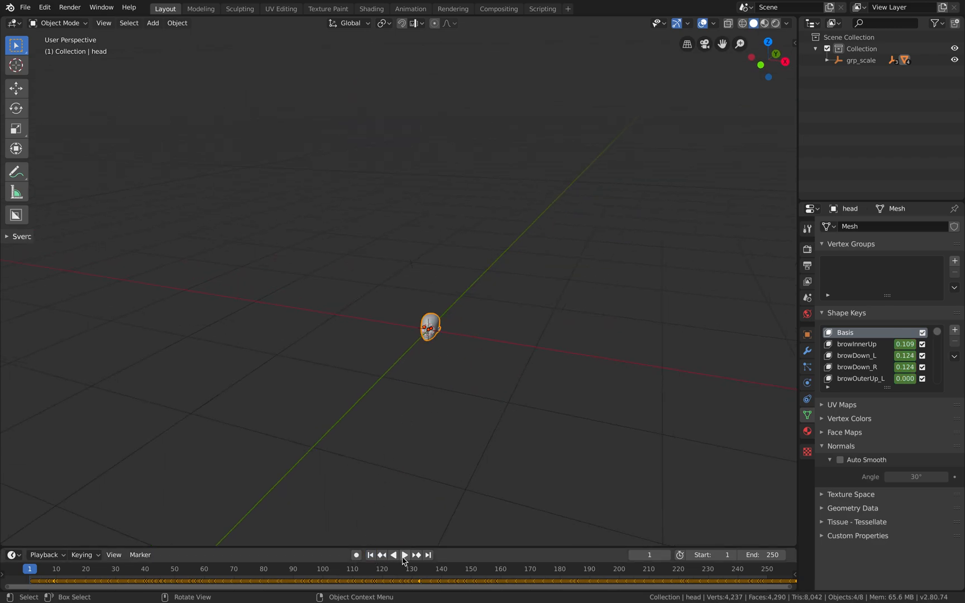
- Play the shape key animation, frame the selected head in the viewport, stop playback and save
left_click(404, 554)
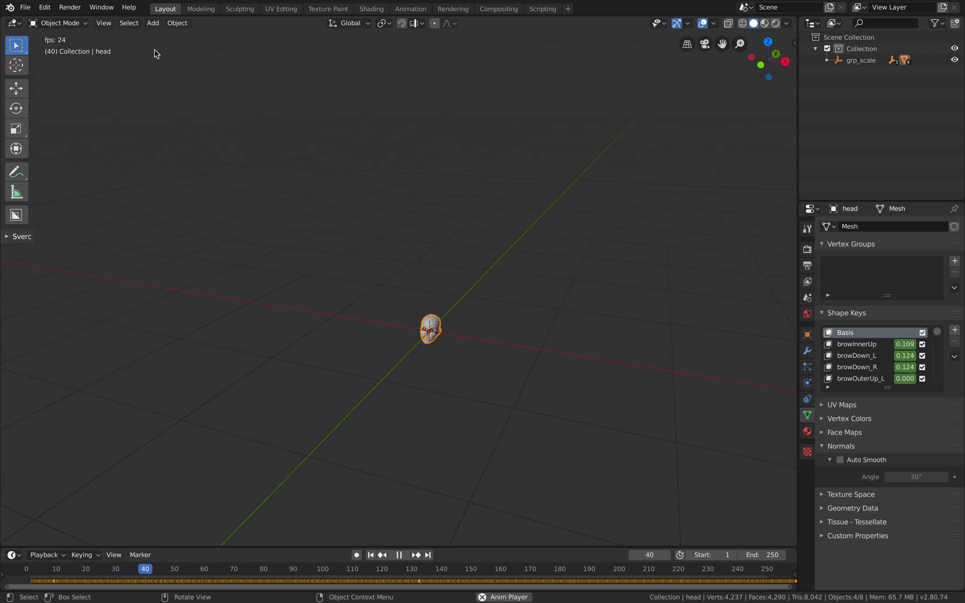
left_click(128, 22)
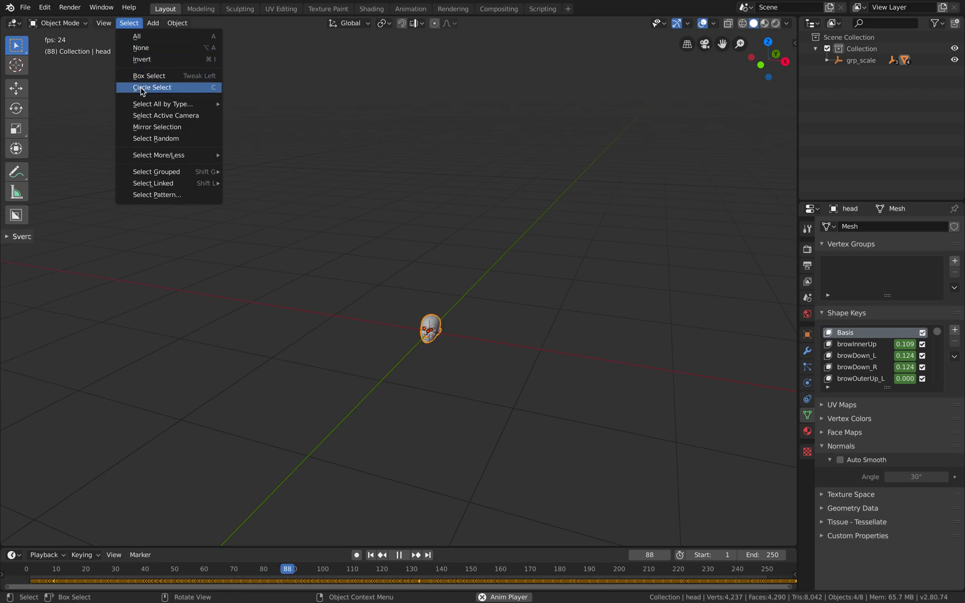
left_click(103, 22)
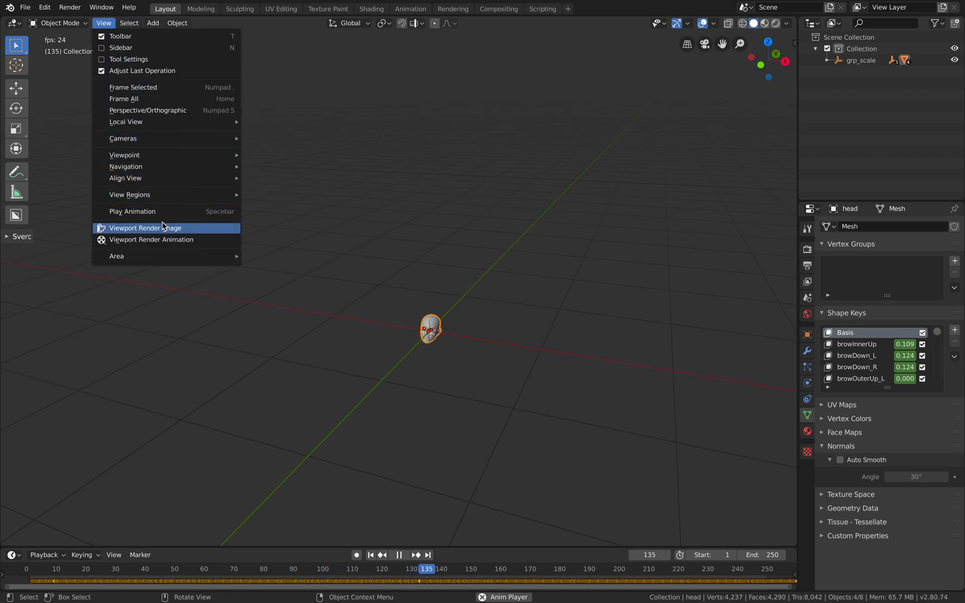
mouse_move(172, 87)
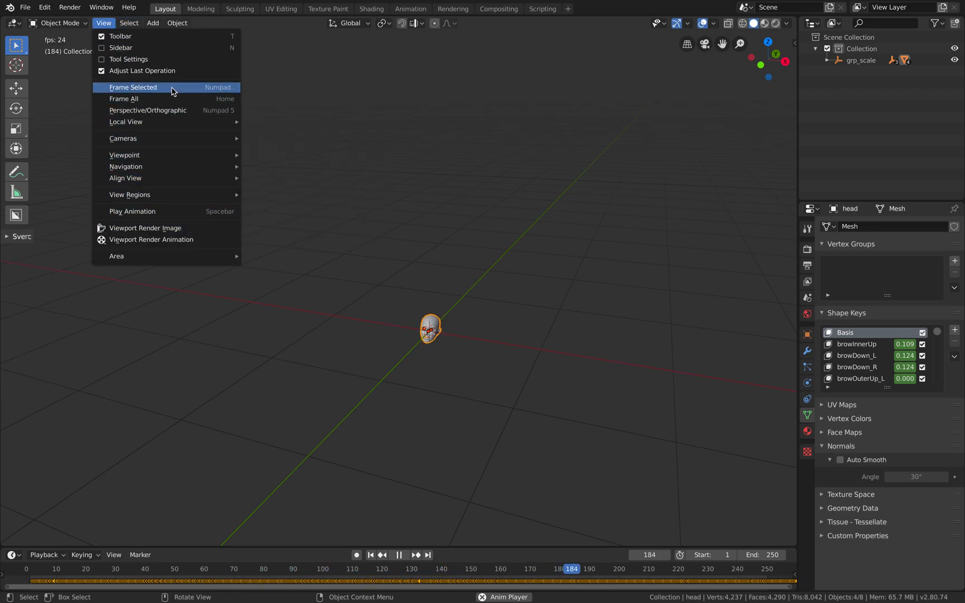
left_click(132, 87)
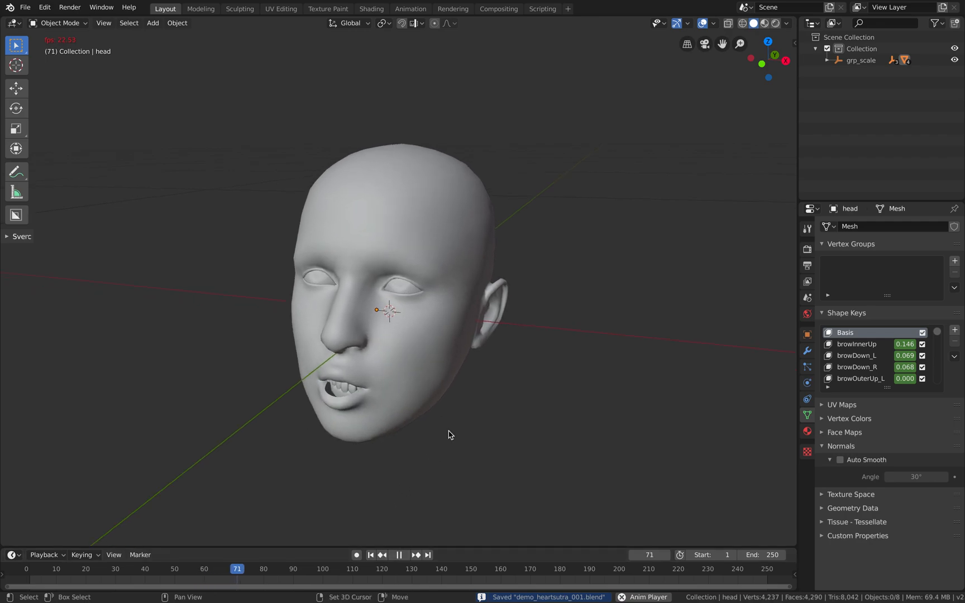
left_click(404, 554)
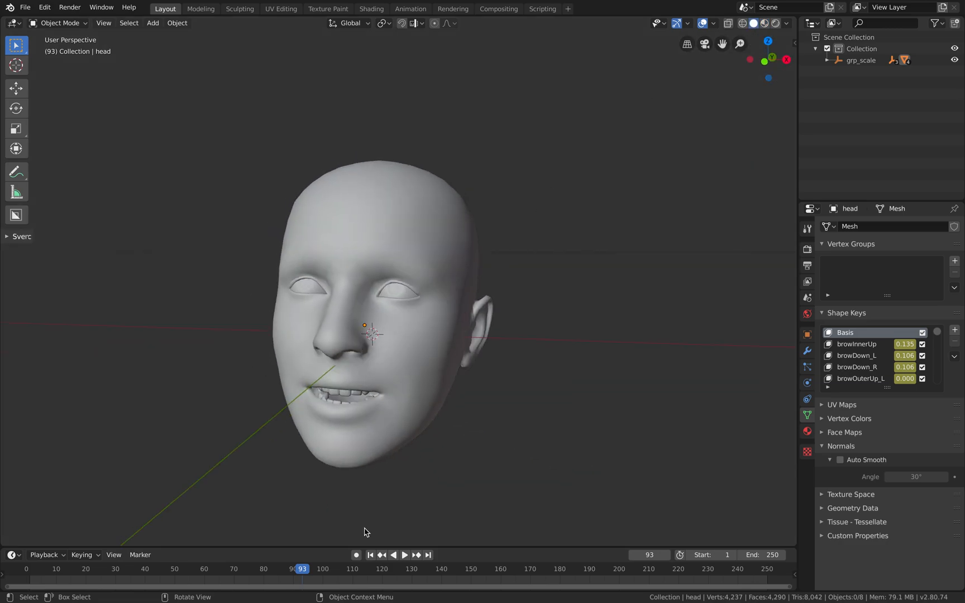
key("ctrl+s")
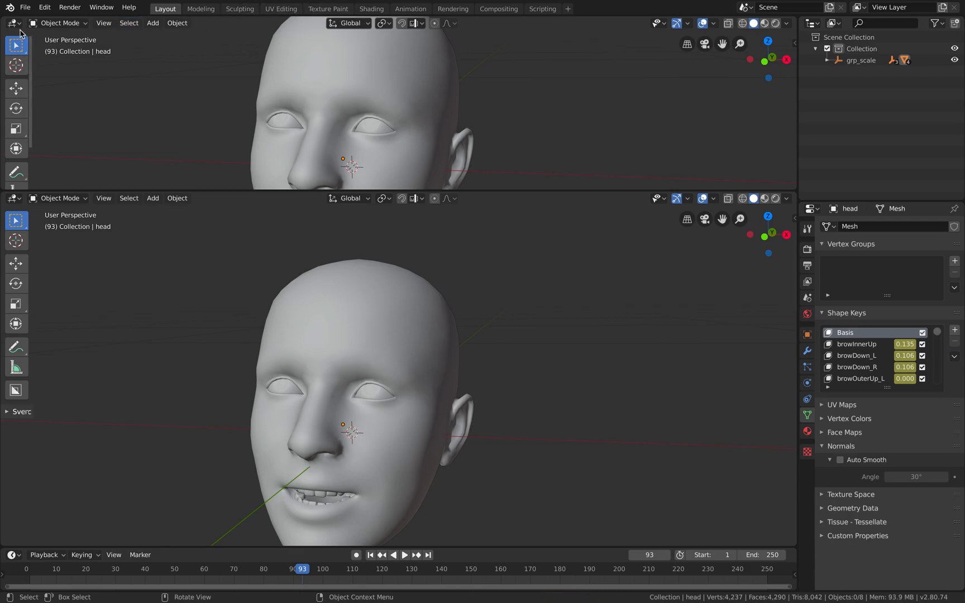
- Turn the upper area into a Video Sequencer and begin adding a sound strip
left_click(12, 22)
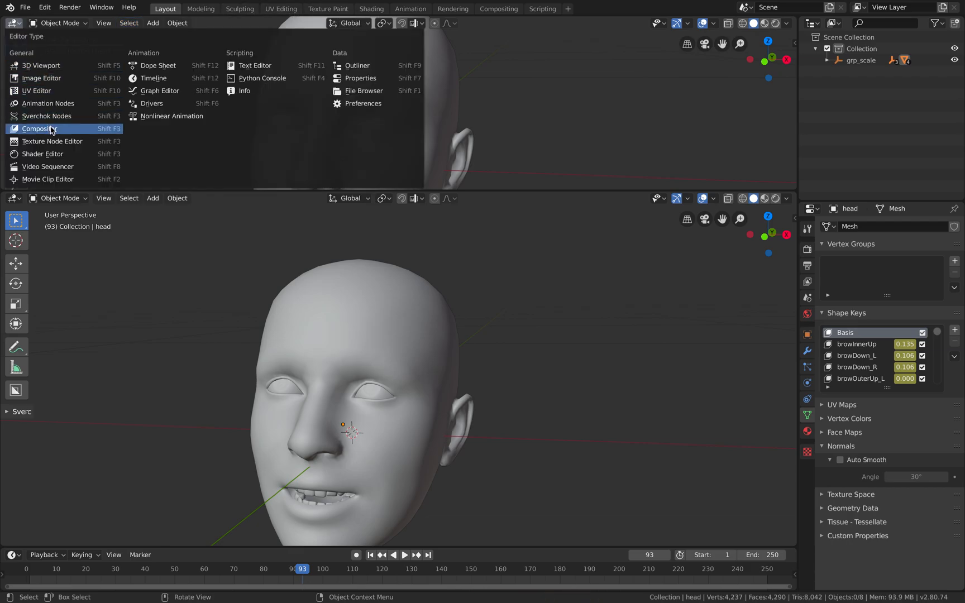
mouse_move(153, 78)
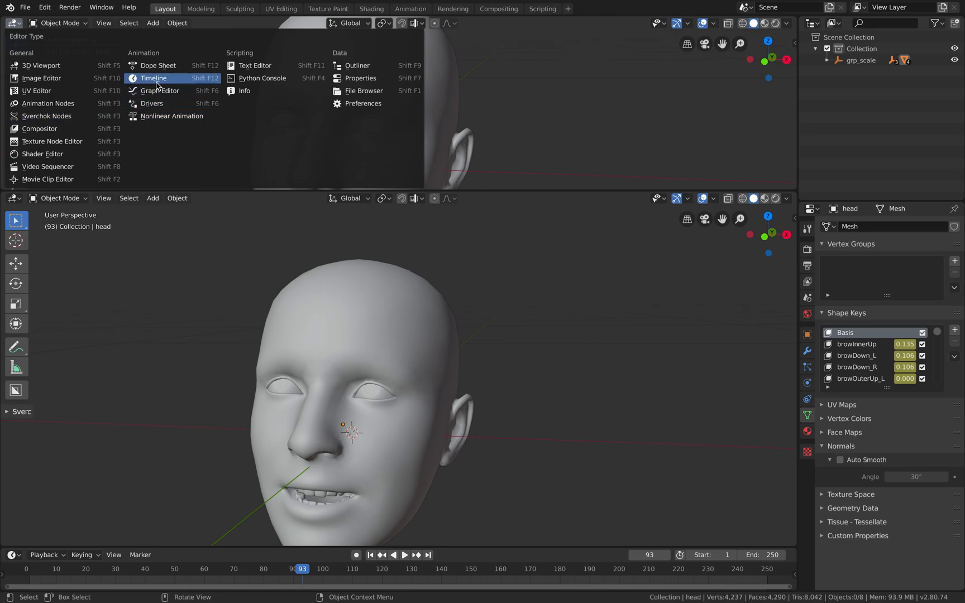
mouse_move(44, 154)
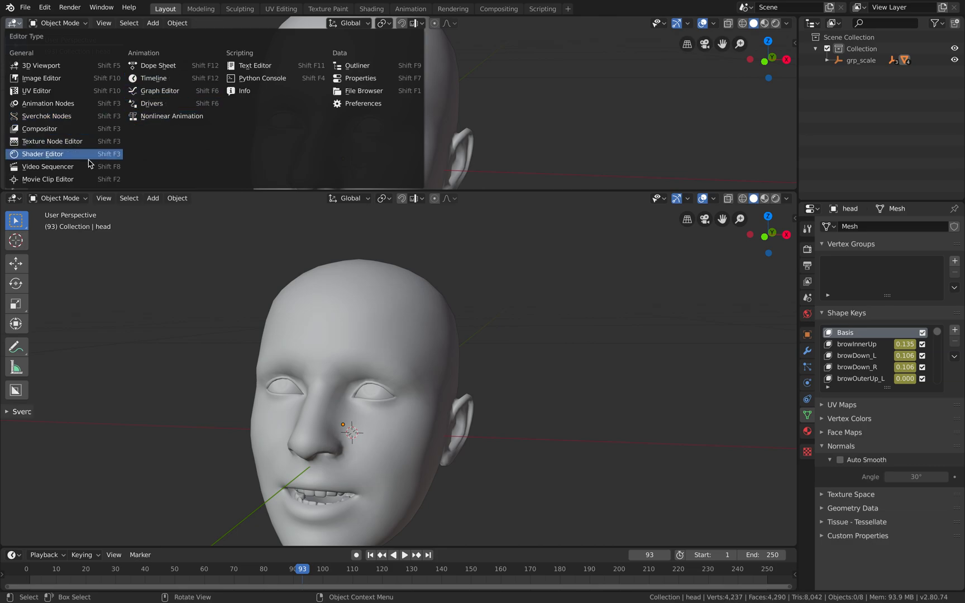
left_click(47, 166)
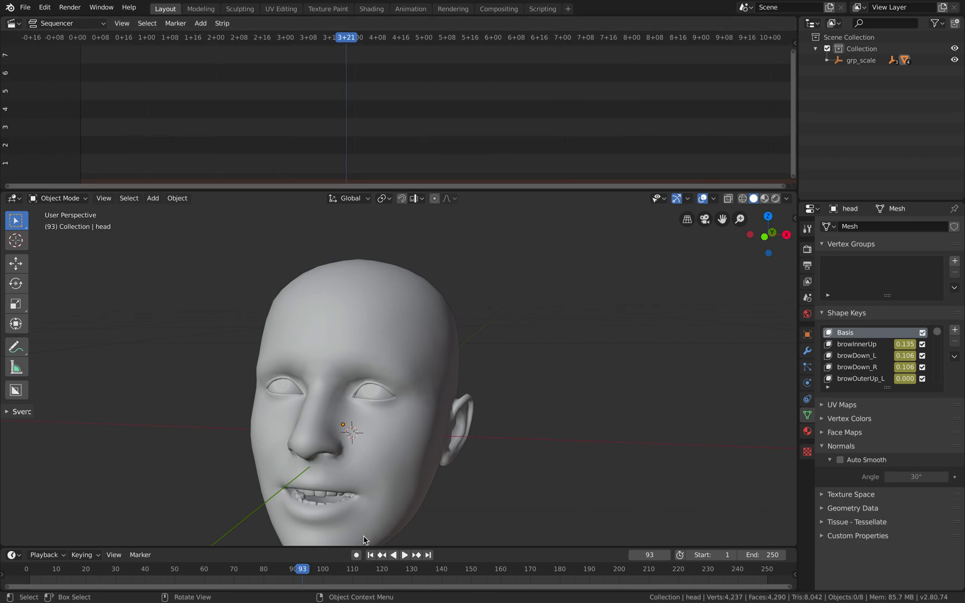
left_click(370, 554)
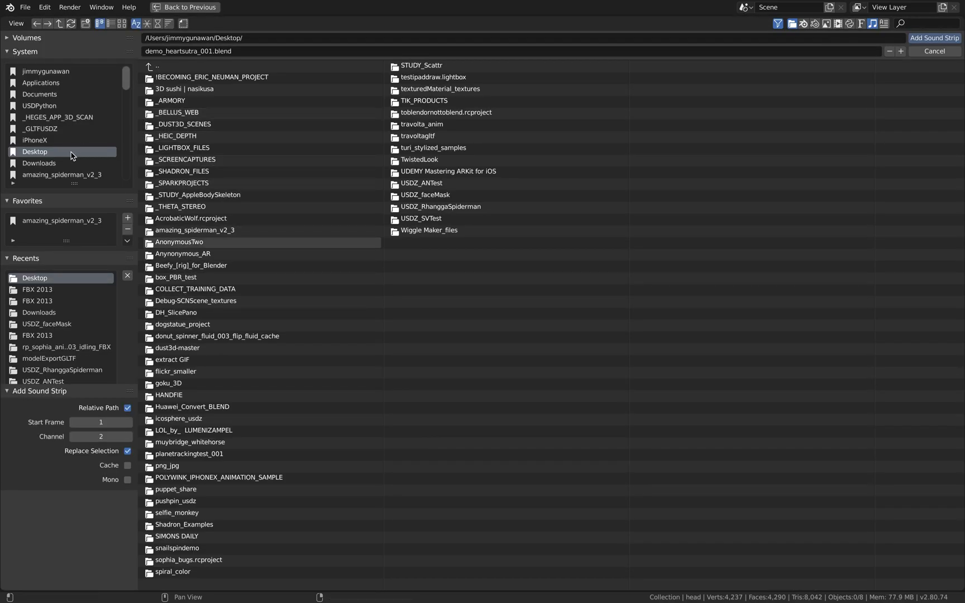
- Add FC_2019-7-17_11-42.wav from the _FACECAP heartsutra folder as a sound strip at frame 1
left_click(39, 162)
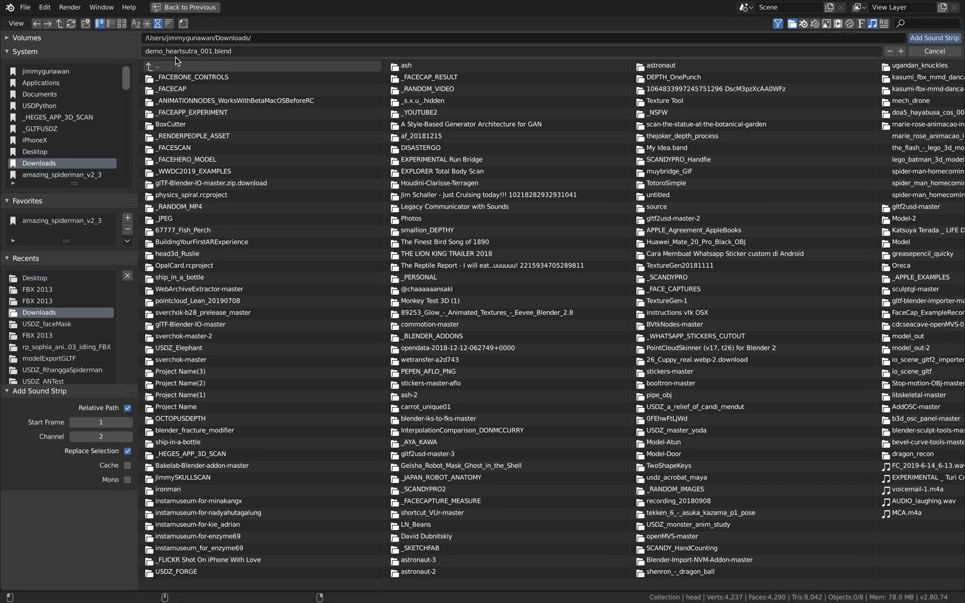
double_click(175, 88)
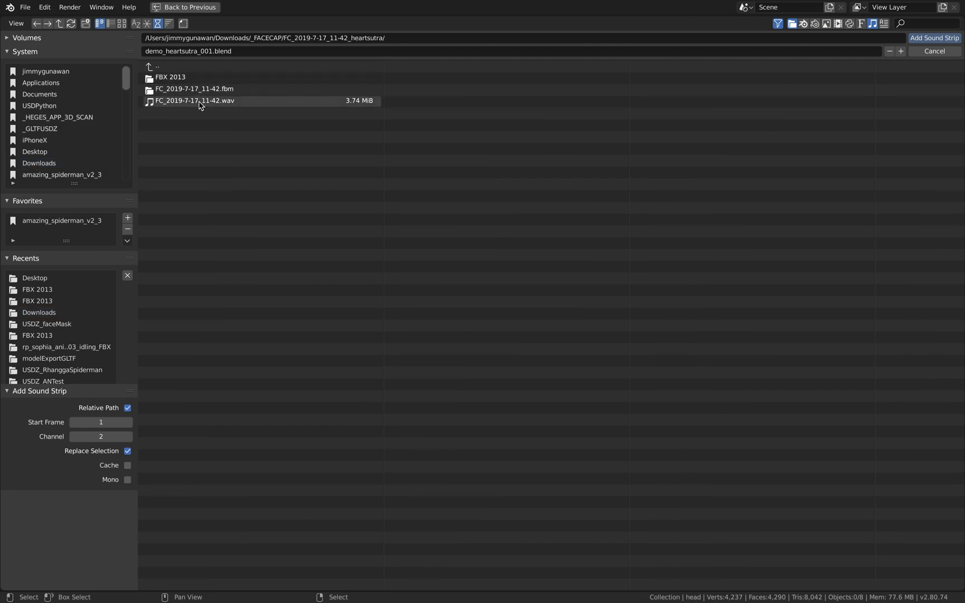
left_click(934, 38)
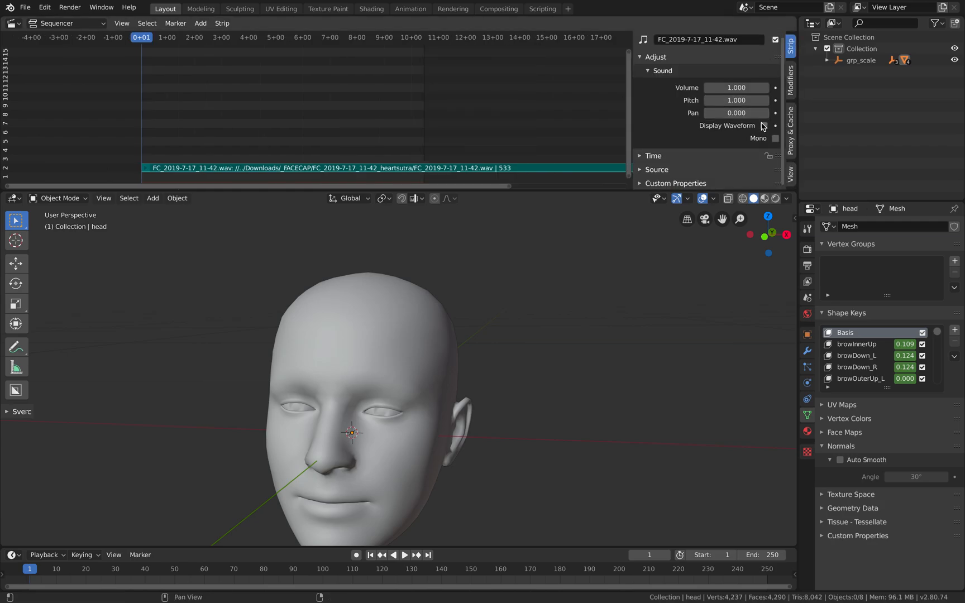
- Display the strip's waveform, save with Ctrl+S, and preview the head animation with audio
left_click(764, 125)
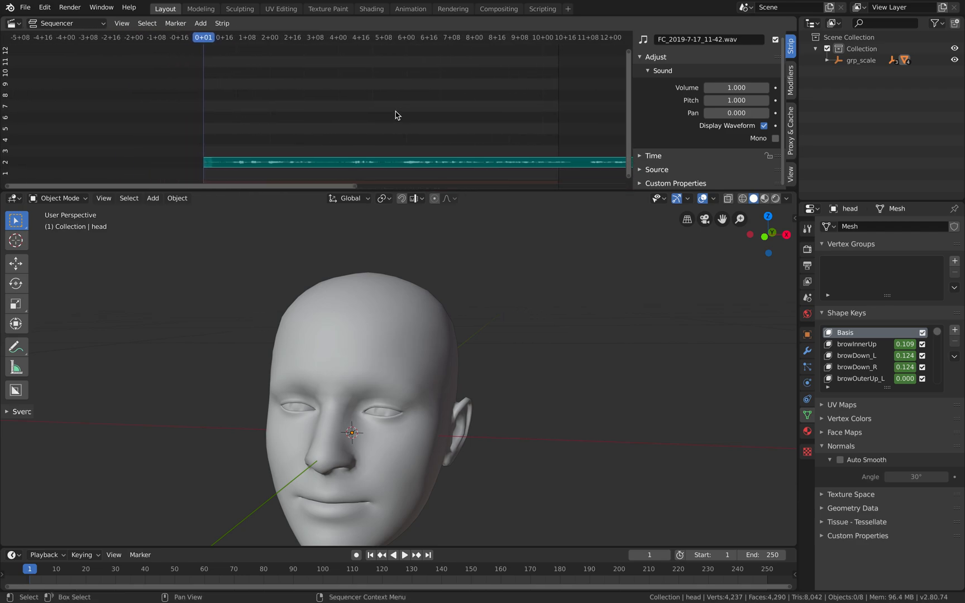
key("Ctrl+S")
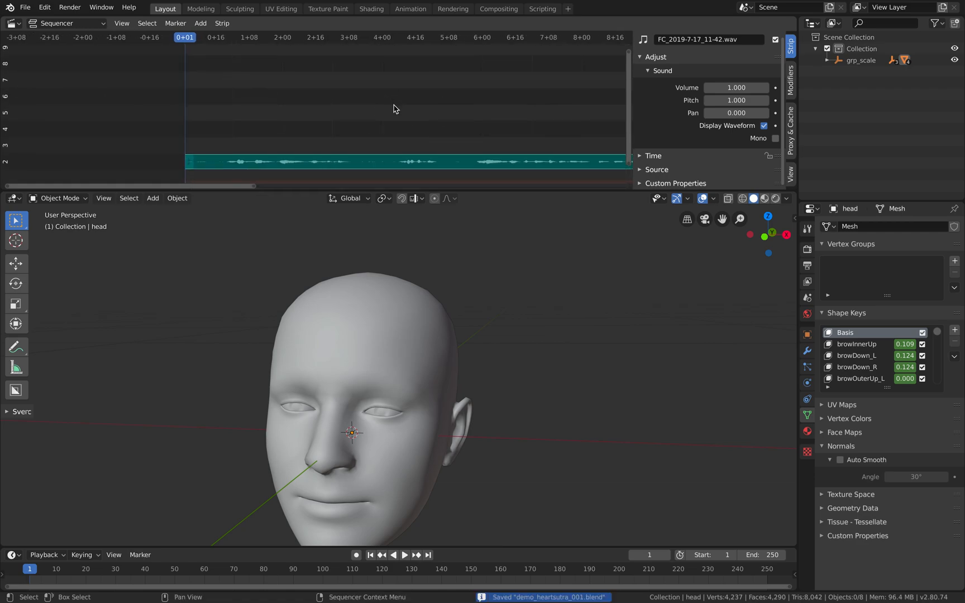
left_click(404, 554)
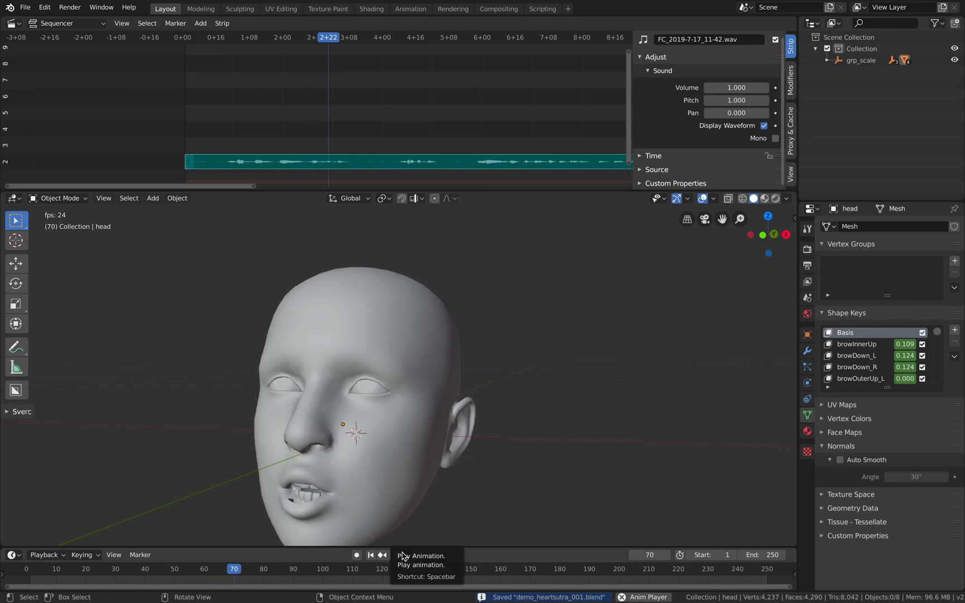
left_click(403, 554)
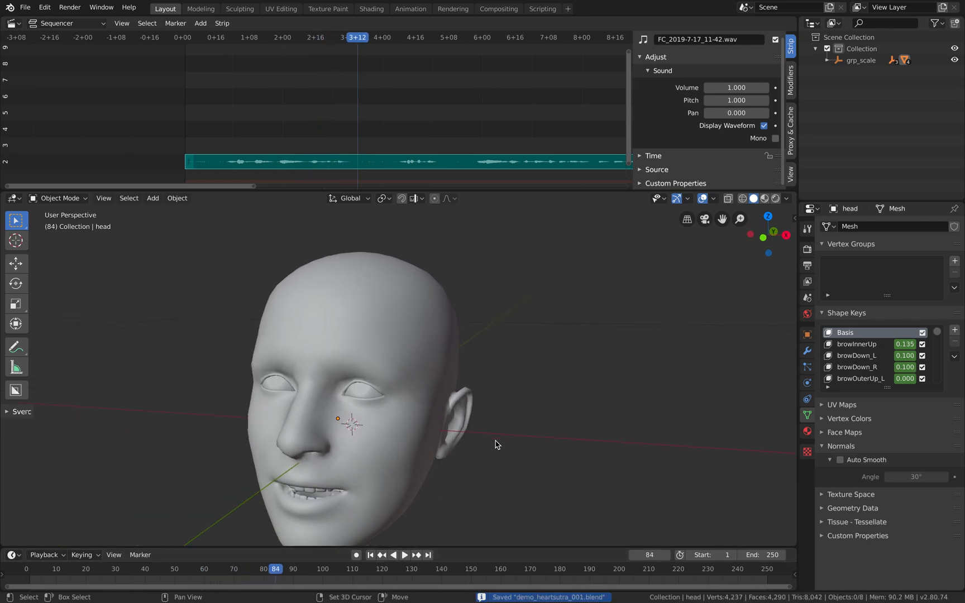
- Save the scene as the incremented version demo_heartsutra_002.blend on the Desktop
left_click(26, 7)
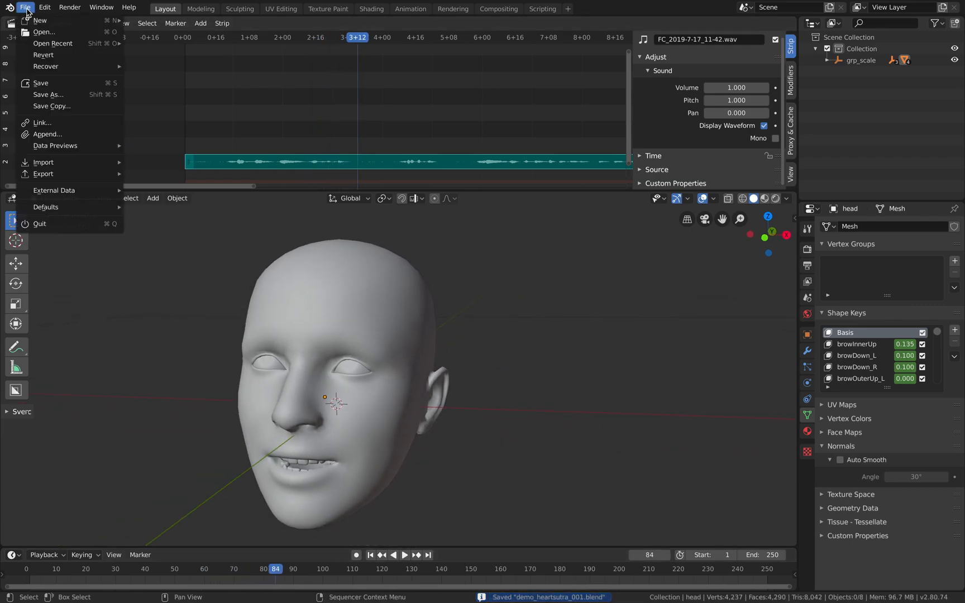
left_click(48, 93)
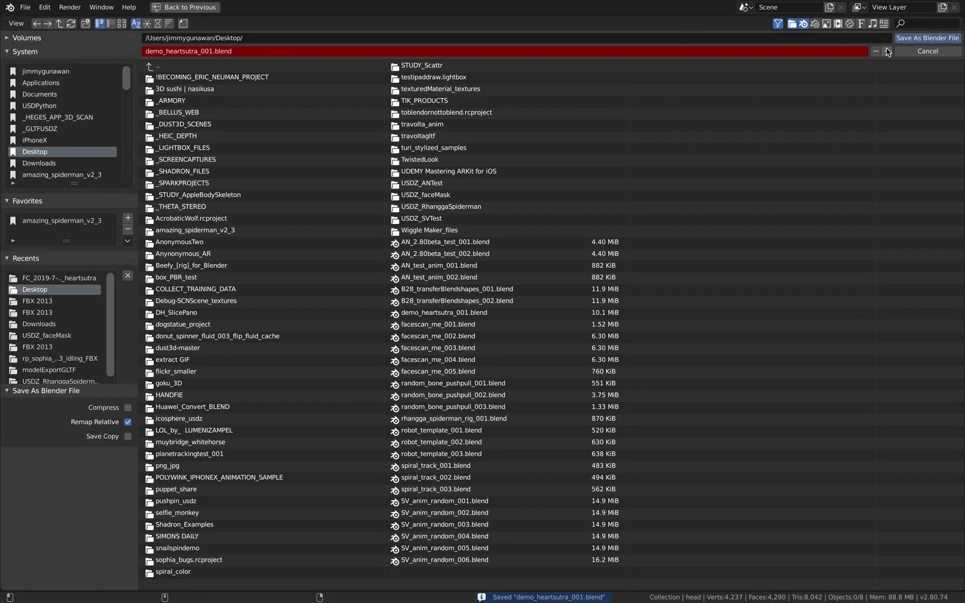
left_click(928, 38)
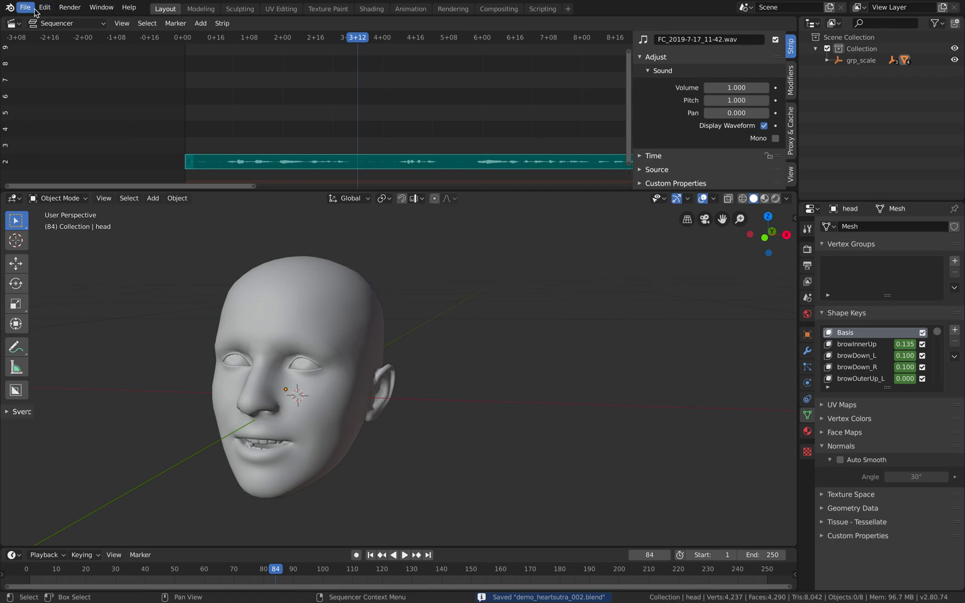
left_click(24, 7)
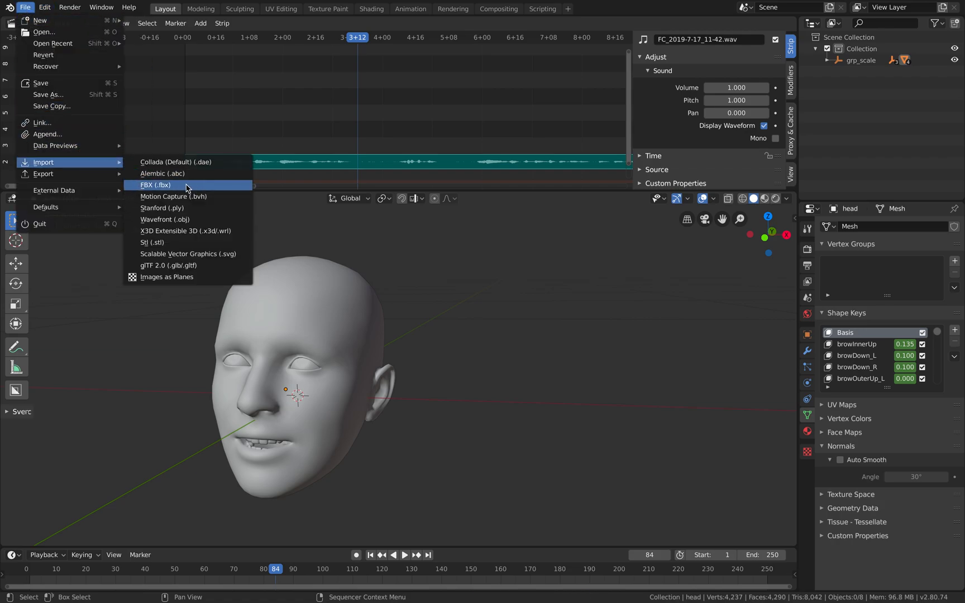
- Import the FS_2019 face scan FBX from Downloads > _FACESCAN > FBX 2013 beside the head
left_click(155, 185)
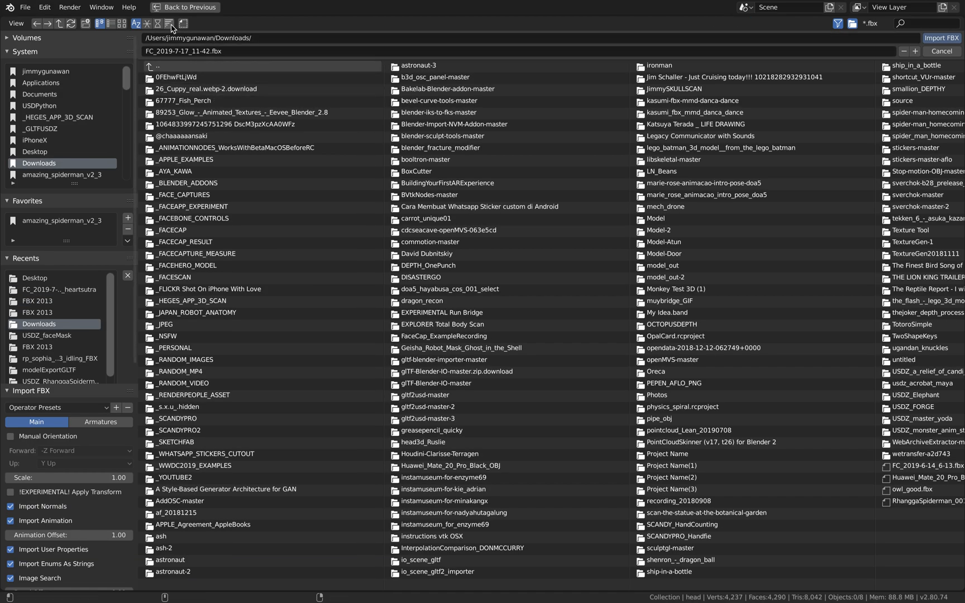
left_click(158, 24)
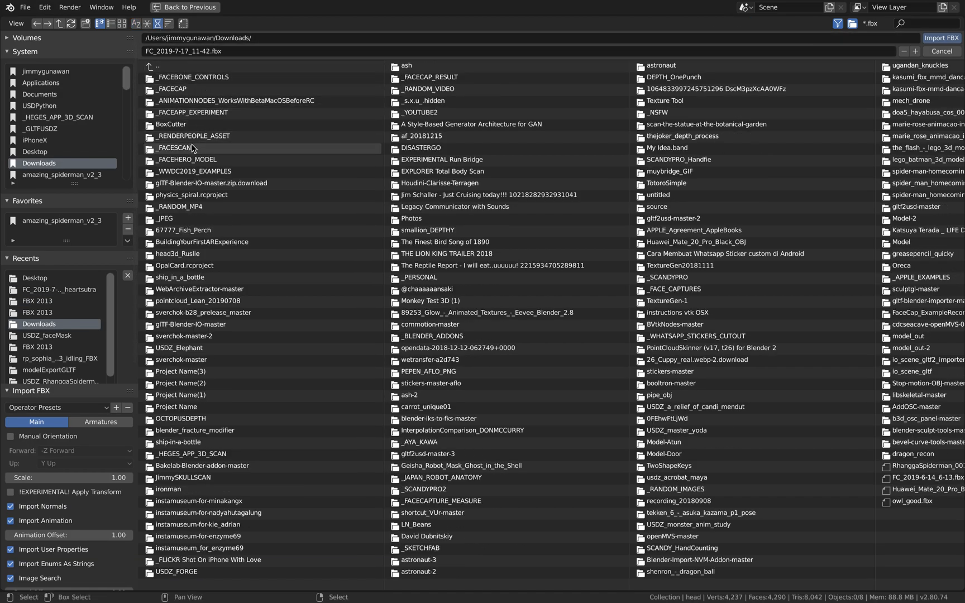
double_click(174, 148)
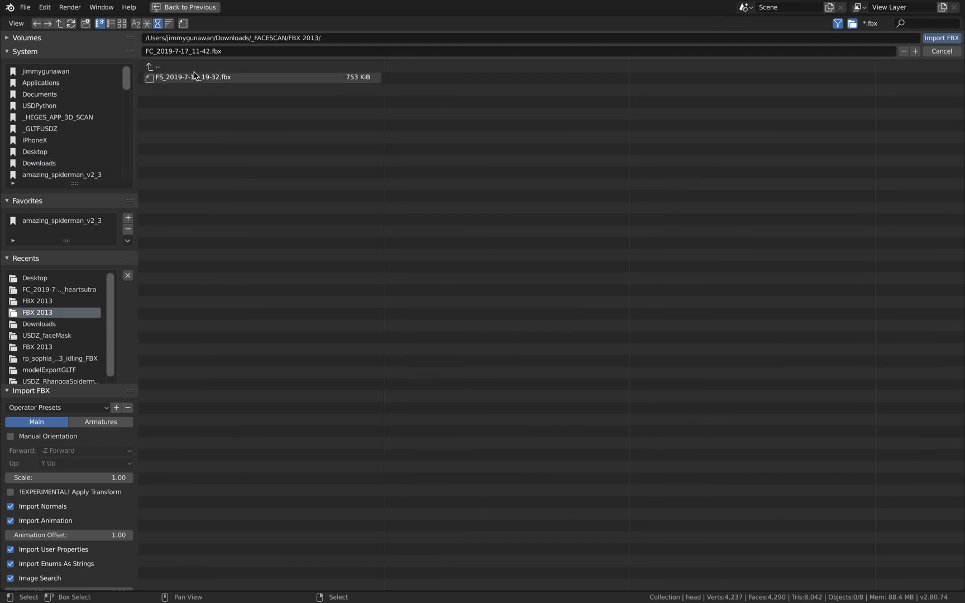
left_click(940, 38)
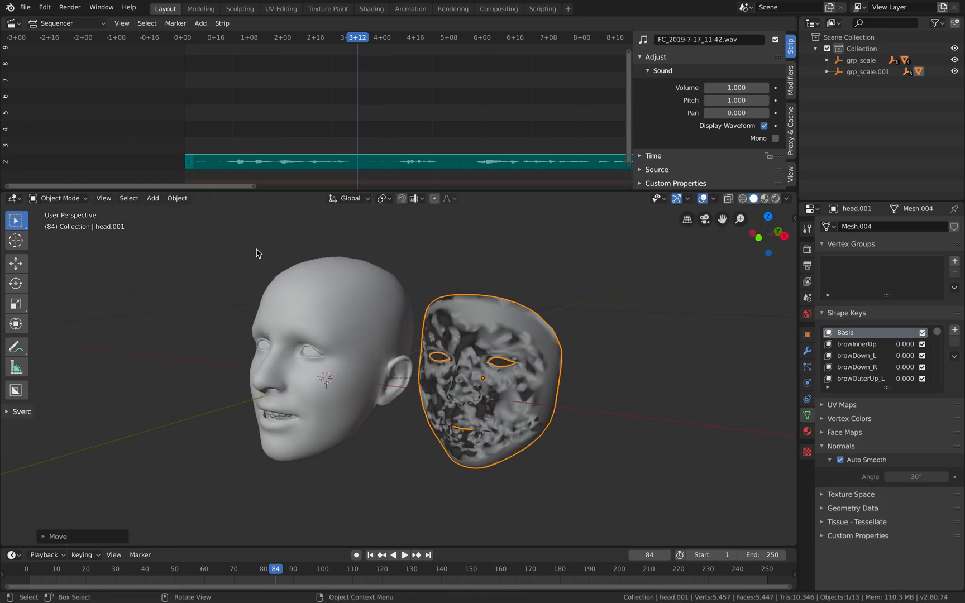
mouse_move(593, 328)
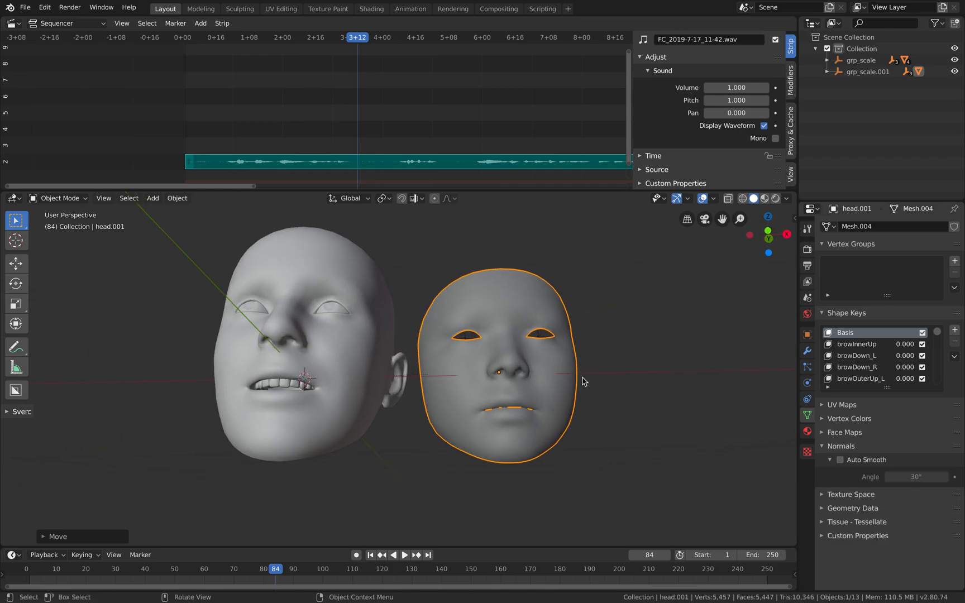
- Save the scene with Ctrl+S, then play the animation from frame one and stop it
key("ctrl+s")
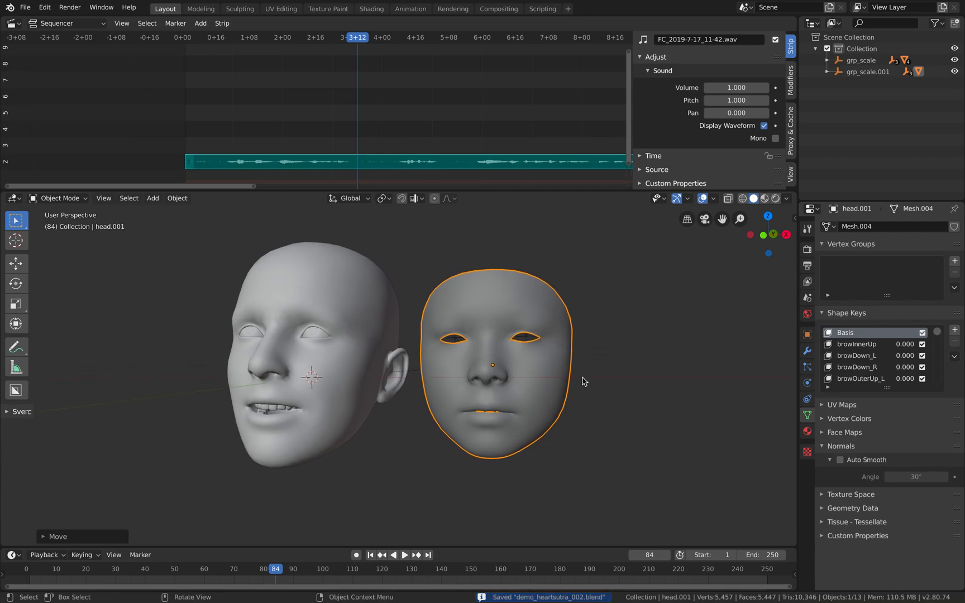
left_click(369, 554)
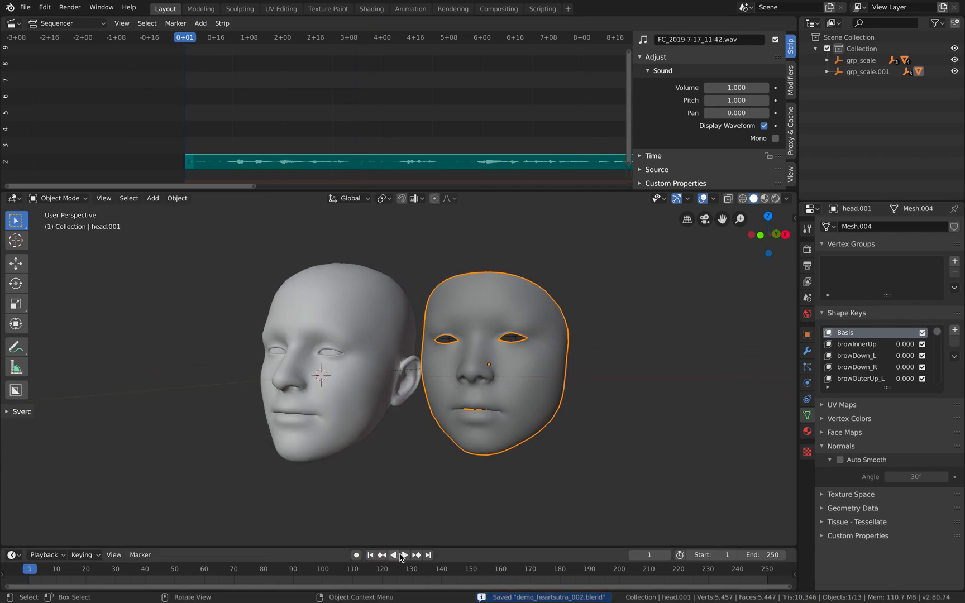
left_click(402, 555)
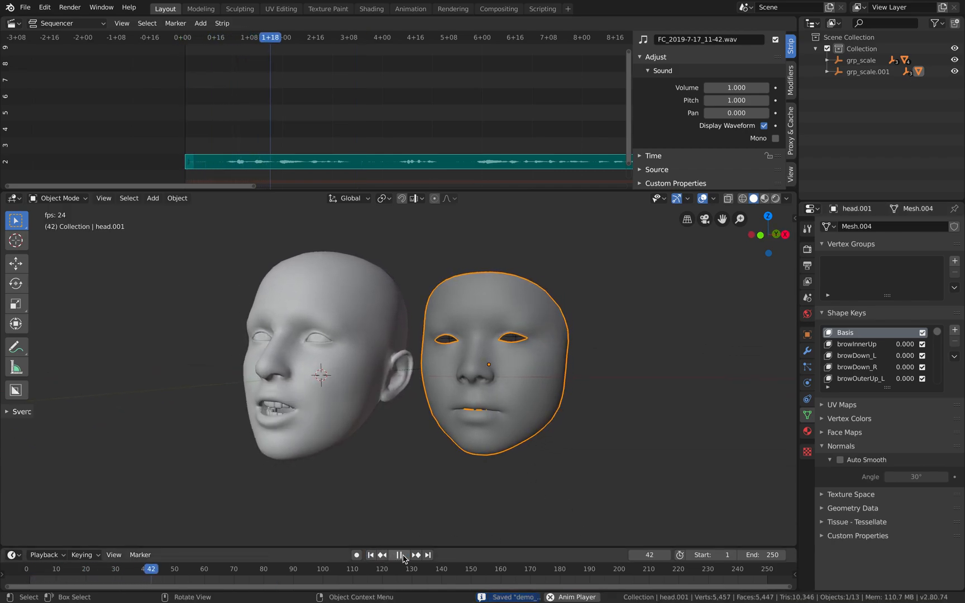
left_click(403, 554)
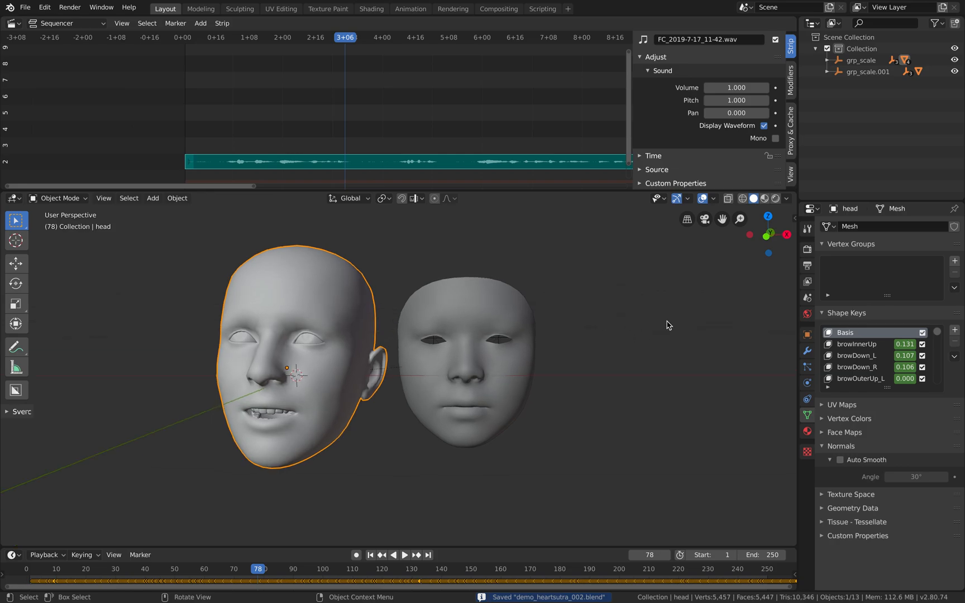
mouse_move(799, 302)
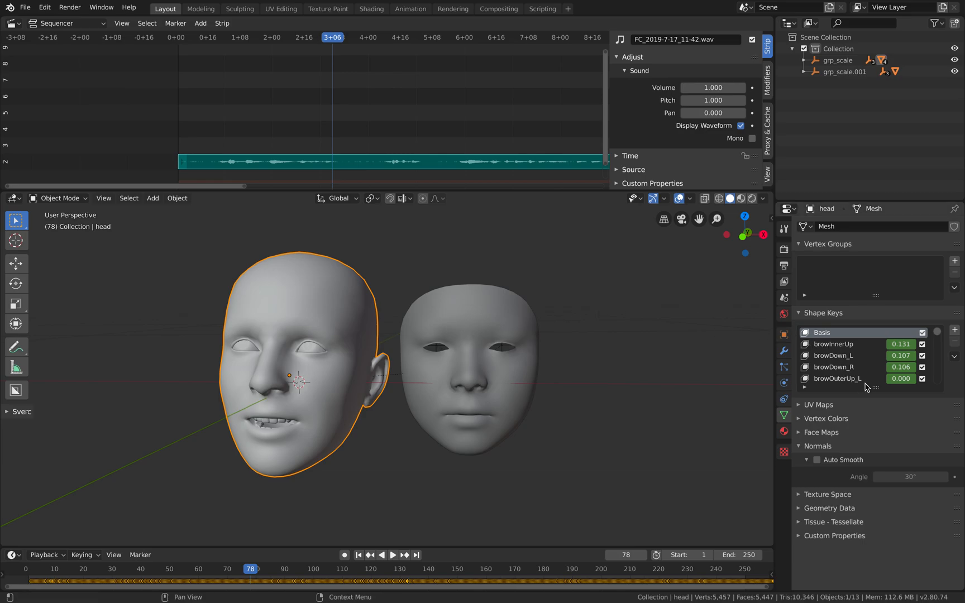
- Select head.001 and scroll its shape key list to compare with the captured head's keys
scroll("down", 3)
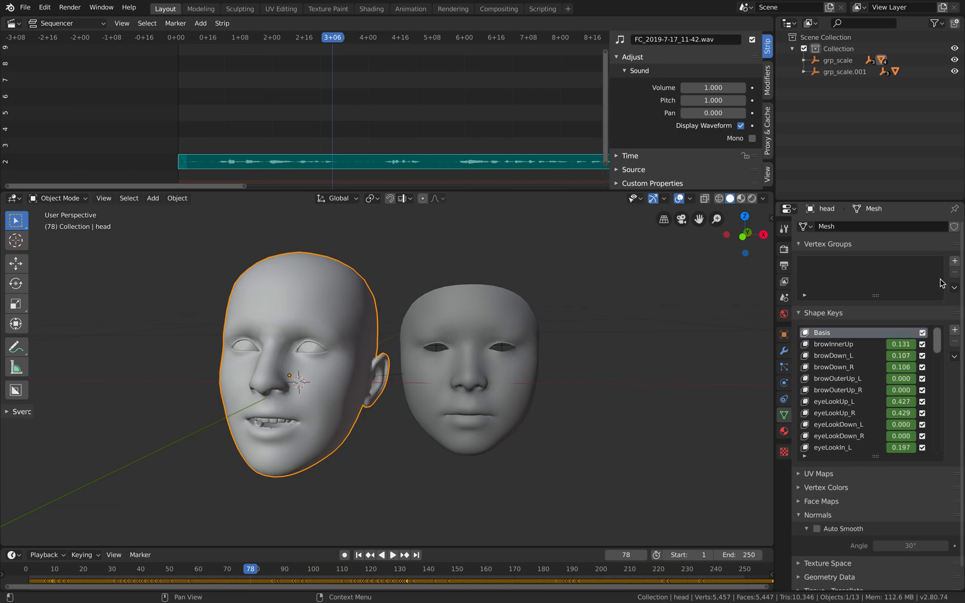
left_click(469, 369)
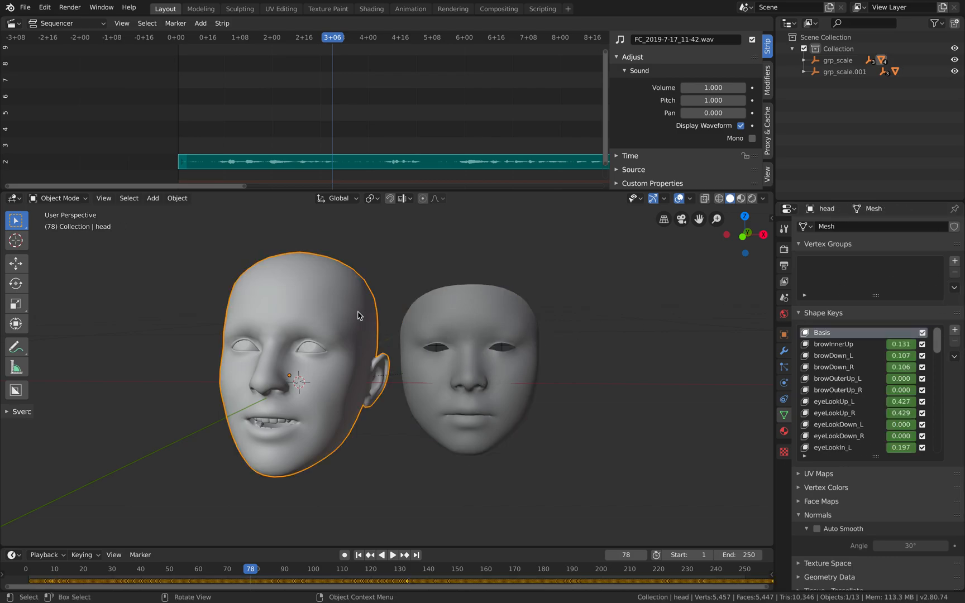
mouse_move(322, 300)
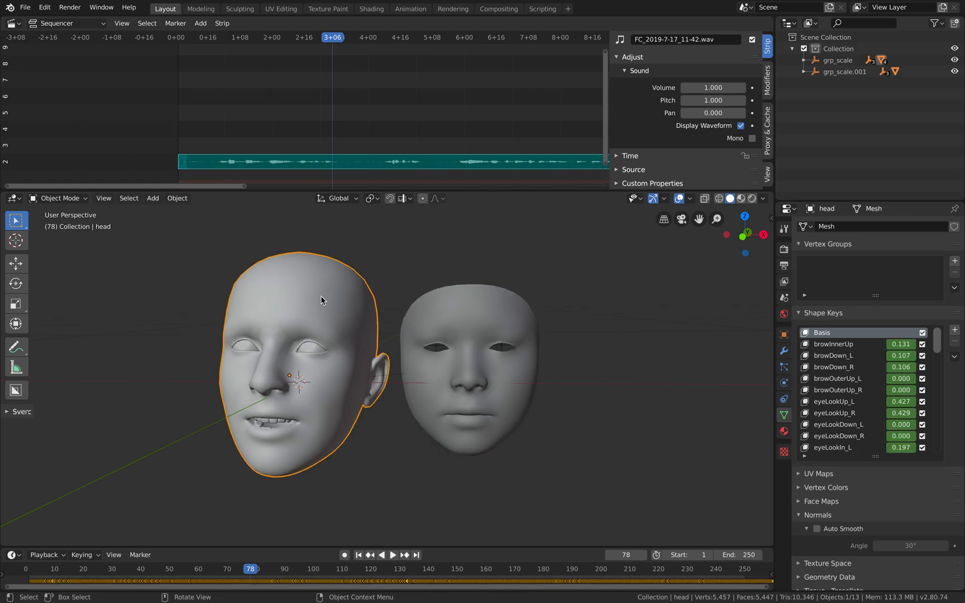
left_click(468, 369)
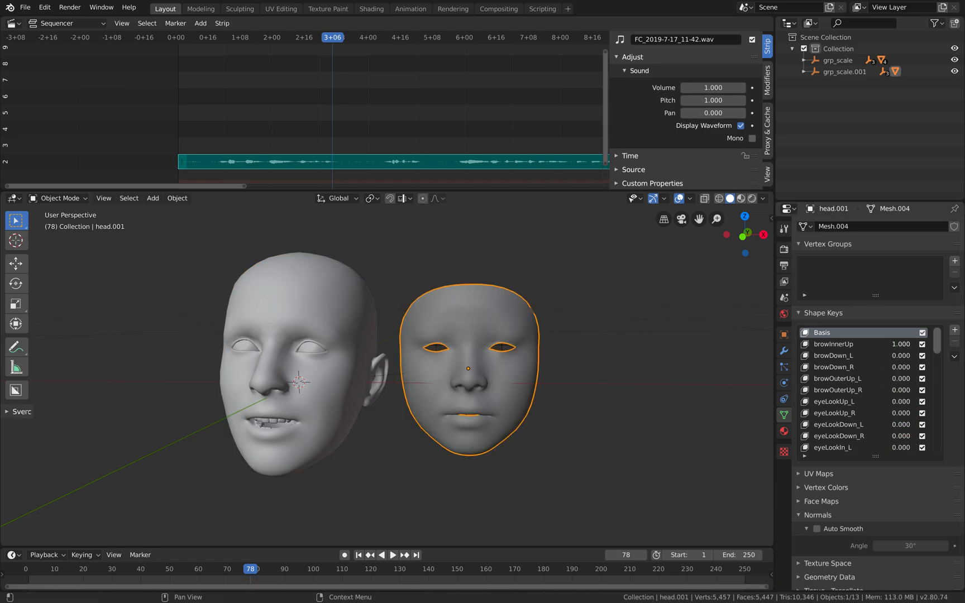
scroll("down", 3)
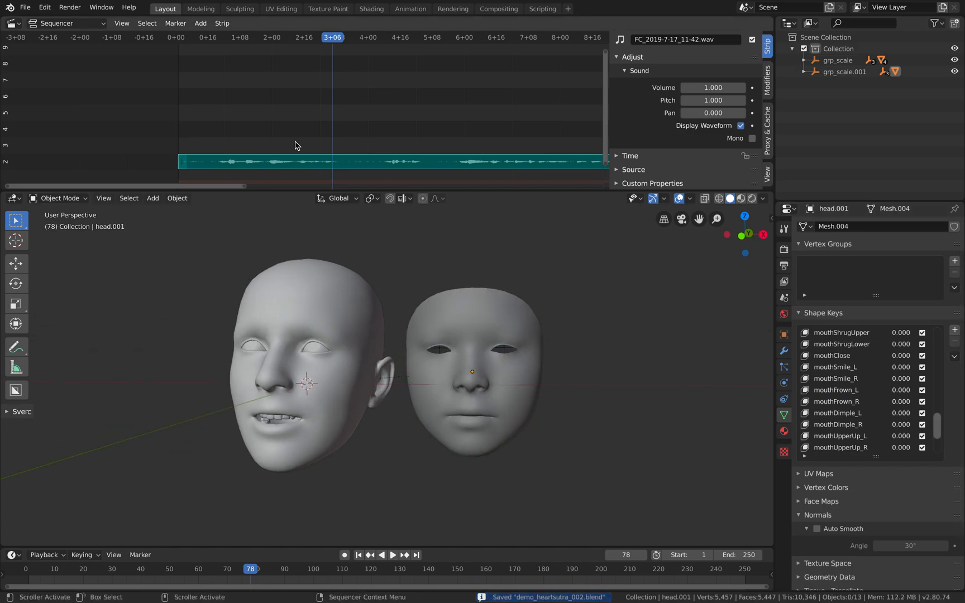
- Switch the top area to the Sverchok node editor and add an Object ID Selector node
left_click(12, 23)
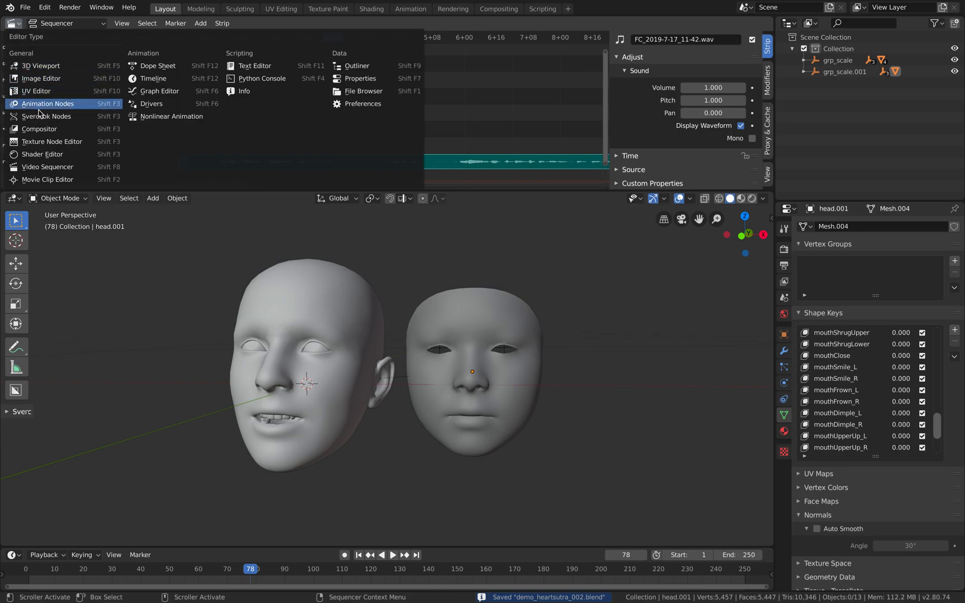
left_click(47, 103)
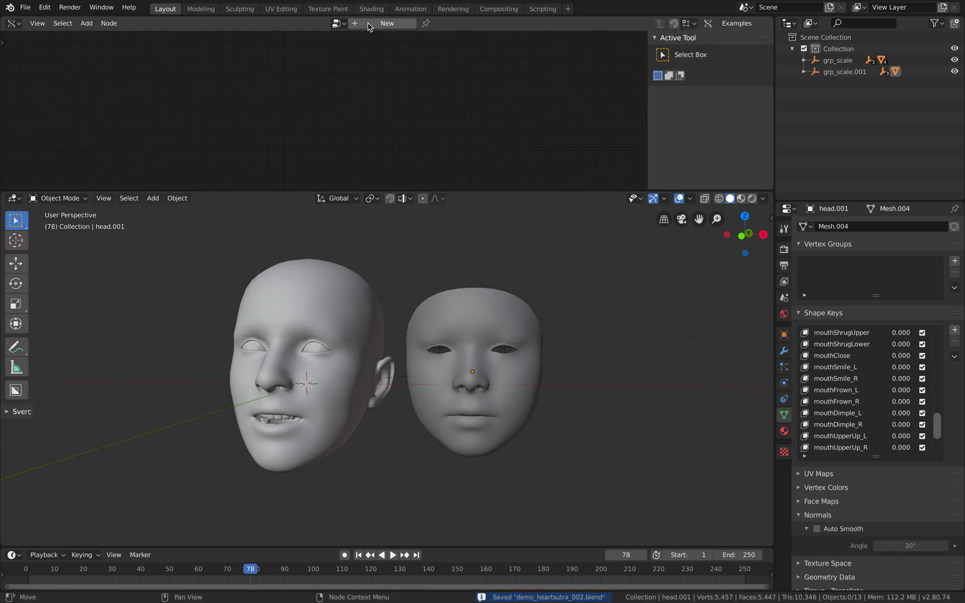
mouse_move(463, 190)
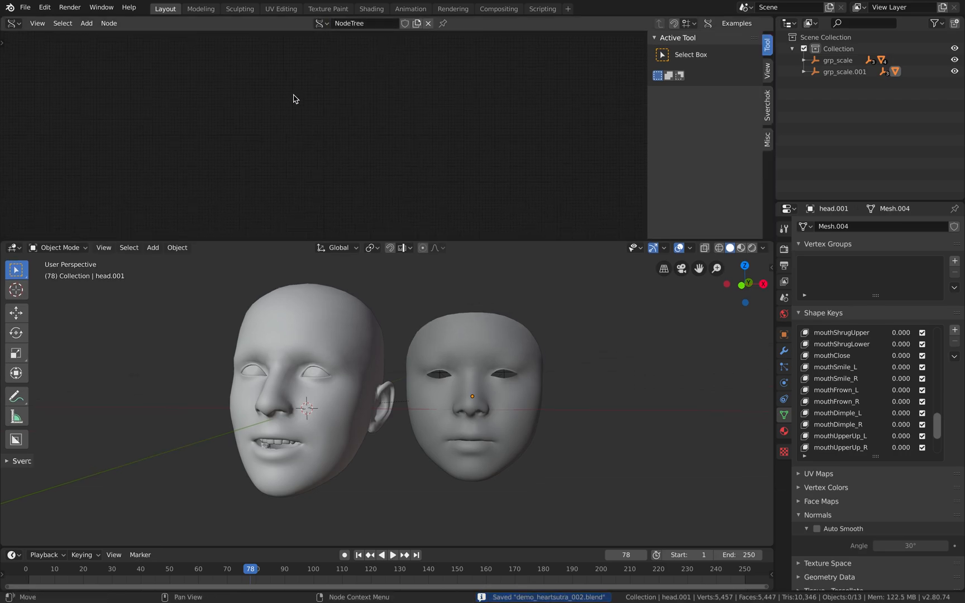
type("object id")
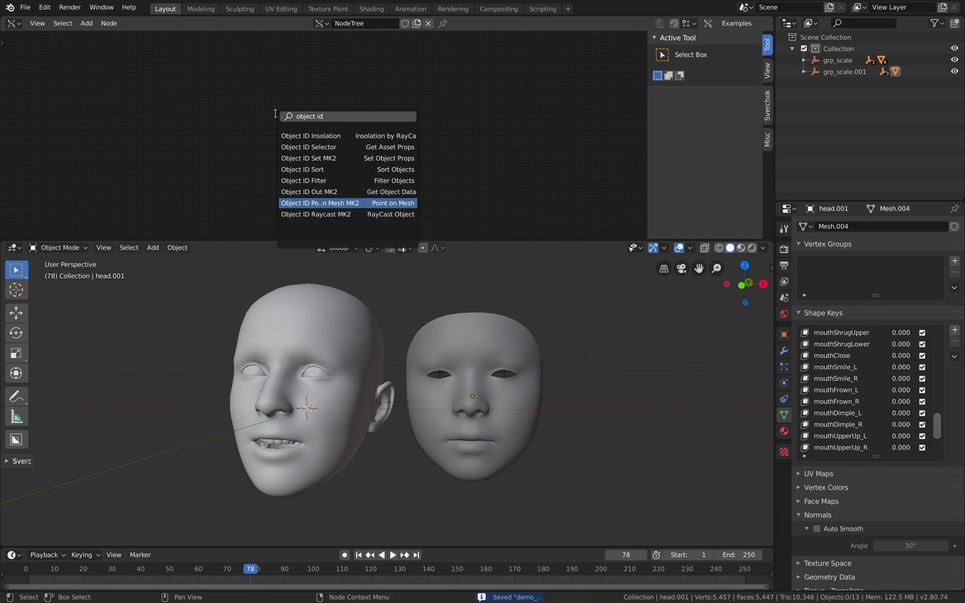
mouse_move(308, 146)
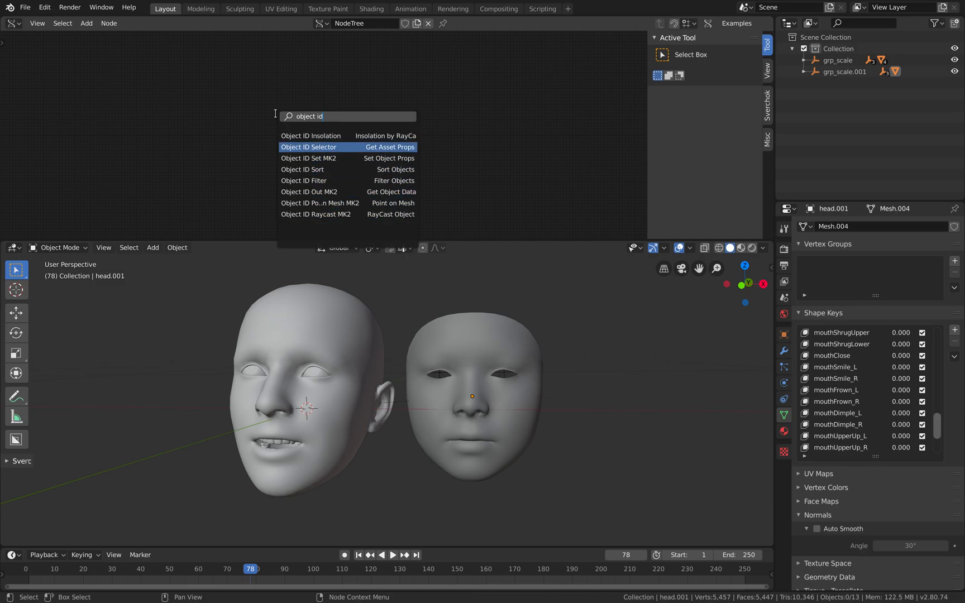
mouse_move(310, 135)
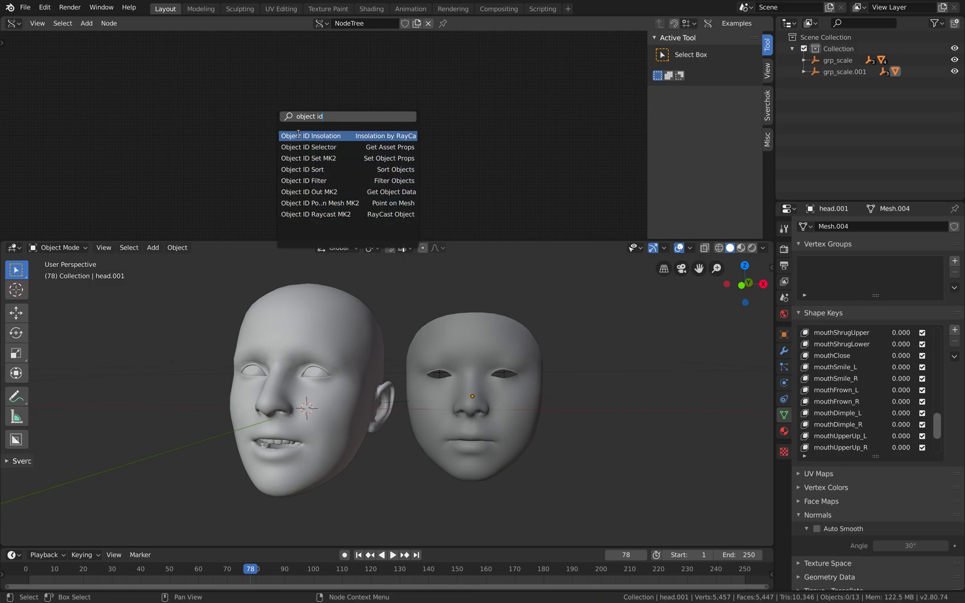
mouse_move(316, 147)
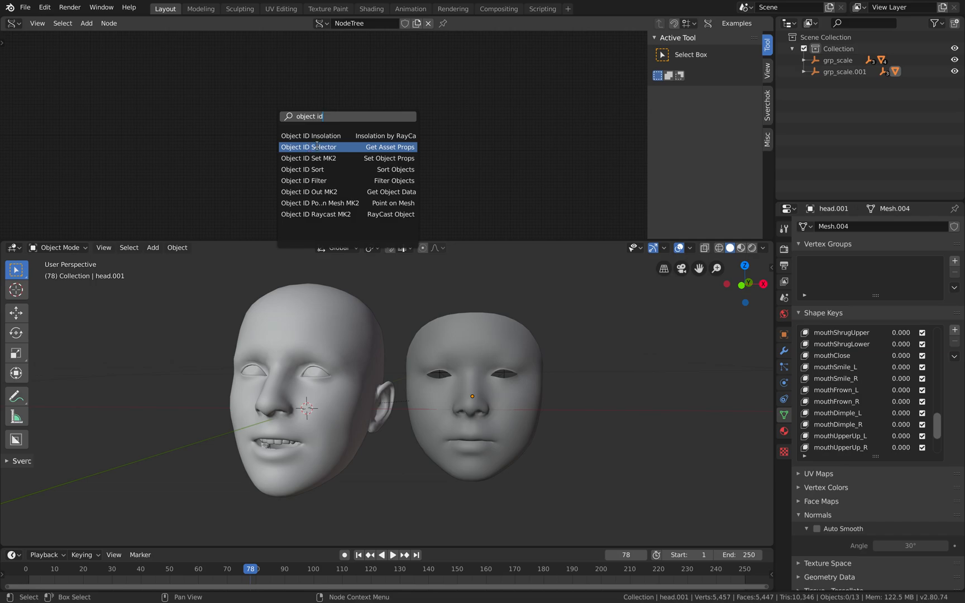
left_click(308, 146)
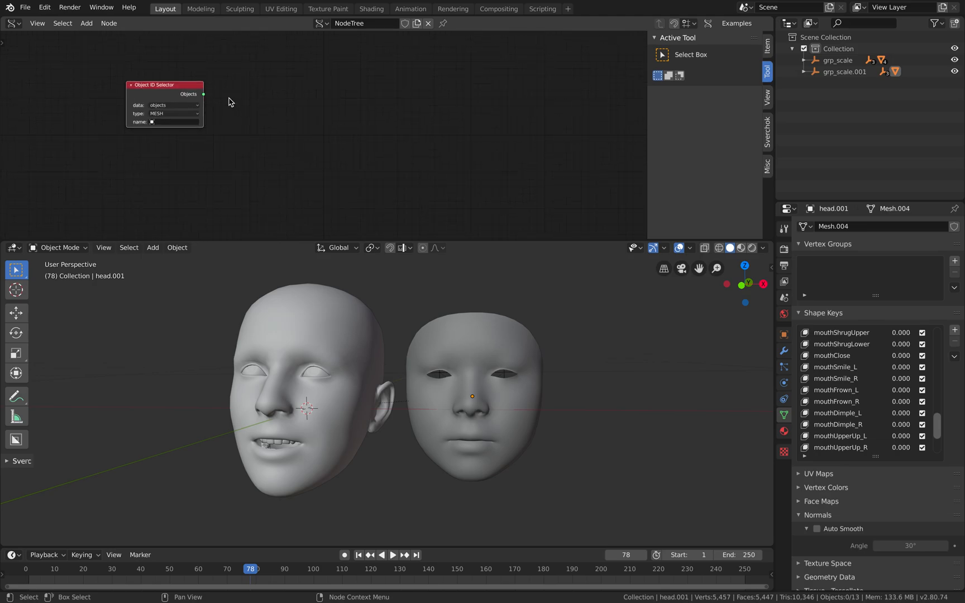
- Set the selector's data type to shape_keys and position the node in the tree
left_click(174, 105)
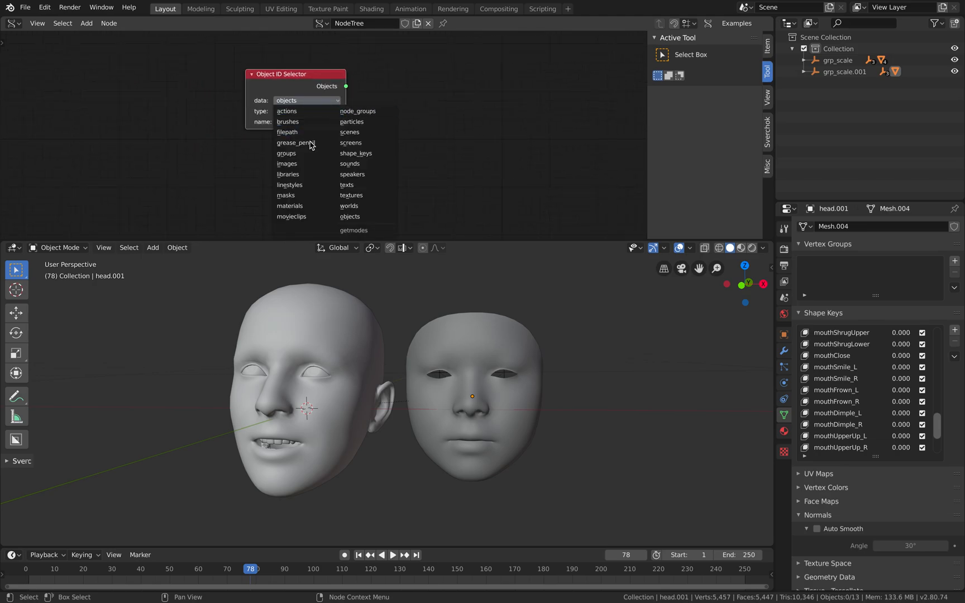
mouse_move(366, 174)
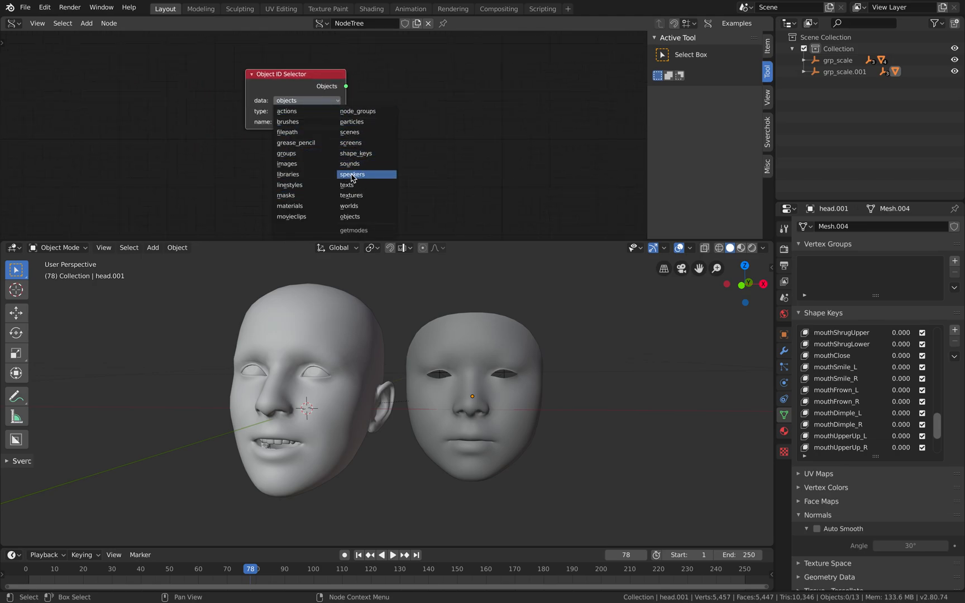
left_click(355, 153)
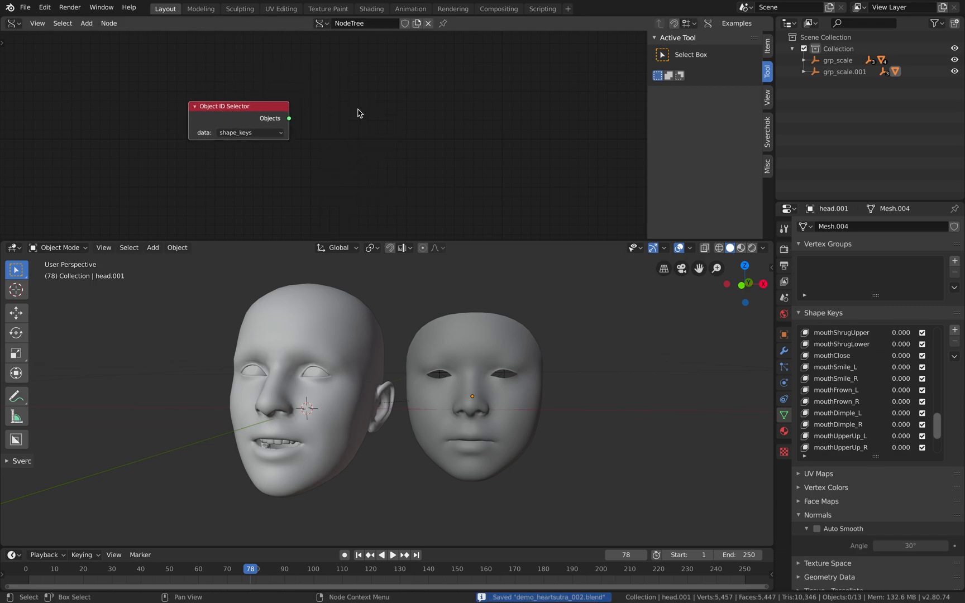
left_click_drag(239, 106, 210, 98)
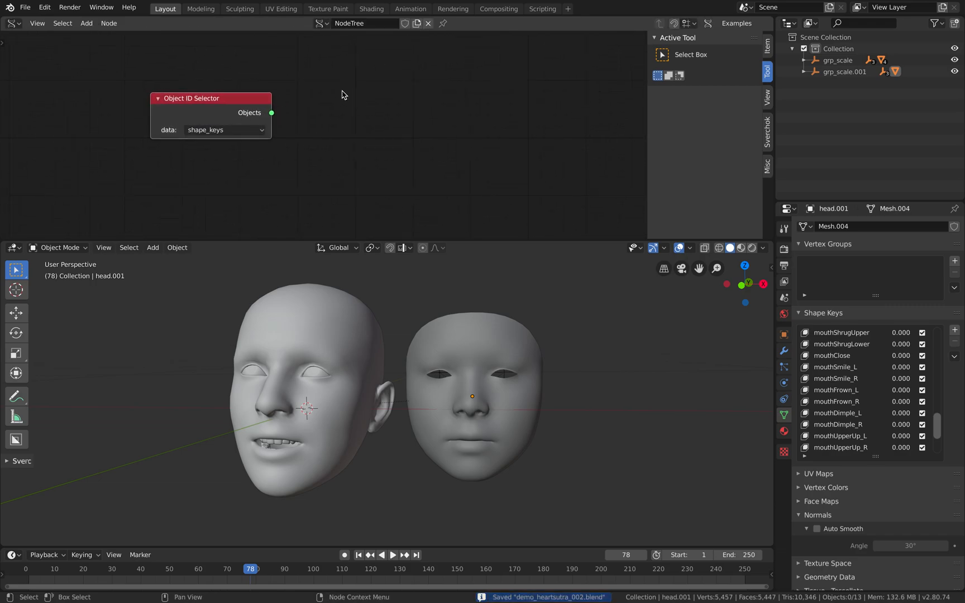
left_click_drag(192, 98, 202, 109)
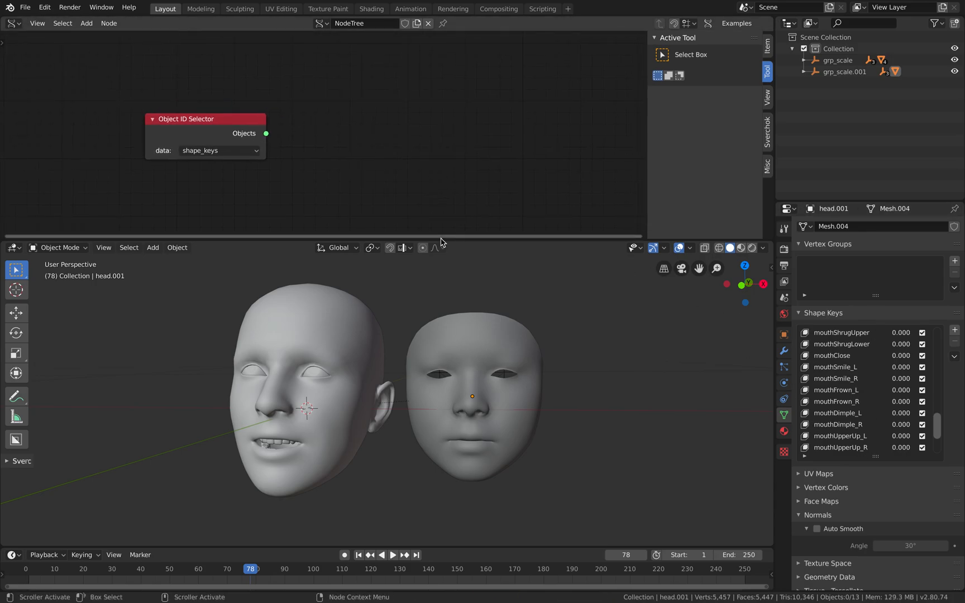
mouse_move(353, 141)
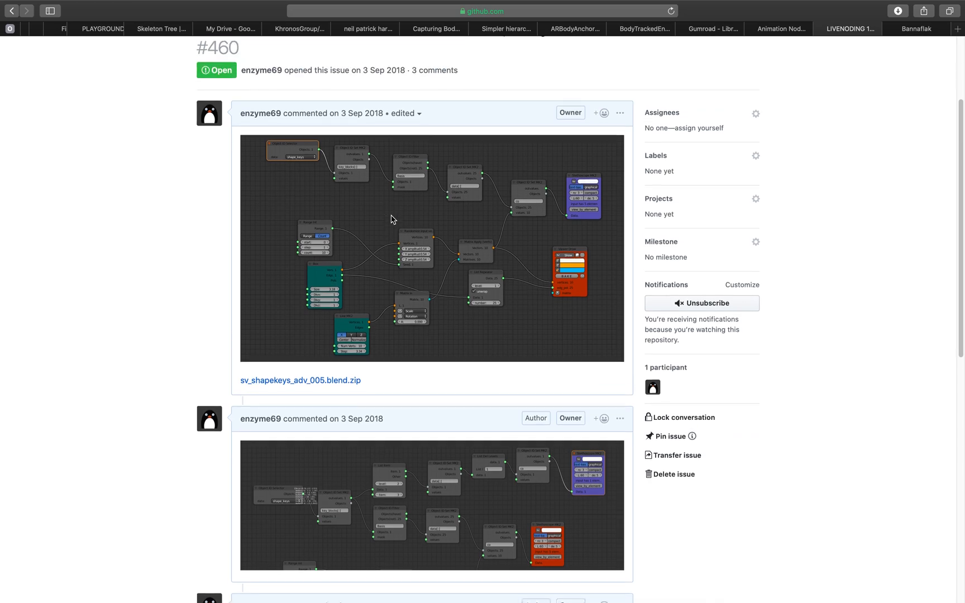
- Enlarge the node tree screenshot in GitHub issue #460, go back and scroll the comments
left_click(431, 246)
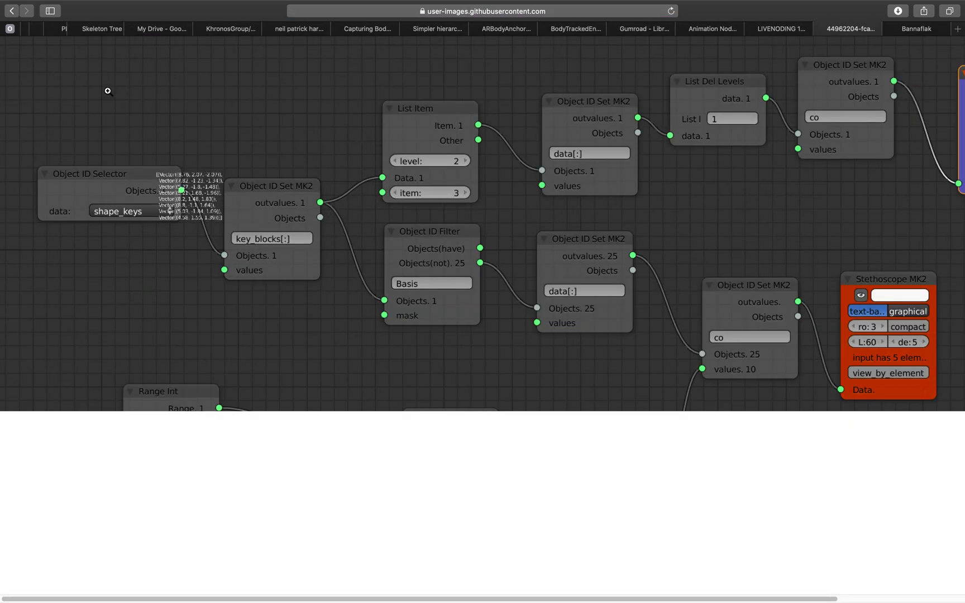
mouse_move(12, 14)
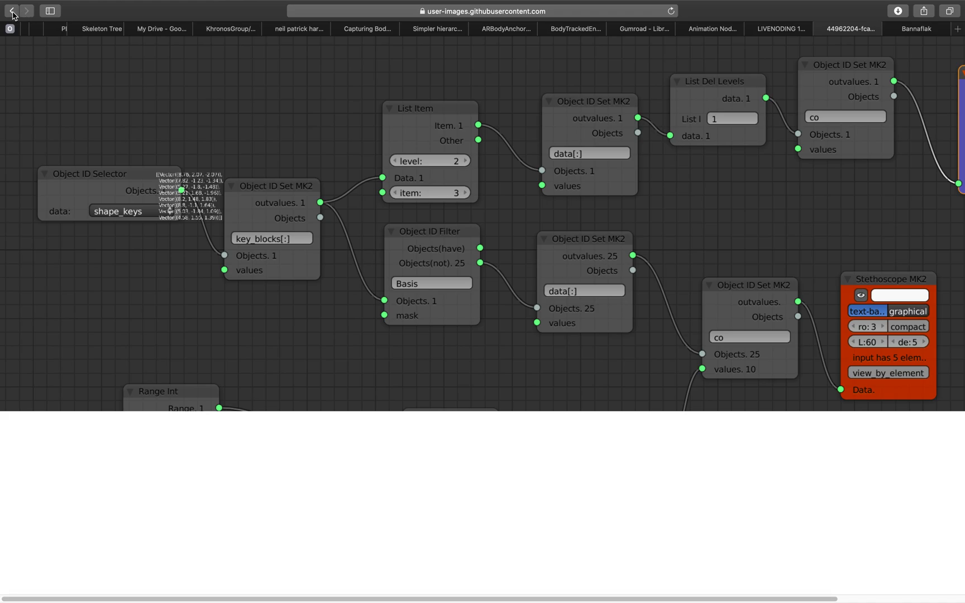
left_click(11, 11)
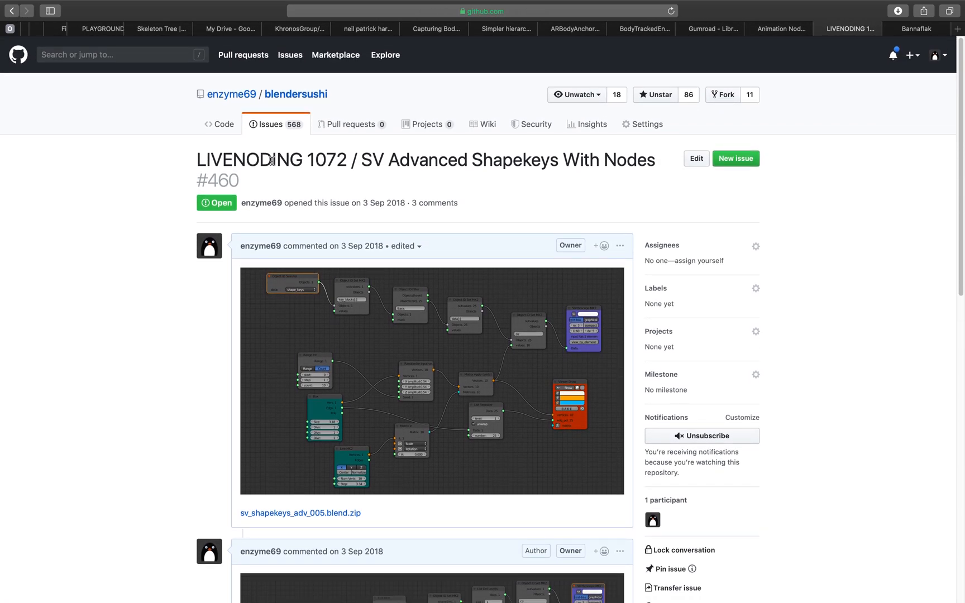
scroll("down", 3)
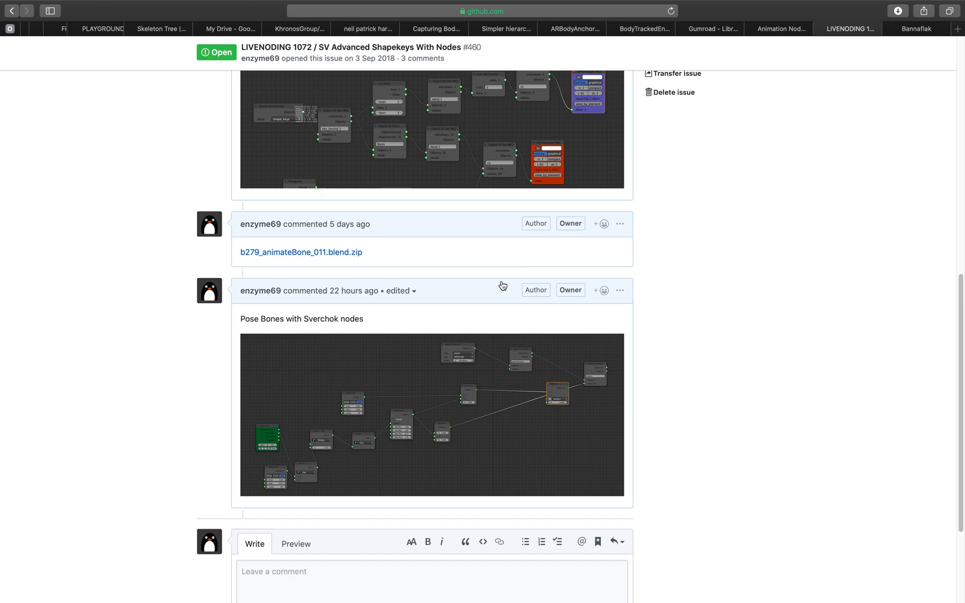
scroll("down", 3)
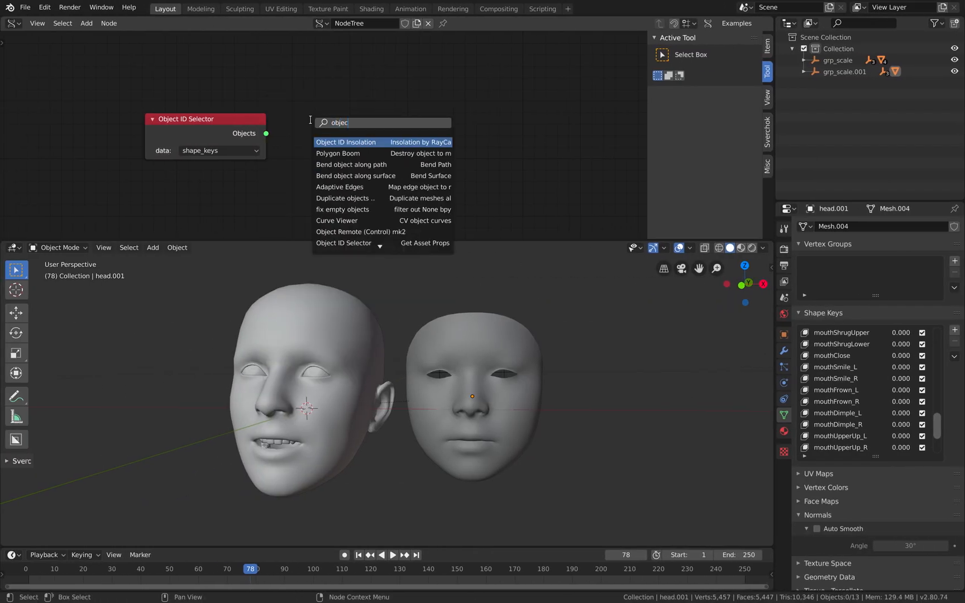
- Add an Object ID Set MK2 node with attribute key_blocks[:], save, and select the smaller face mask
left_click(359, 231)
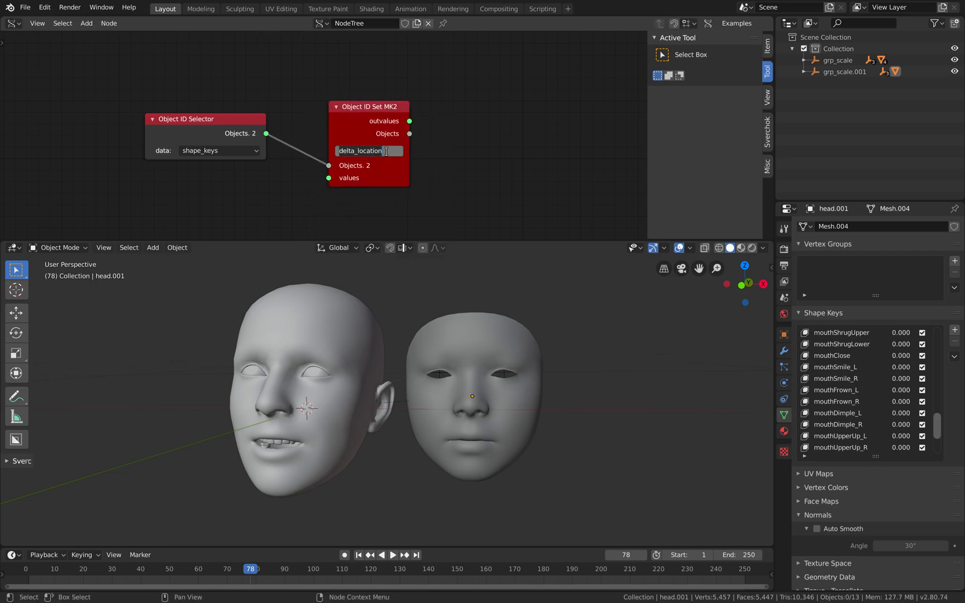
type("key_blocks[:")
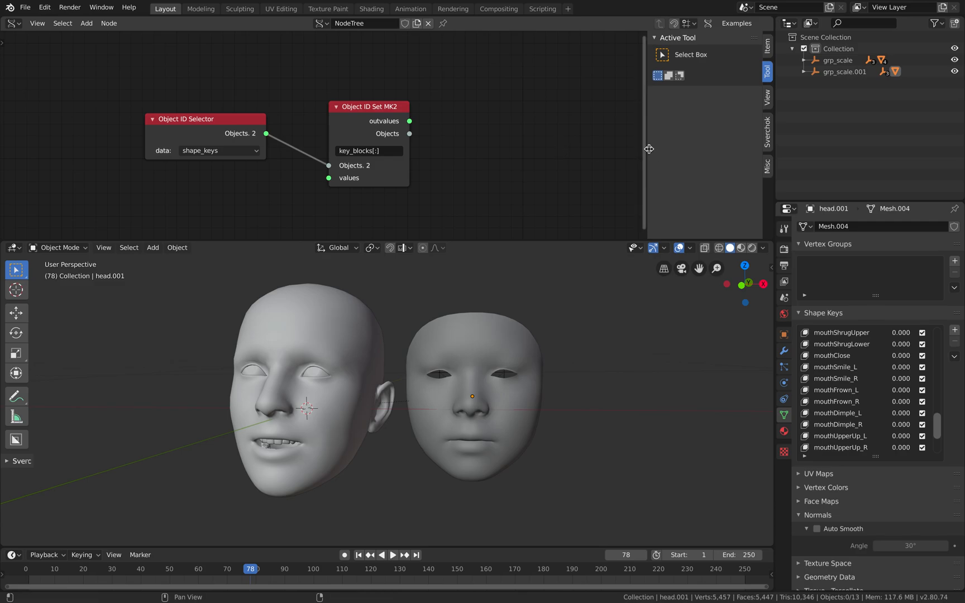
key("Ctrl+S")
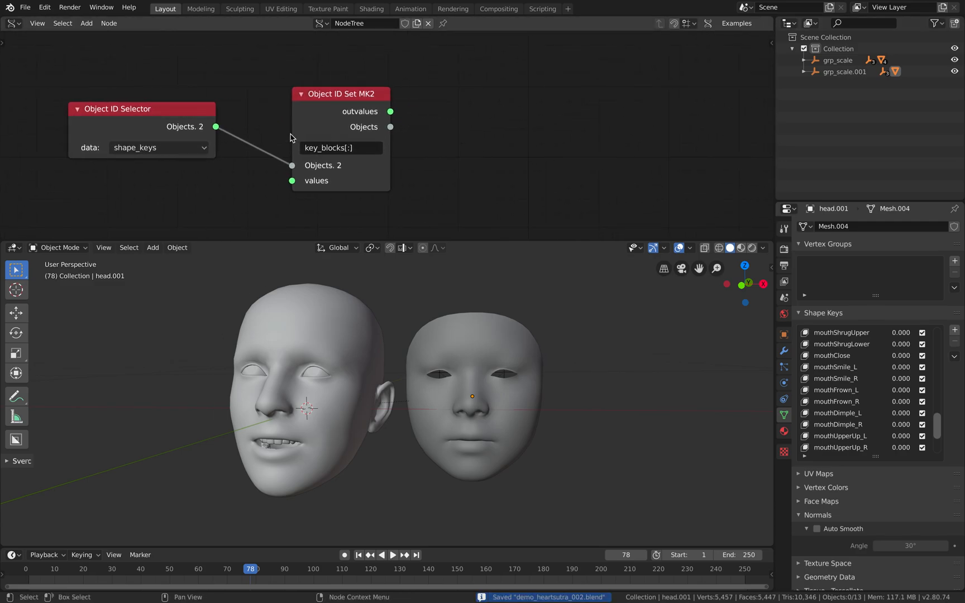
mouse_move(185, 127)
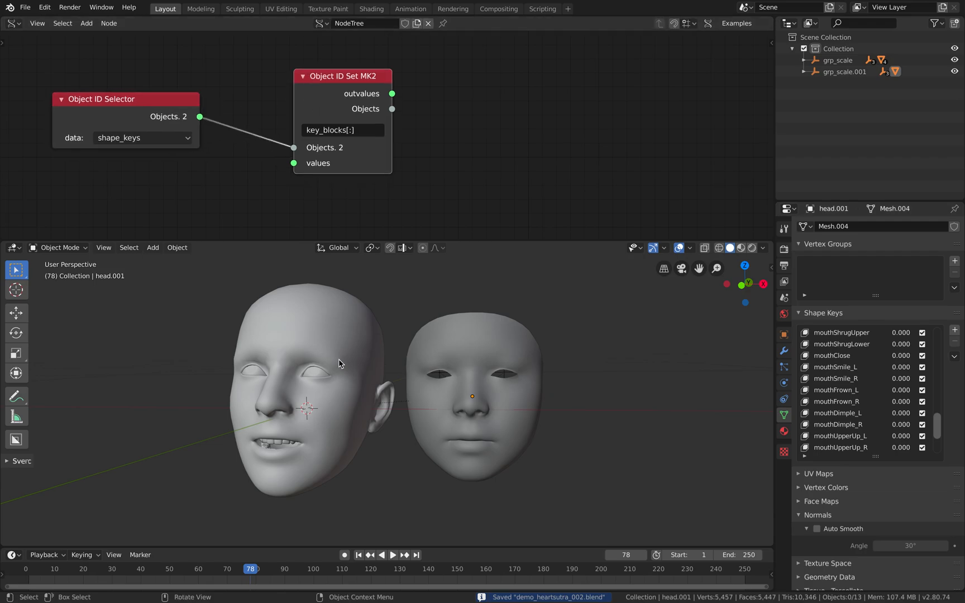
left_click(472, 342)
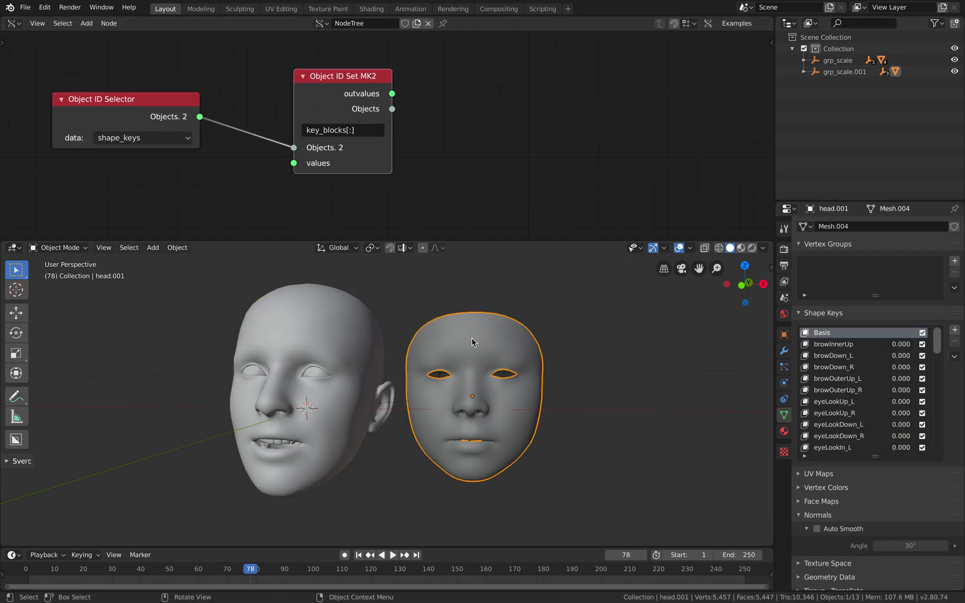
mouse_move(463, 154)
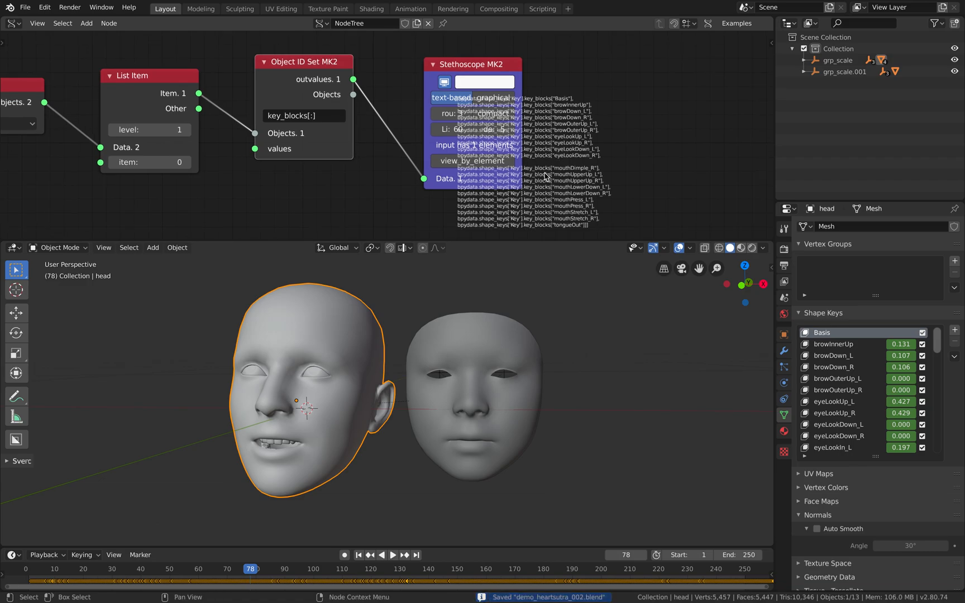
mouse_move(249, 58)
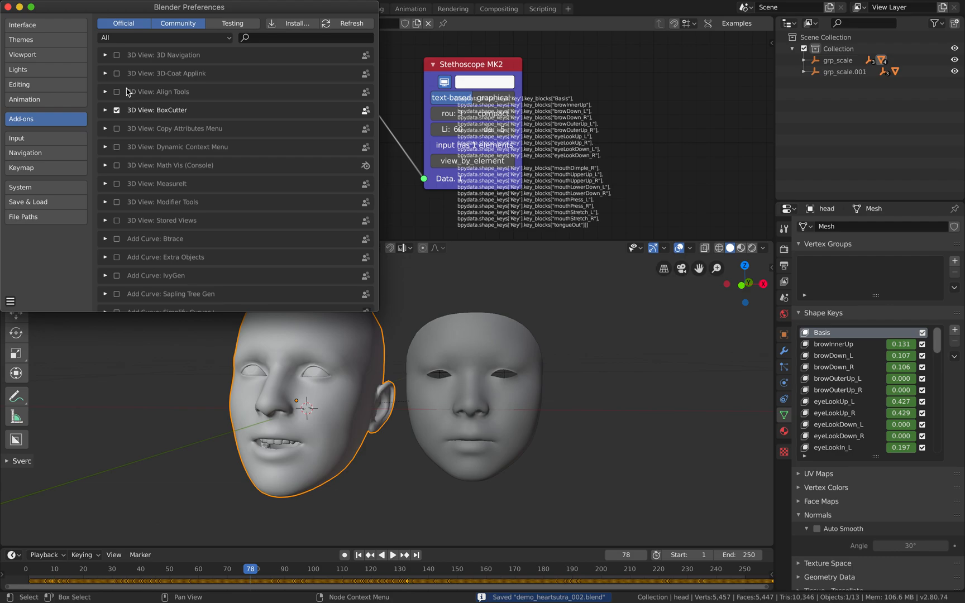
type("sve")
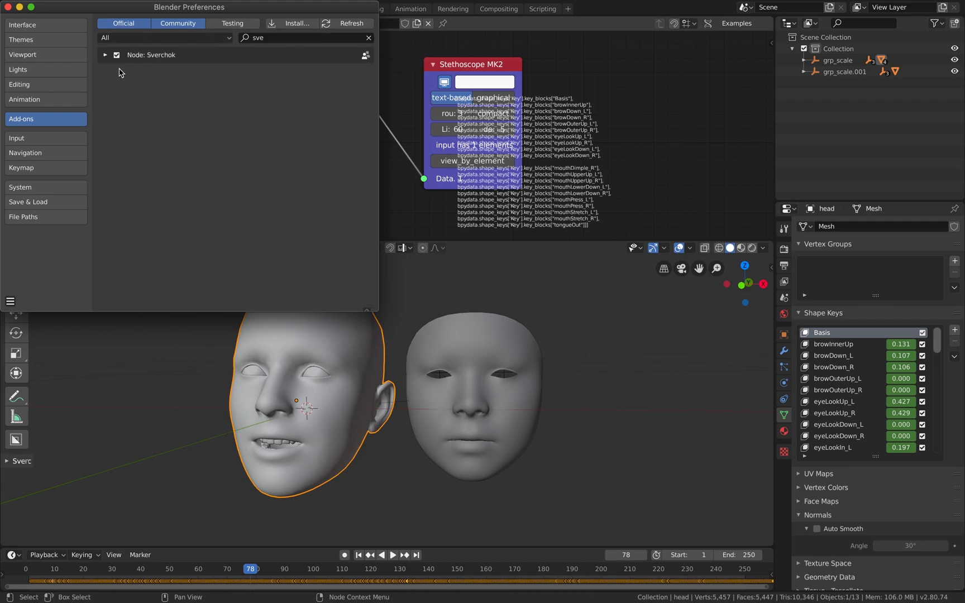
left_click(105, 54)
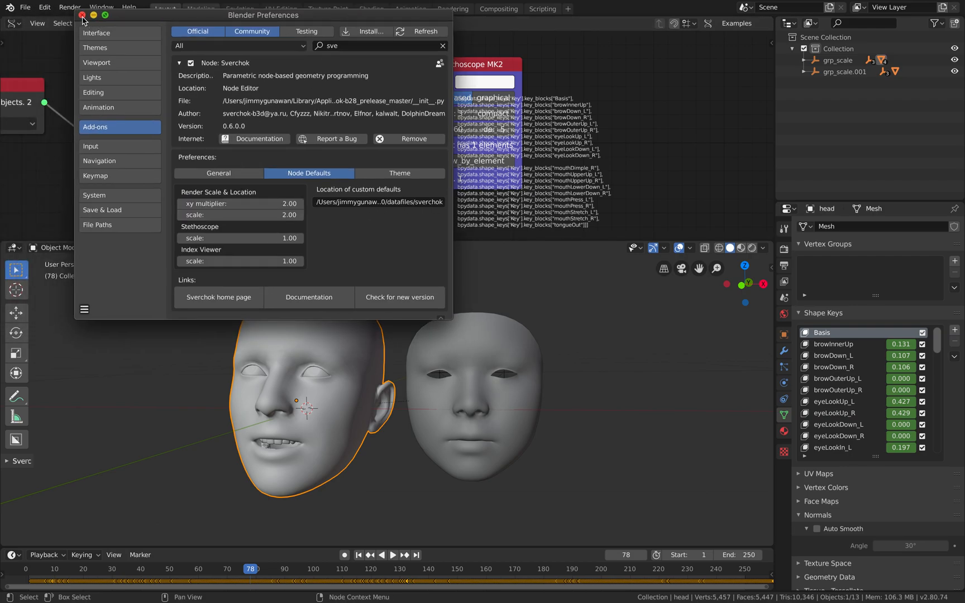
left_click(82, 14)
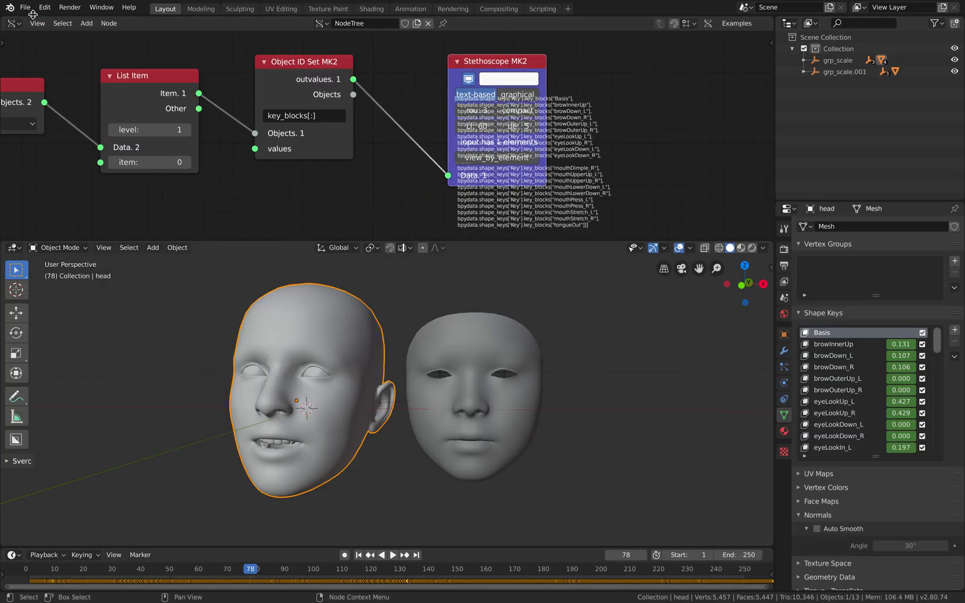
left_click(26, 7)
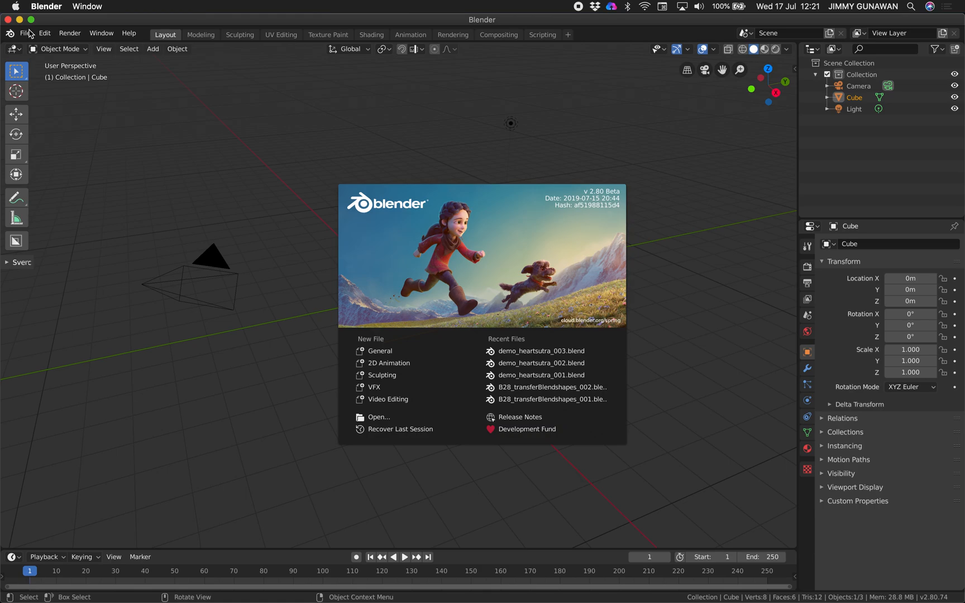
- Reopen demo_heartsutra_003.blend from the recent files
left_click(25, 33)
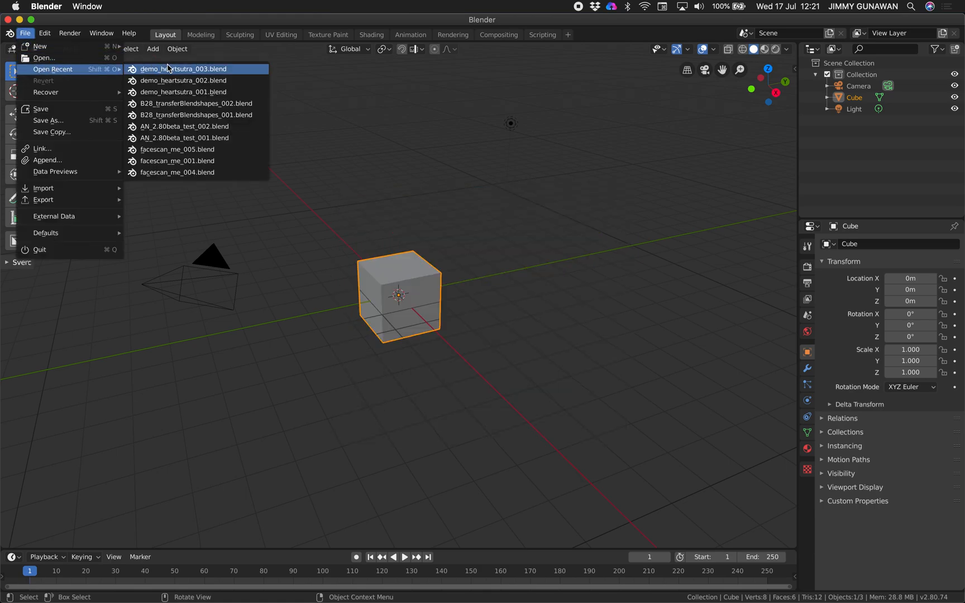
left_click(184, 68)
type("ste")
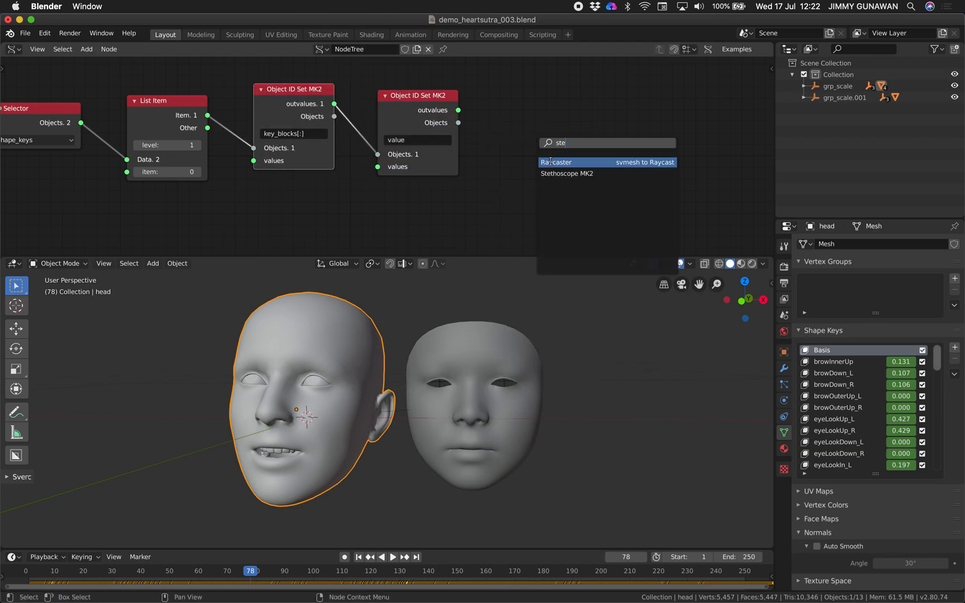
- Wire the second key_blocks branch into a third Object ID Set MK2 that sets shape key values
left_click(566, 173)
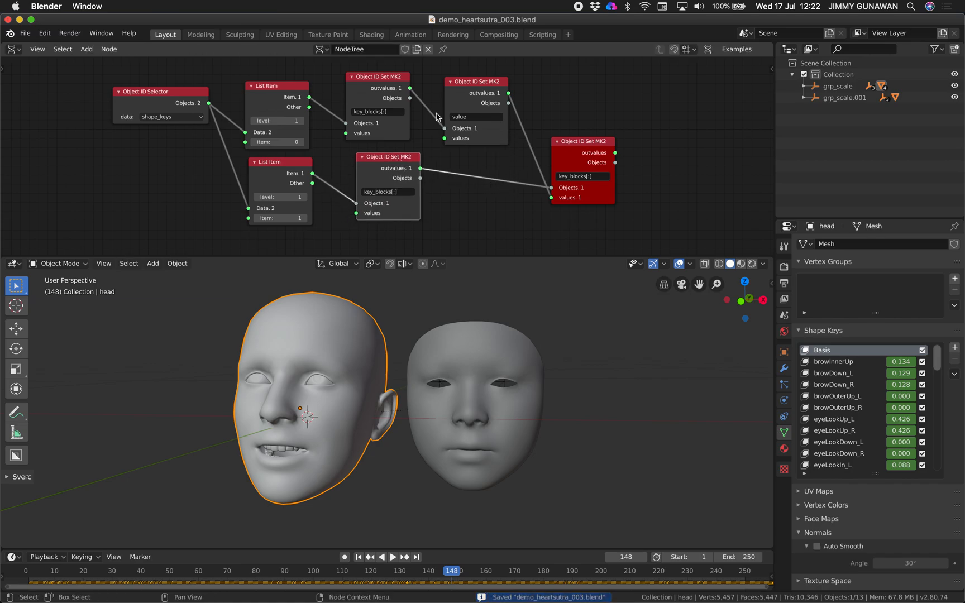
left_click(580, 176)
type("value")
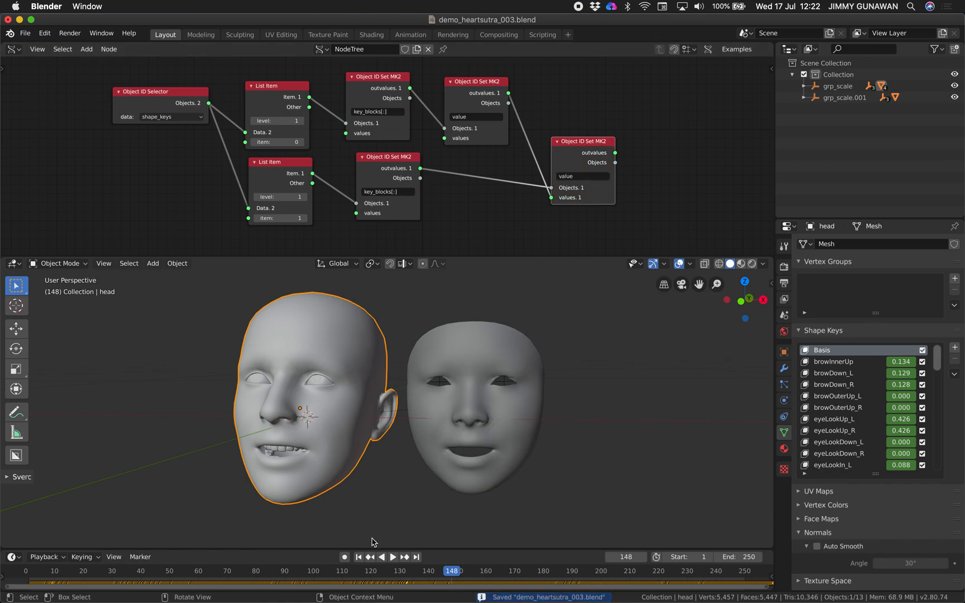
- Play the 1000-frame animation to watch the mask mirror the captured head
left_click(392, 557)
type("1000")
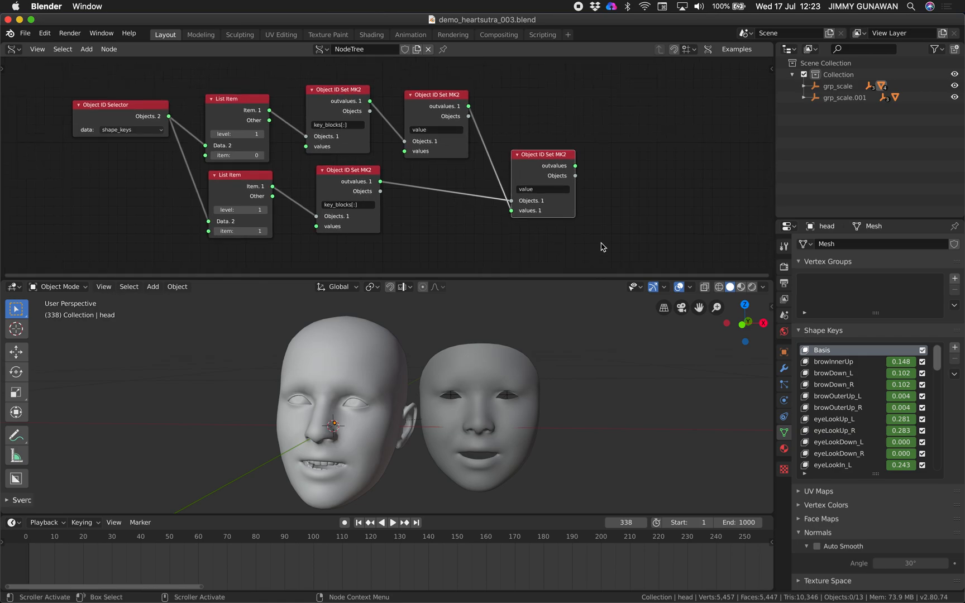
mouse_move(526, 364)
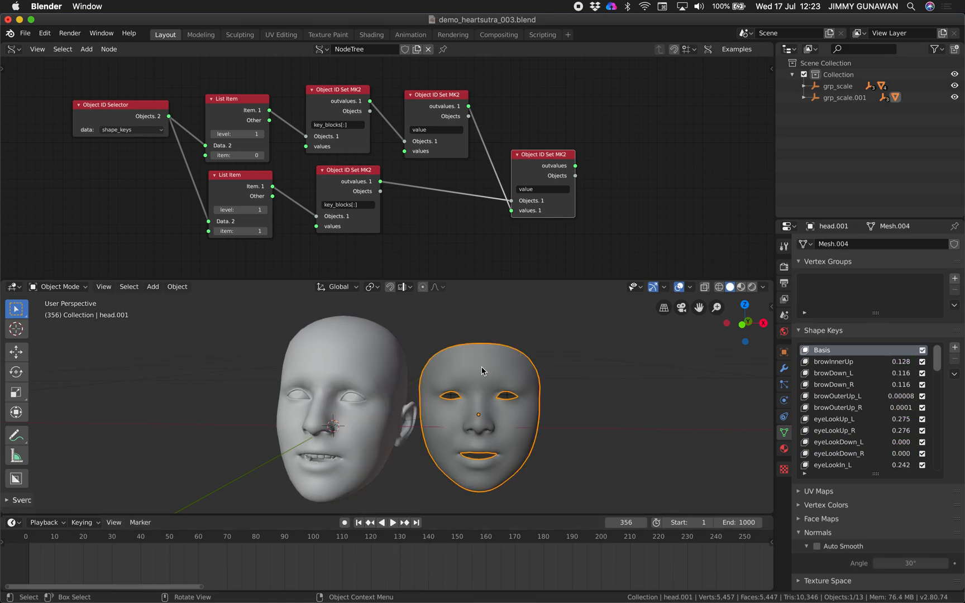
- Select the mask's eye object, then switch to Safari showing GitHub issue #460
left_click(355, 399)
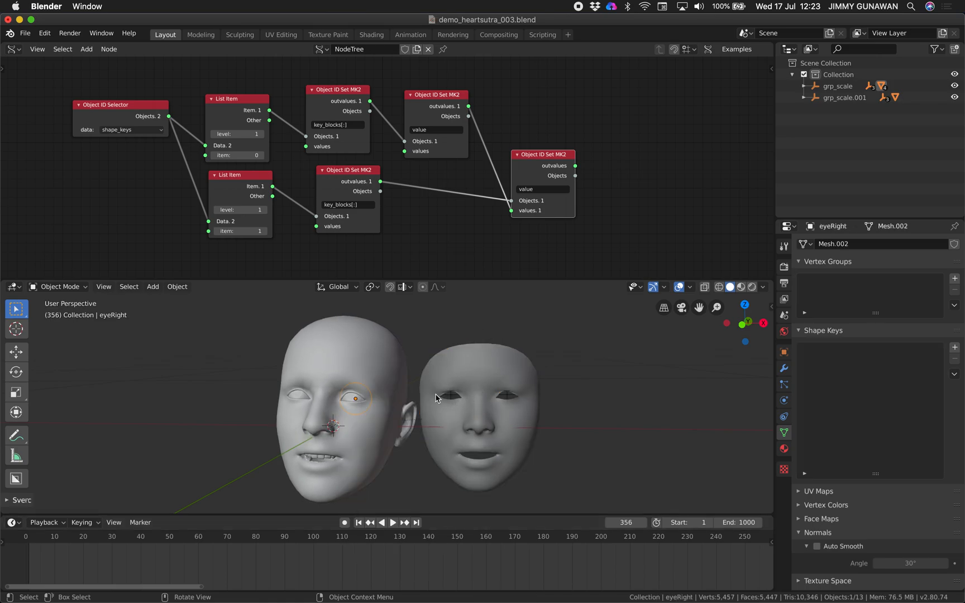
left_click(299, 395)
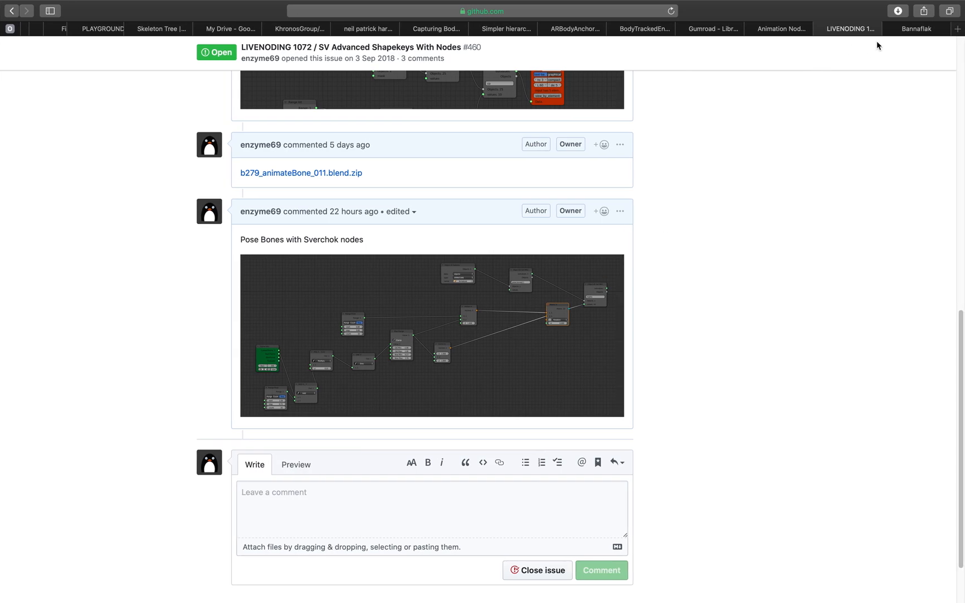
- Browse the Bannaflak Face Cap site and Google image results for 'bellus3d teeth'
left_click(915, 28)
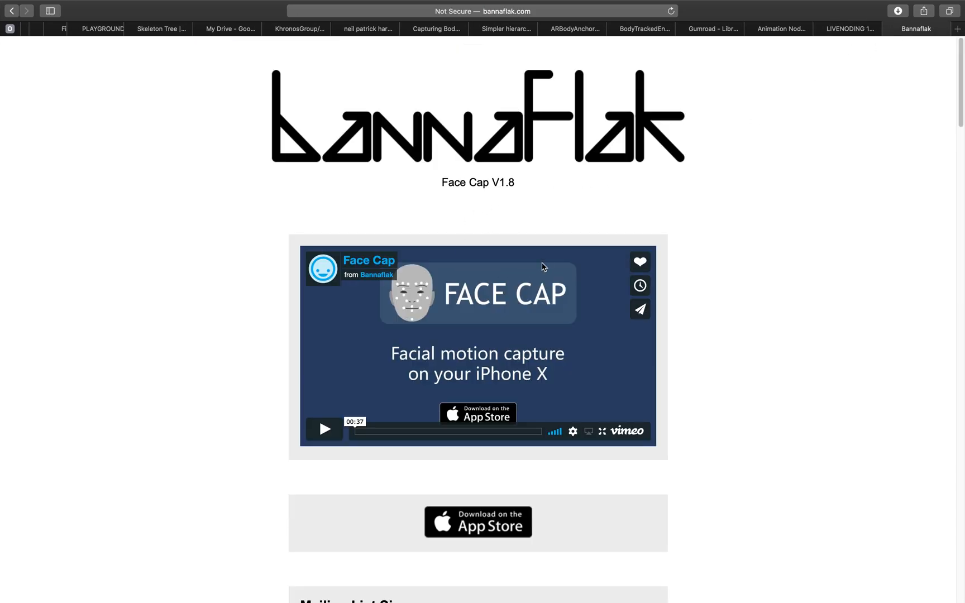
mouse_move(804, 115)
type("bellus3d teeth")
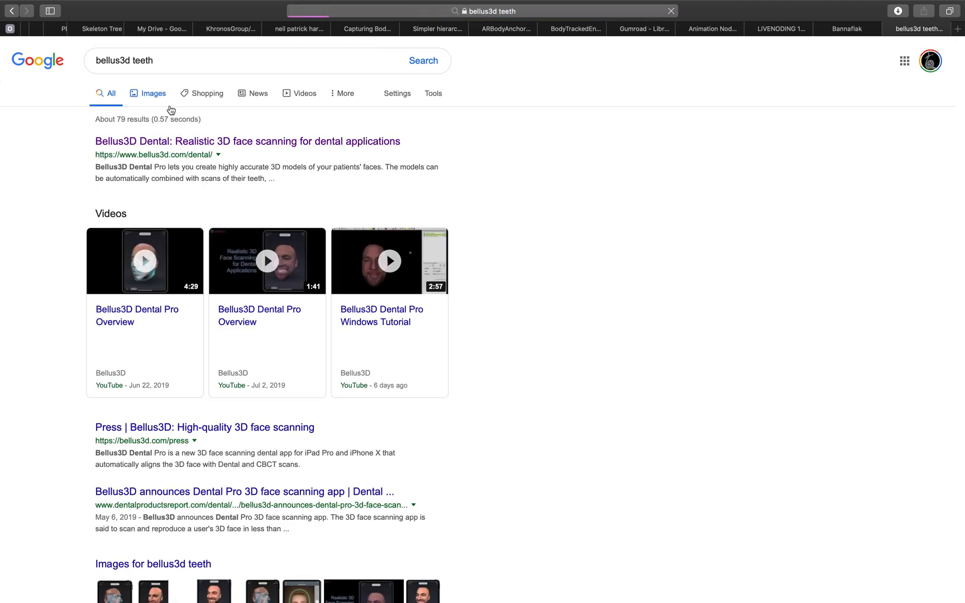
left_click(153, 93)
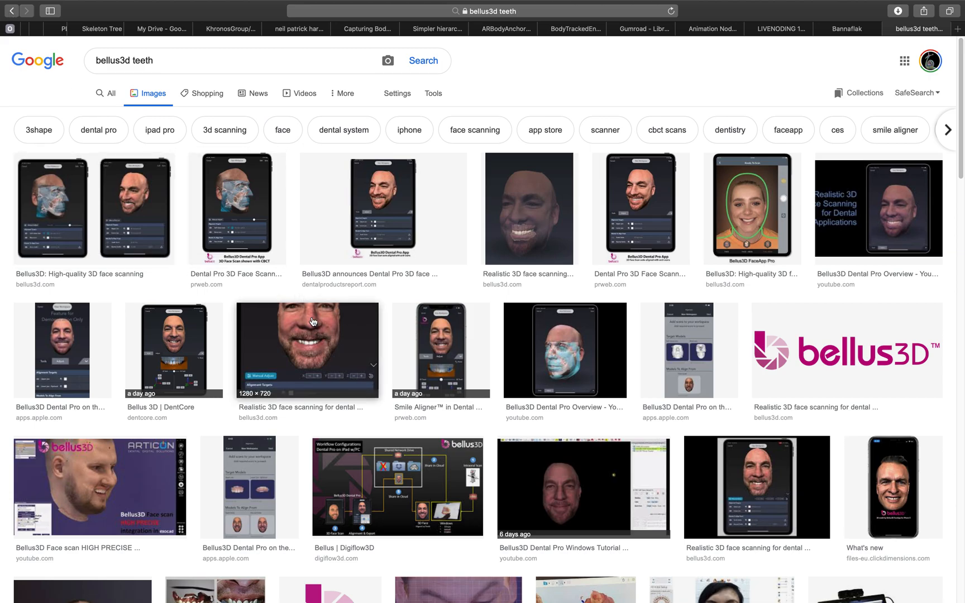
left_click(111, 92)
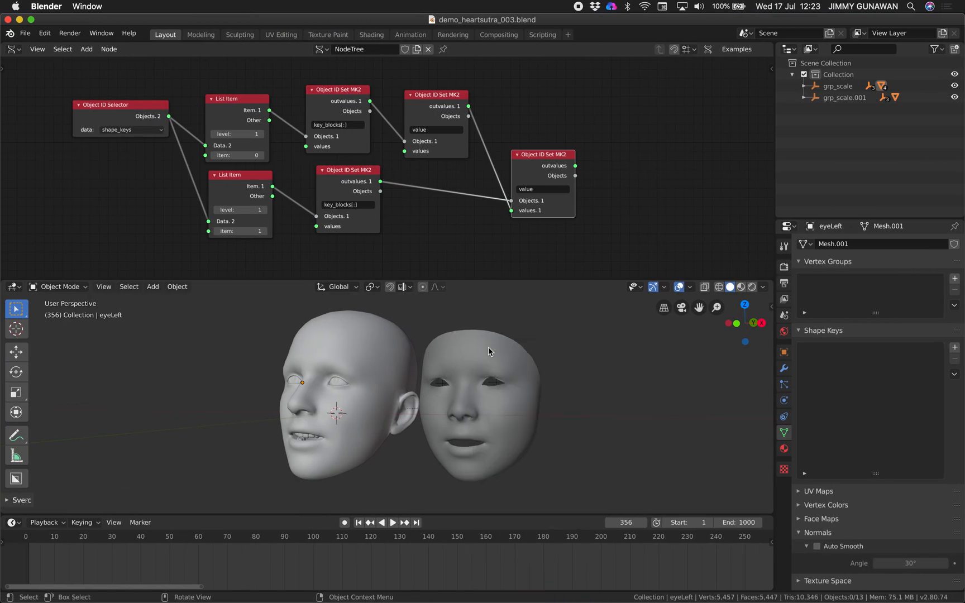
- Play the transferred animation with the mask face selected, then widen the Outliner area
left_click(471, 399)
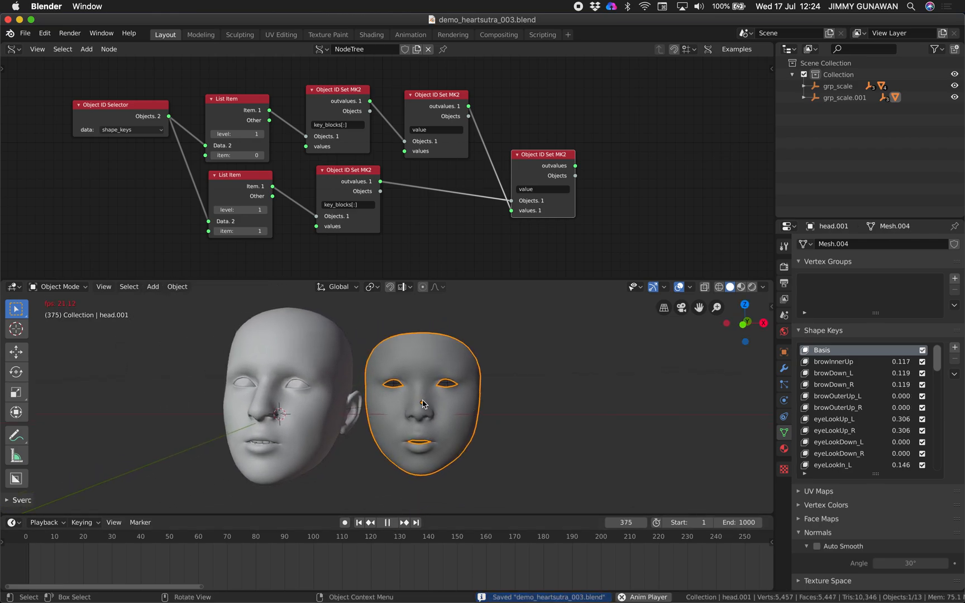
left_click(390, 522)
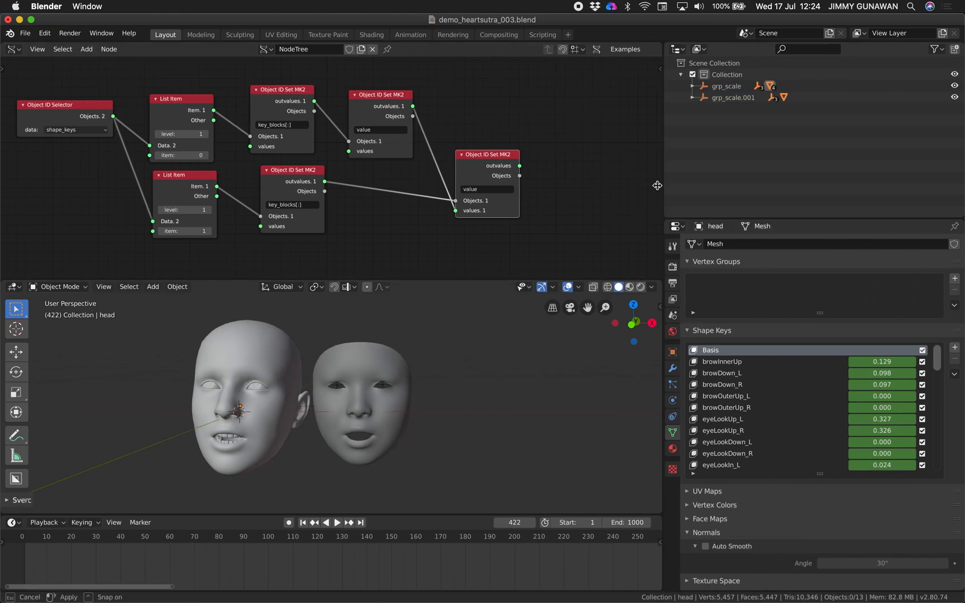
left_click(699, 86)
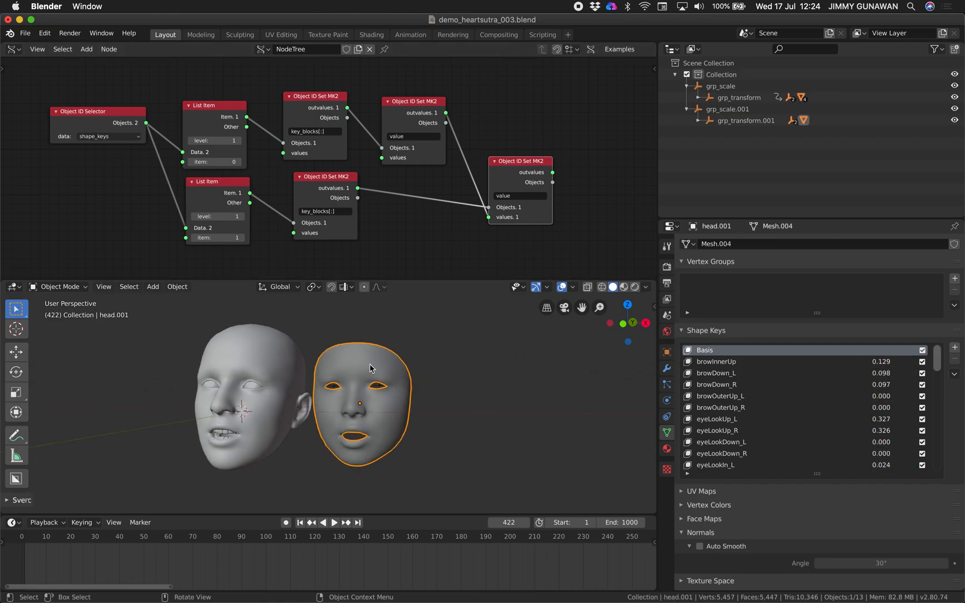
- Expand the grp_scale entries to reveal their transform groups and bring up the recent files list
left_click(333, 522)
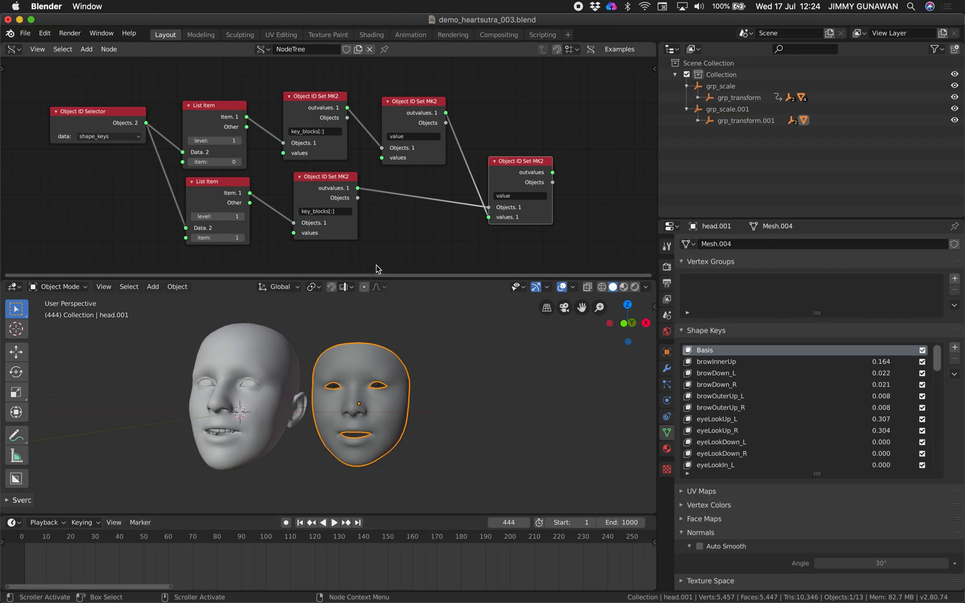
mouse_move(657, 134)
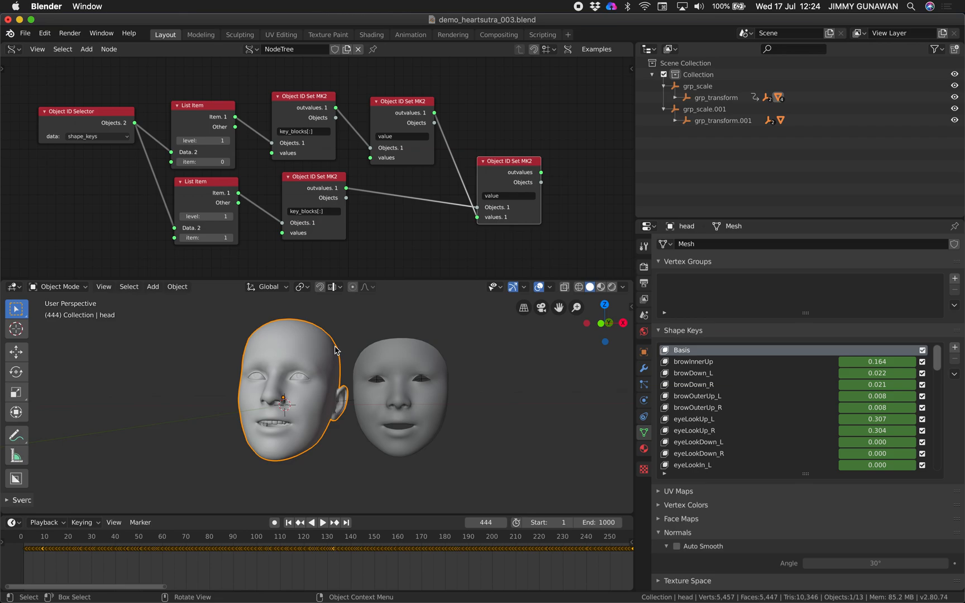
mouse_move(349, 346)
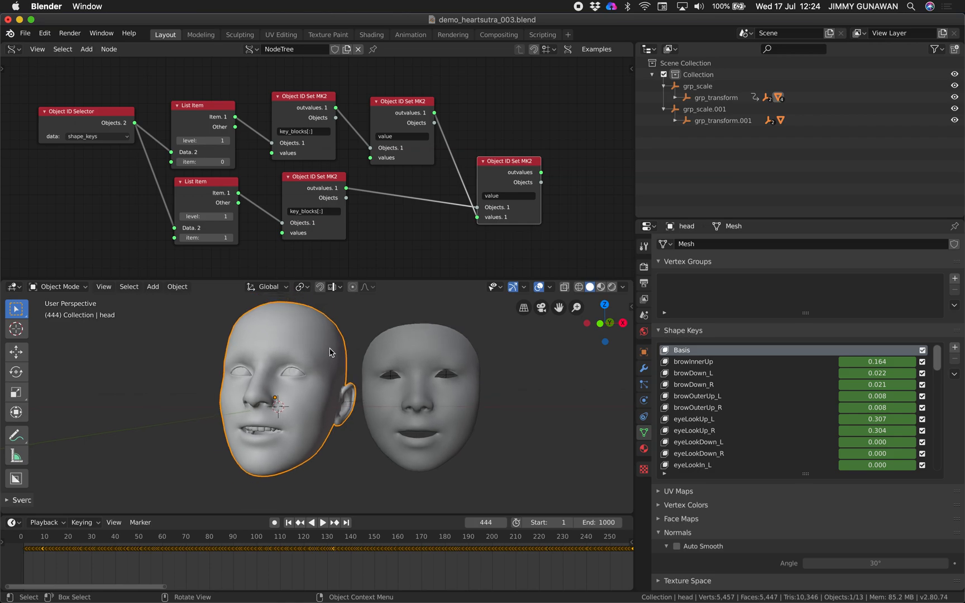
left_click(425, 394)
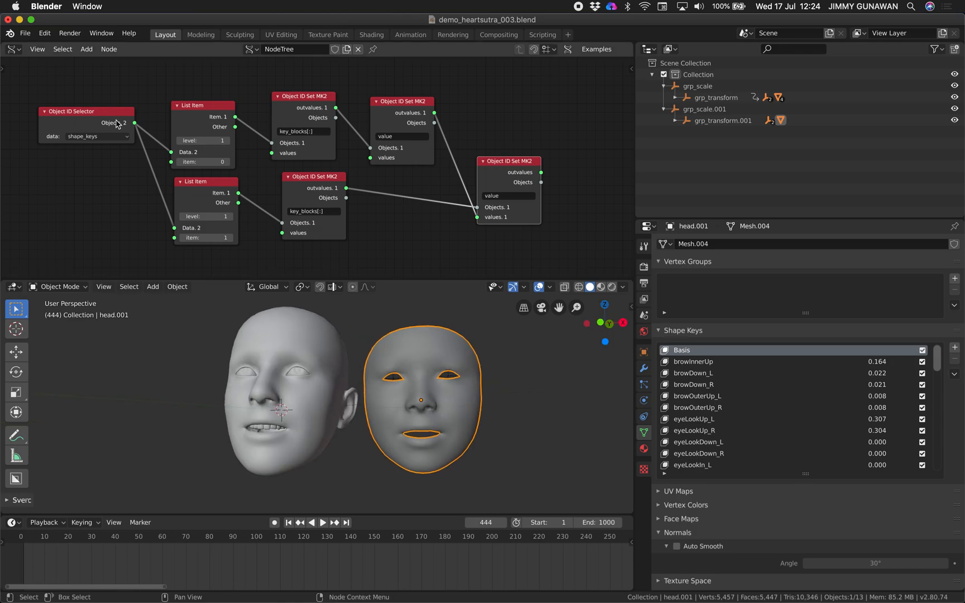
left_click(26, 33)
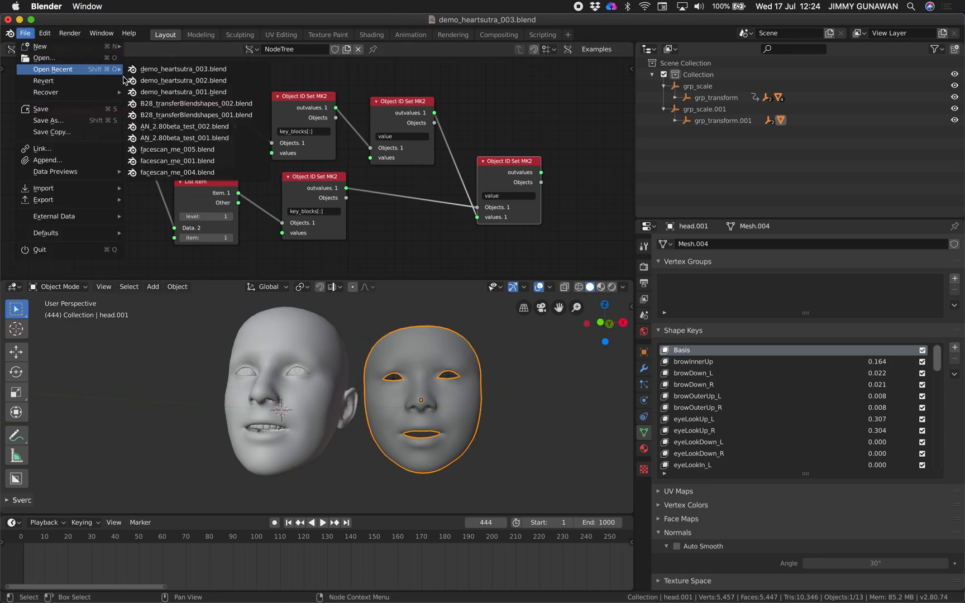
mouse_move(184, 126)
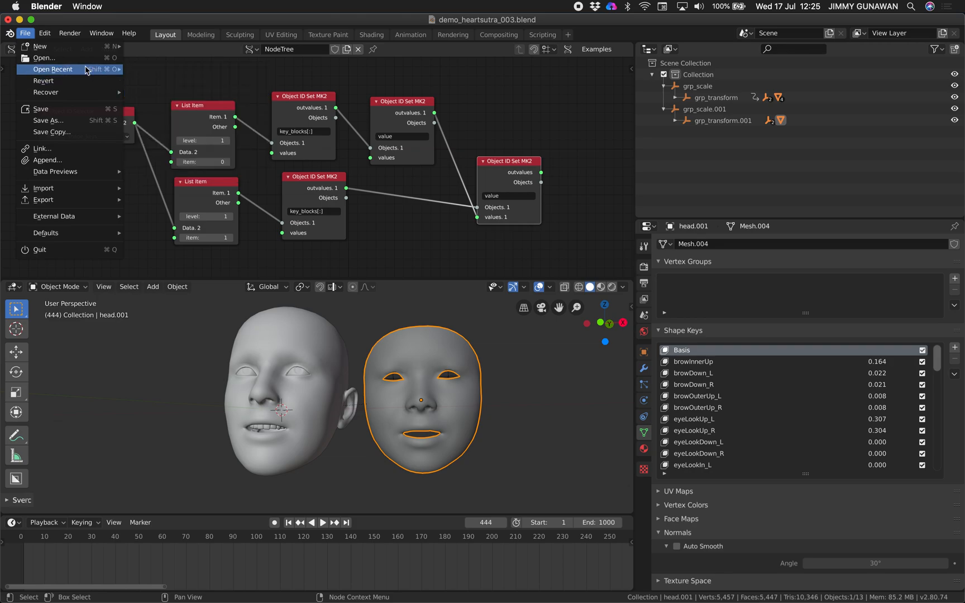
- Discard changes and open fc20190715_020.blend from Downloads/_FACEBONE_CONTROLS
left_click(53, 69)
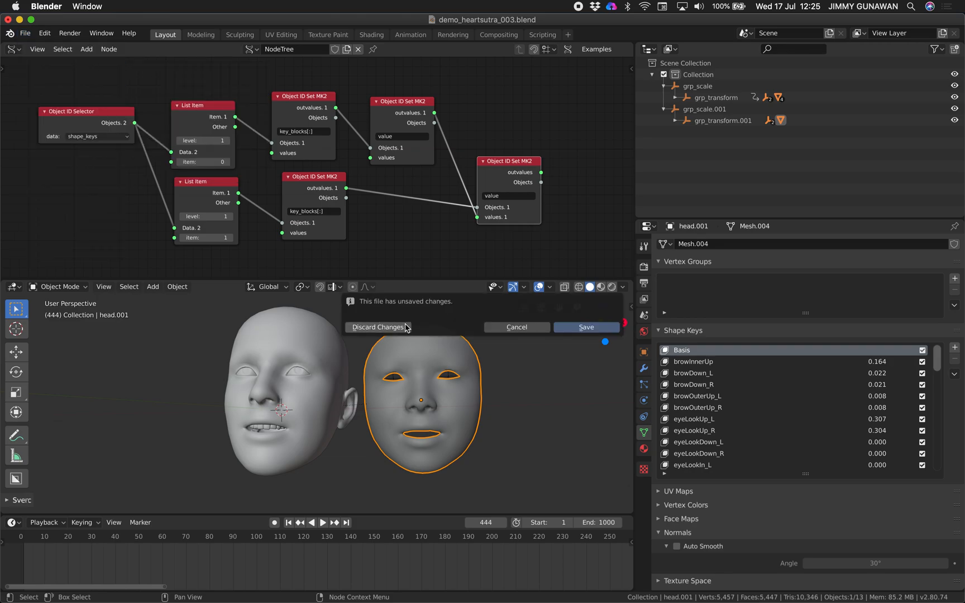
mouse_move(465, 335)
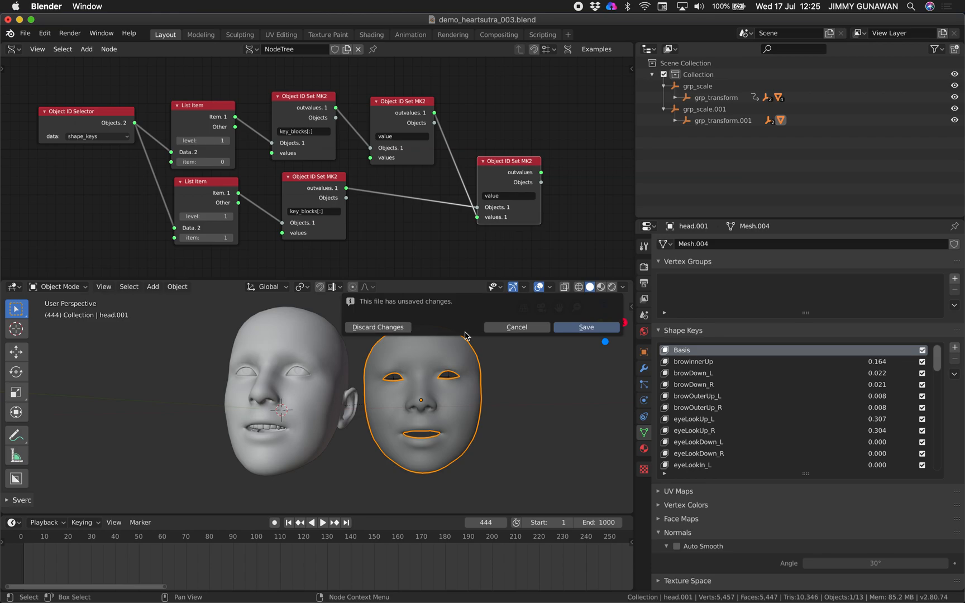
mouse_move(475, 325)
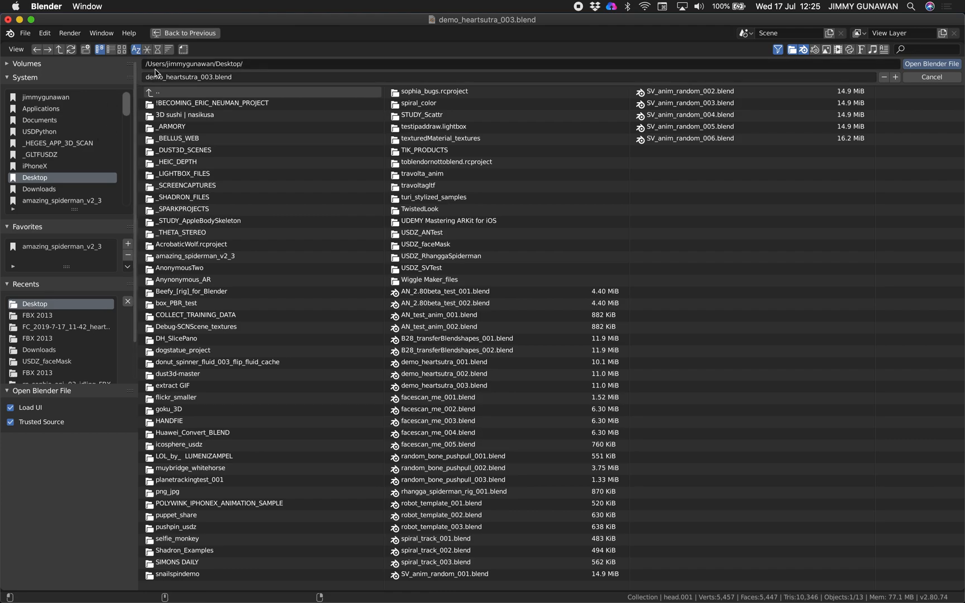
left_click(39, 189)
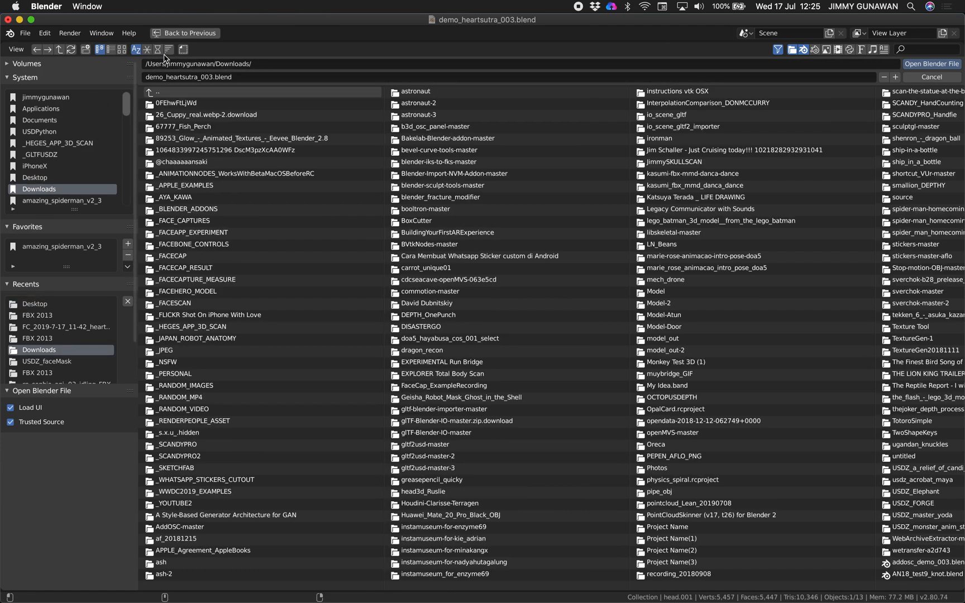
left_click(146, 49)
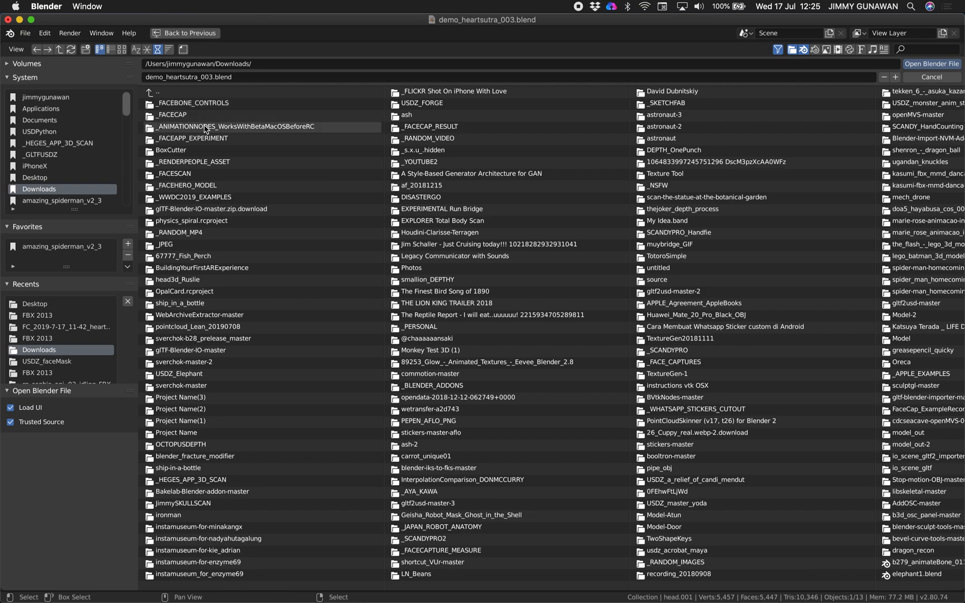
double_click(191, 103)
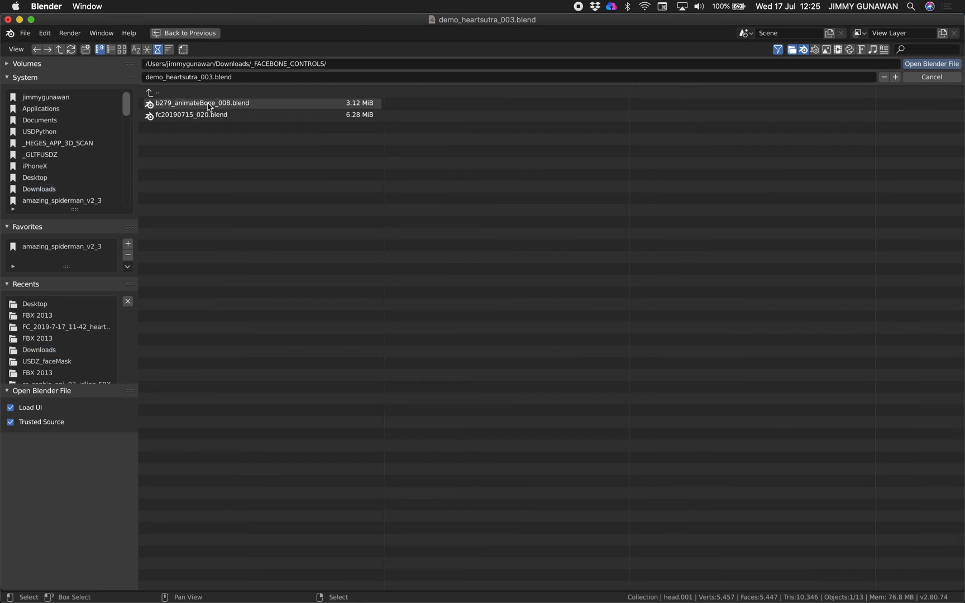
left_click(191, 114)
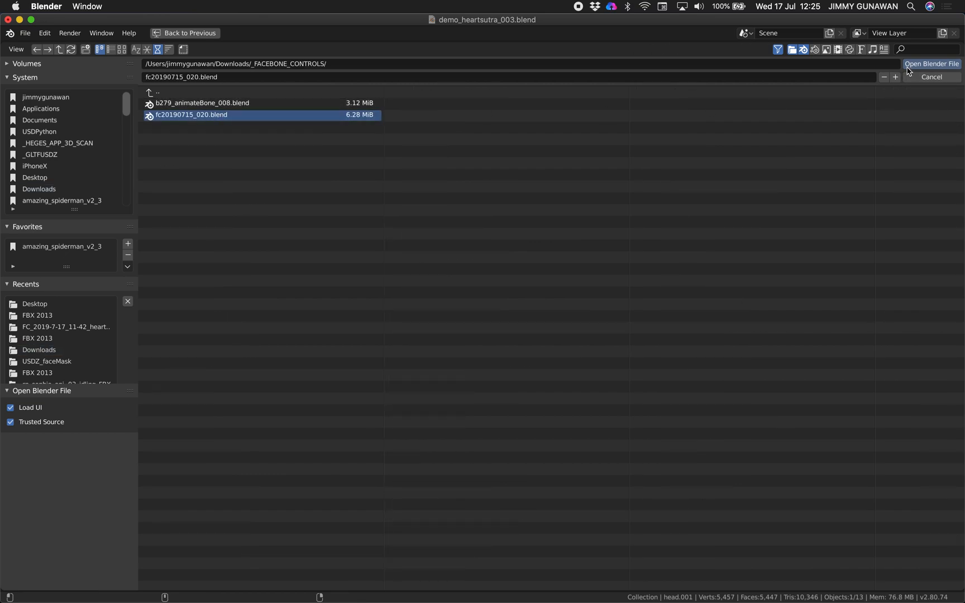
left_click(932, 64)
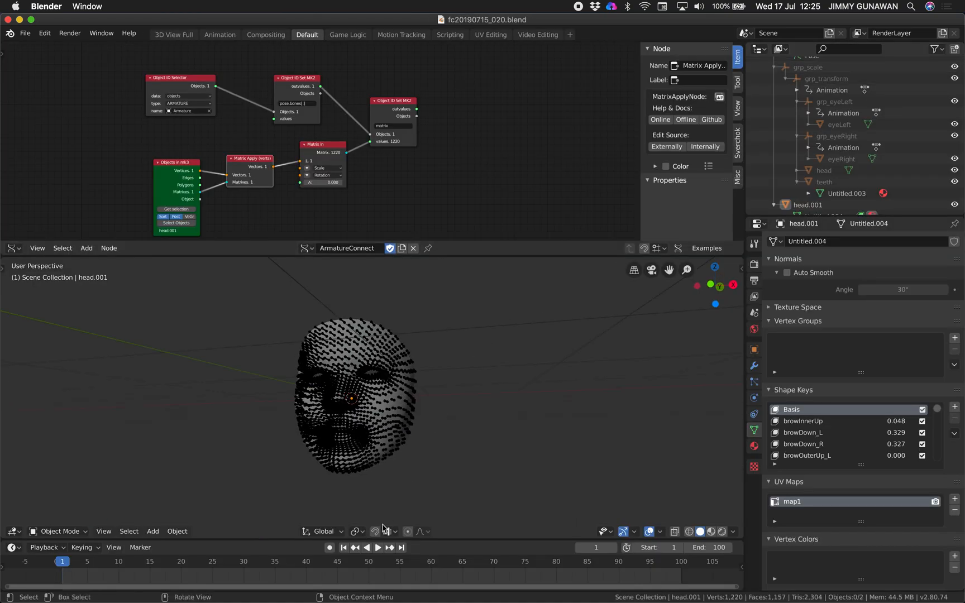
- Play and stop the point-cloud face animation and select the face bone armature
left_click(378, 547)
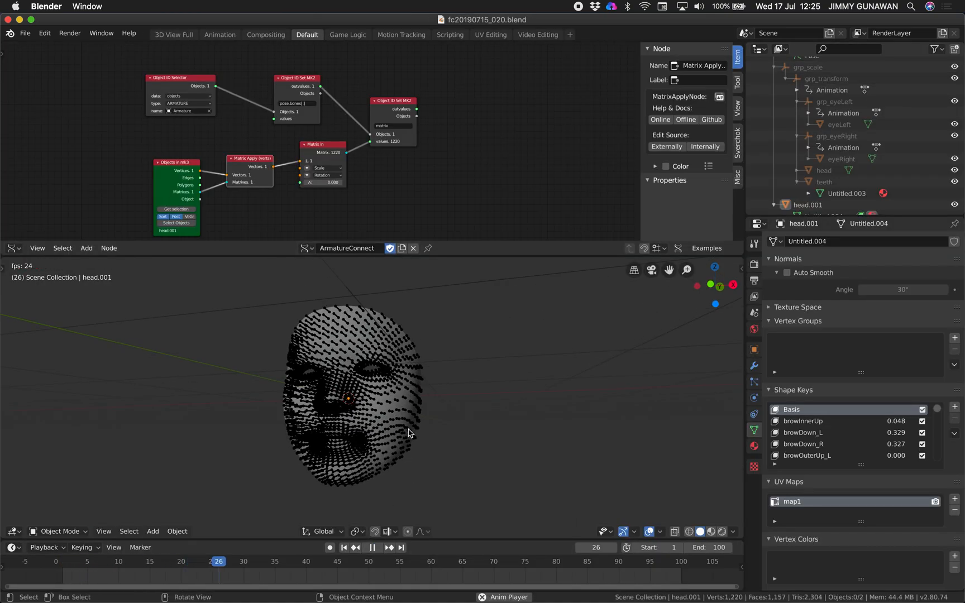
left_click(372, 548)
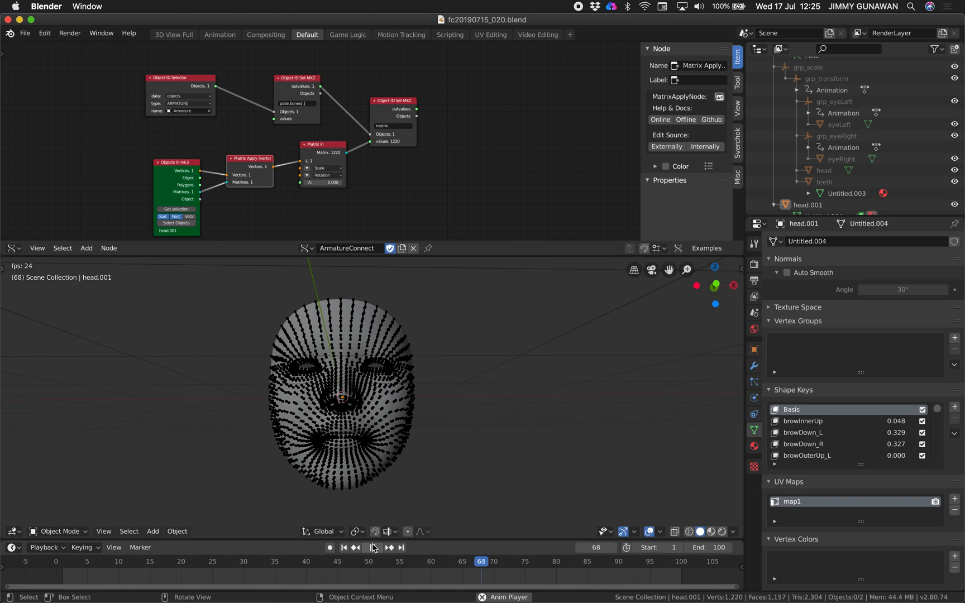
left_click(377, 547)
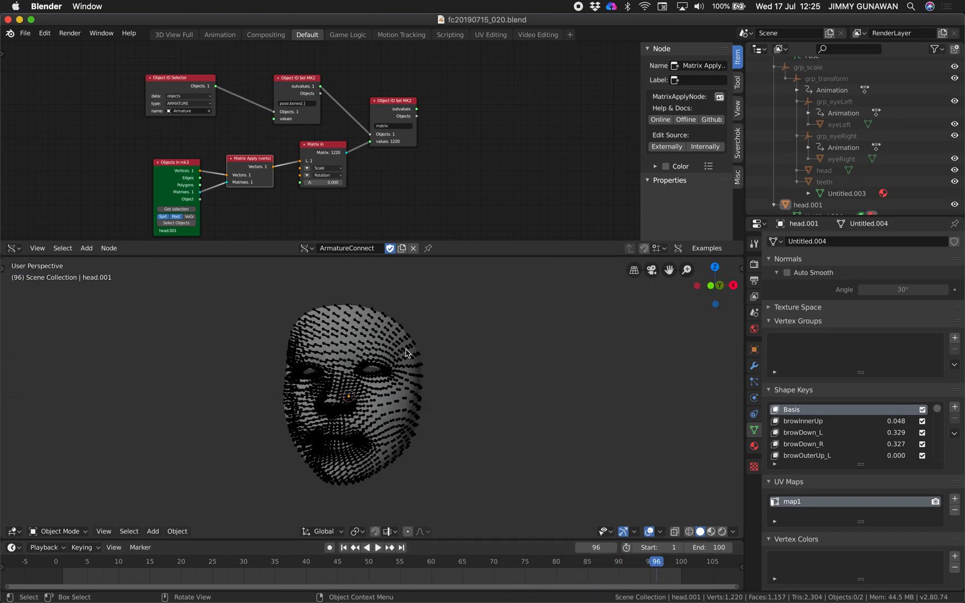
mouse_move(891, 425)
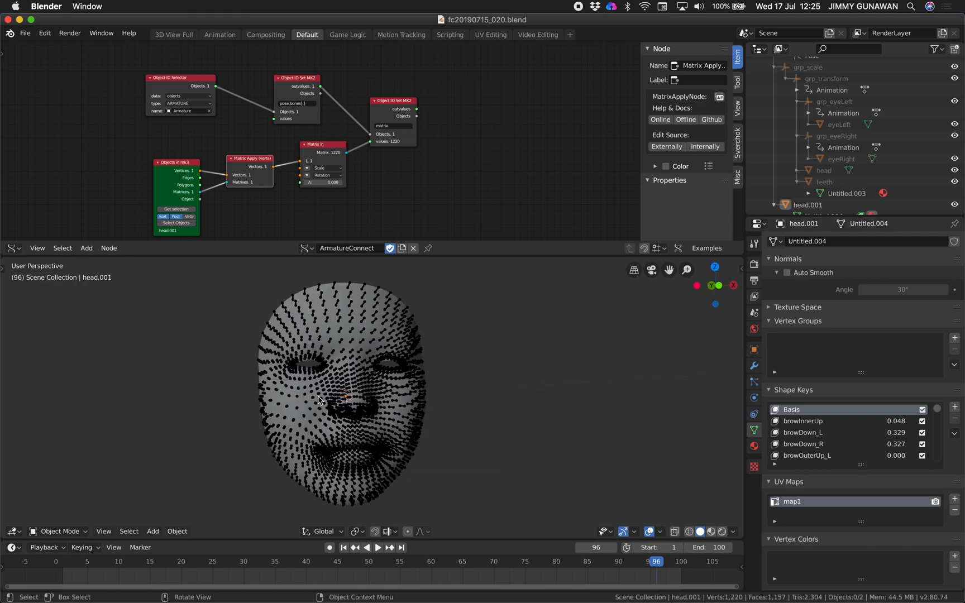
left_click(318, 400)
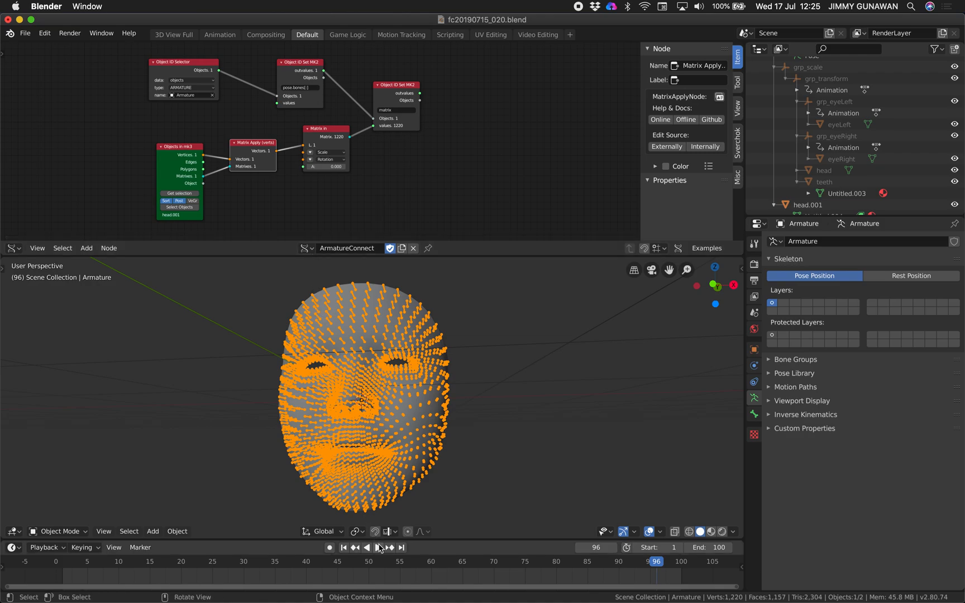
- Inspect the face scan mesh, stop playback and bring up the file options
left_click(378, 547)
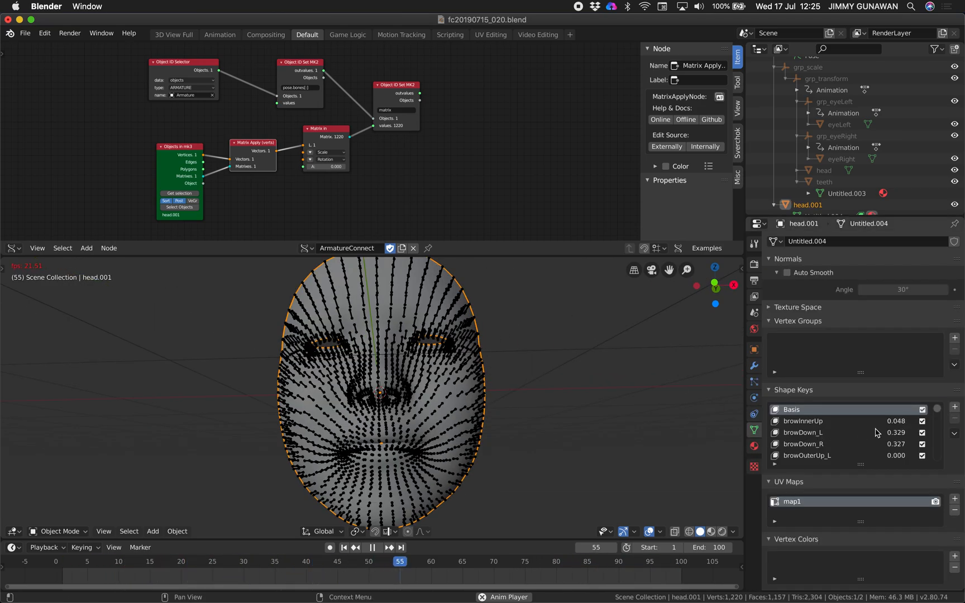
left_click(649, 561)
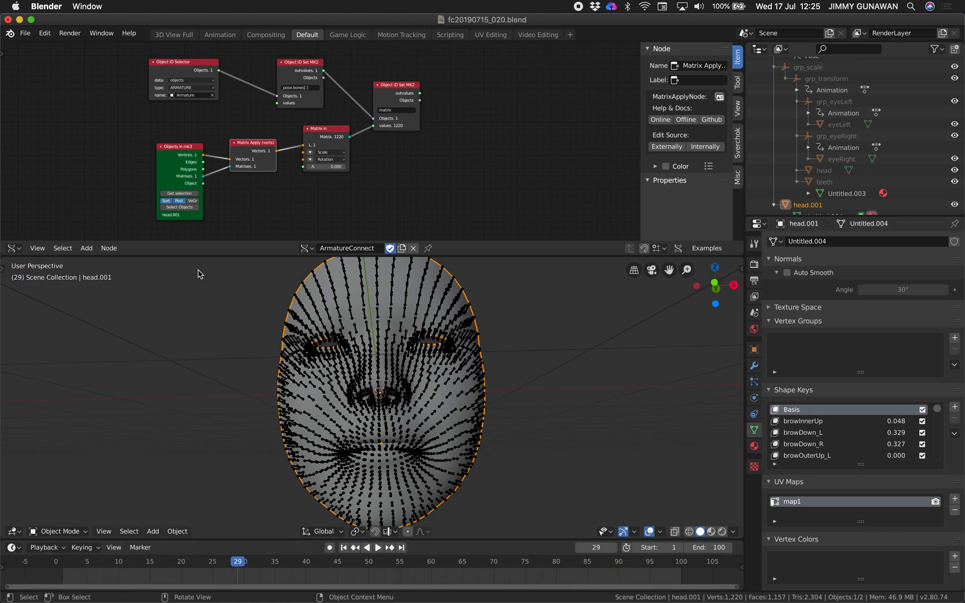
left_click(25, 33)
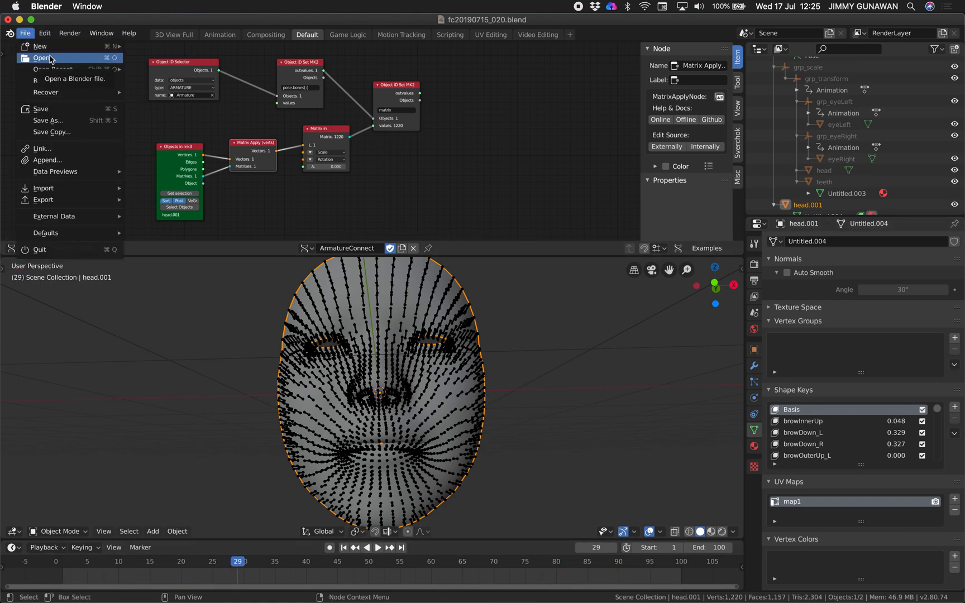
- Launch Blender 2.79 from Finder and open fc20190715_020.blend, sorted by date
left_click(41, 57)
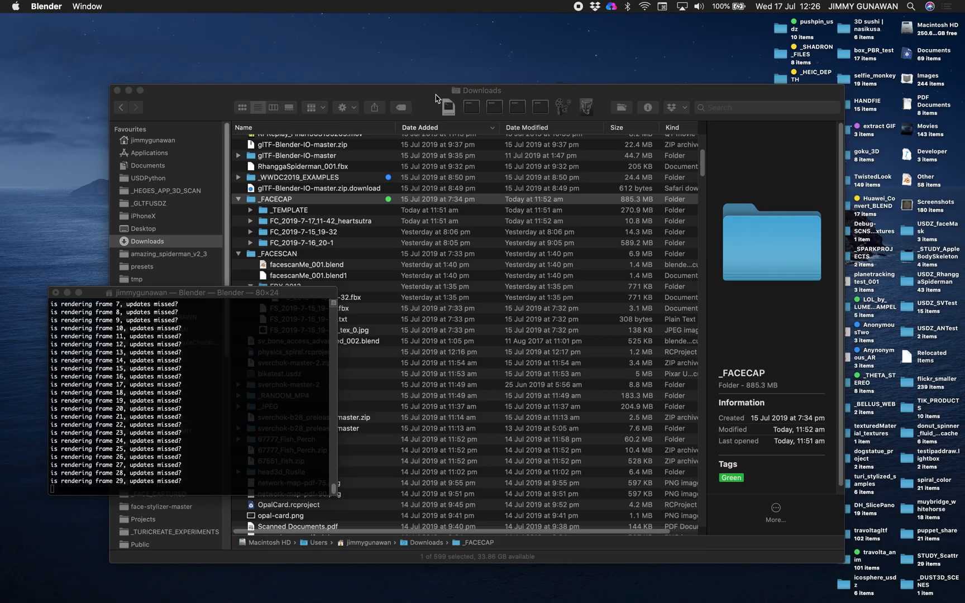
left_click(196, 306)
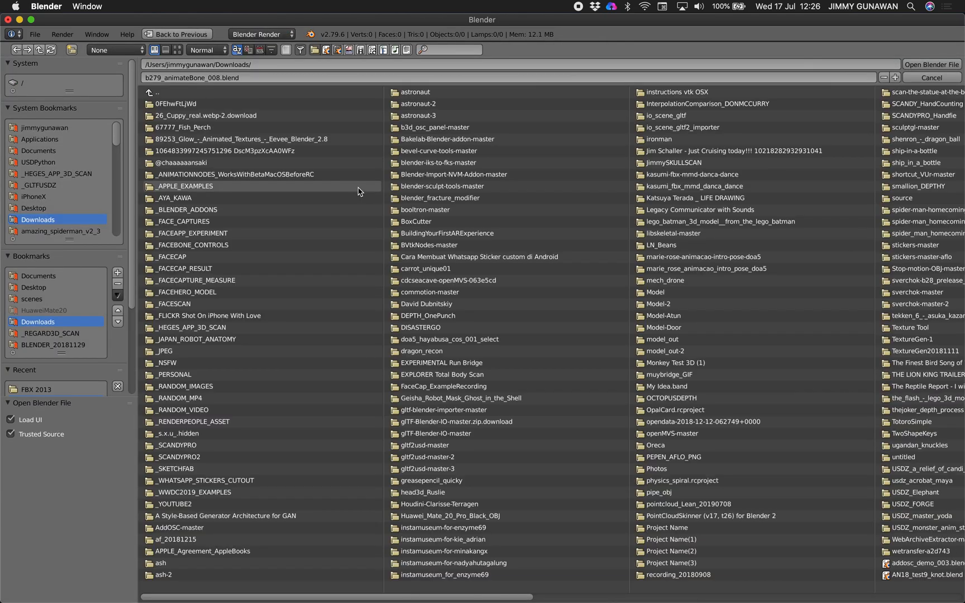
left_click(258, 50)
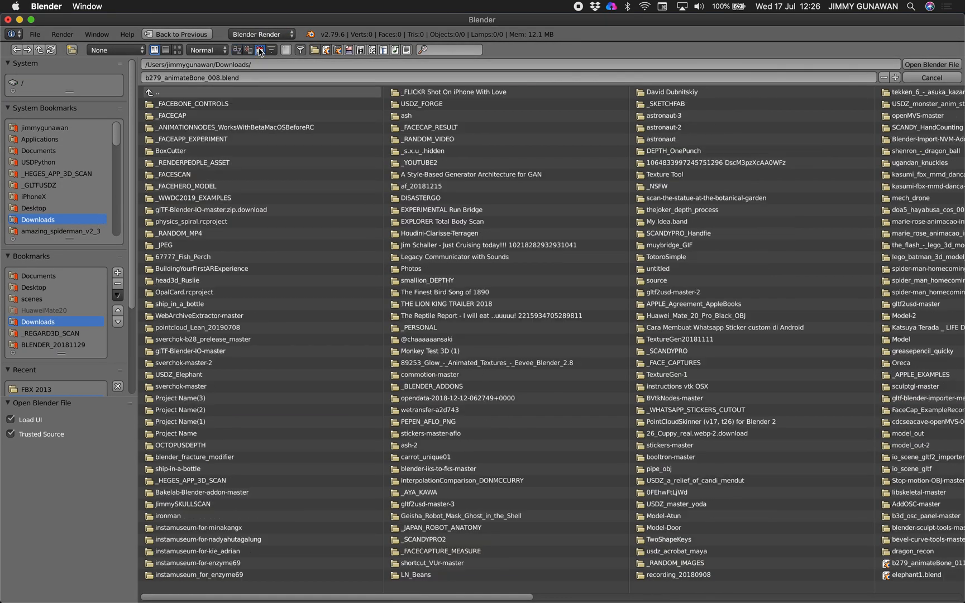
double_click(192, 103)
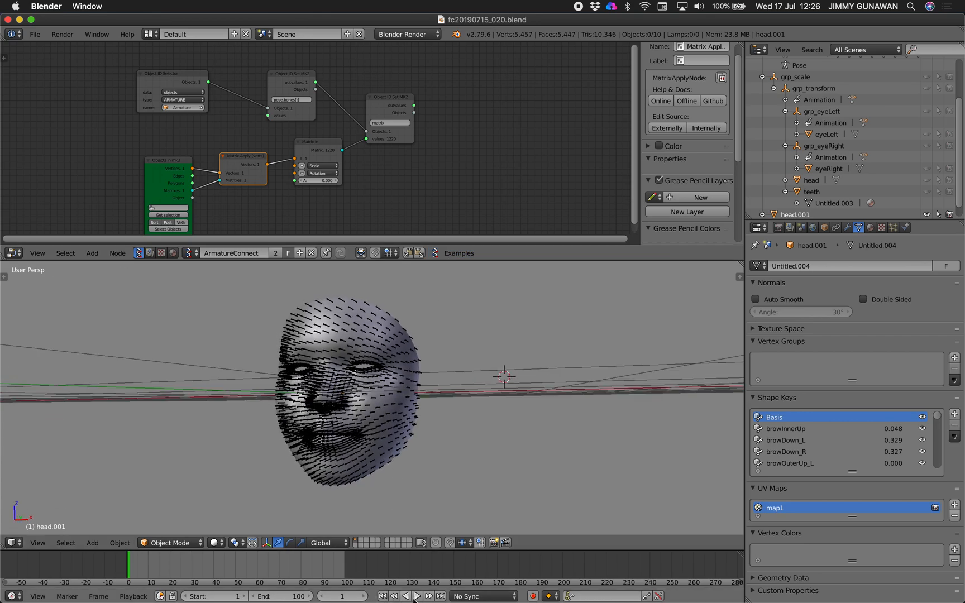
left_click(416, 595)
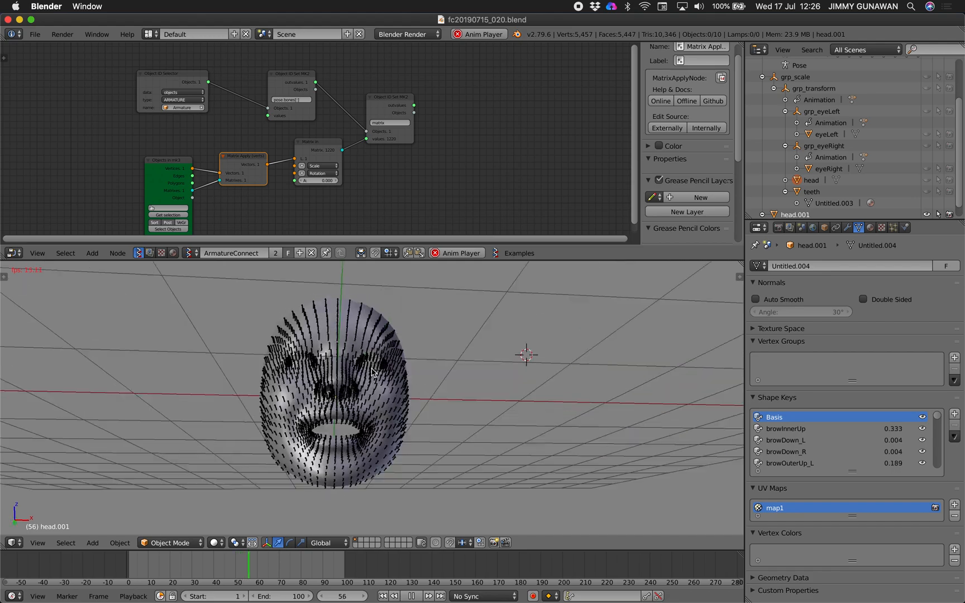
left_click(412, 595)
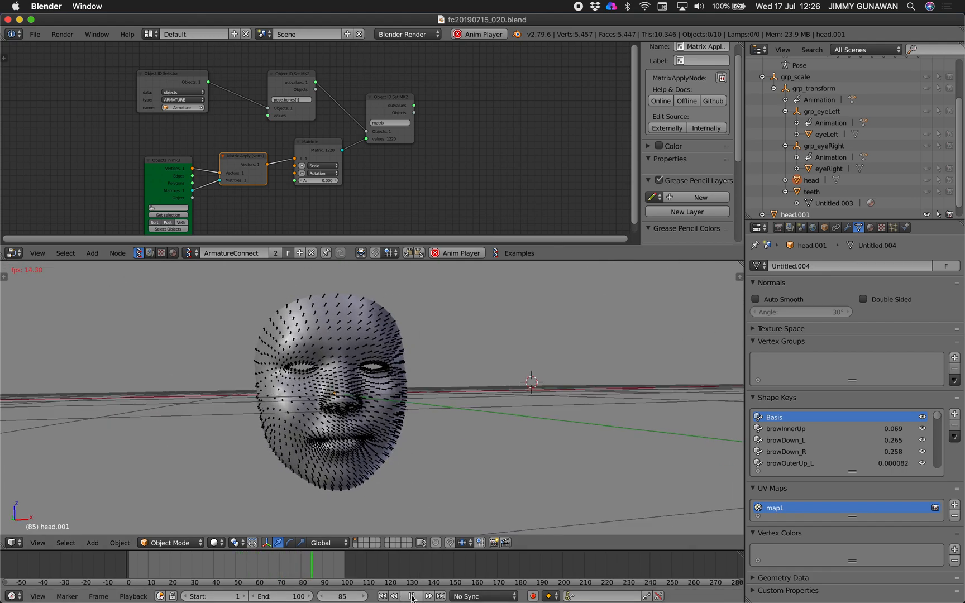
left_click(417, 596)
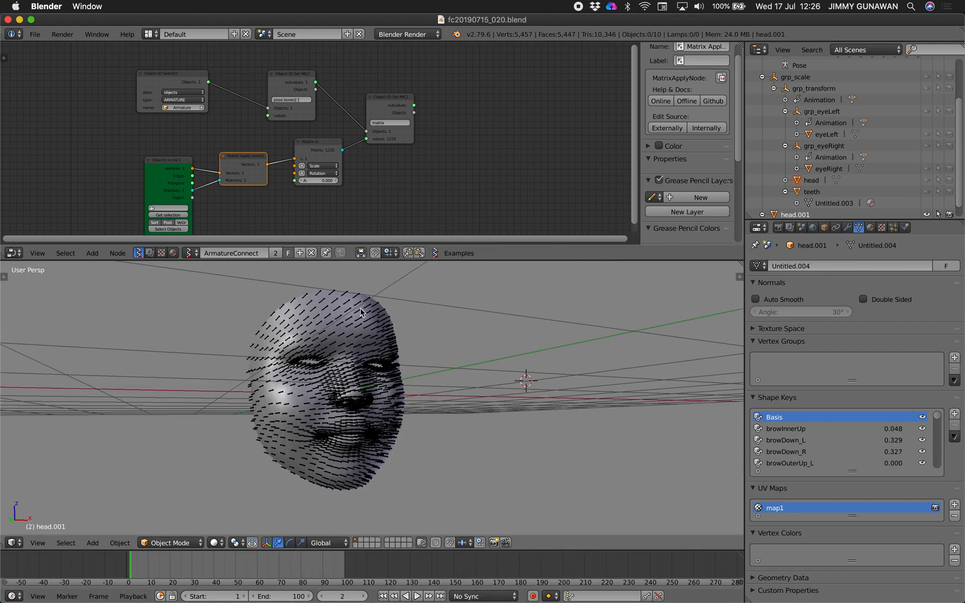
left_click(416, 595)
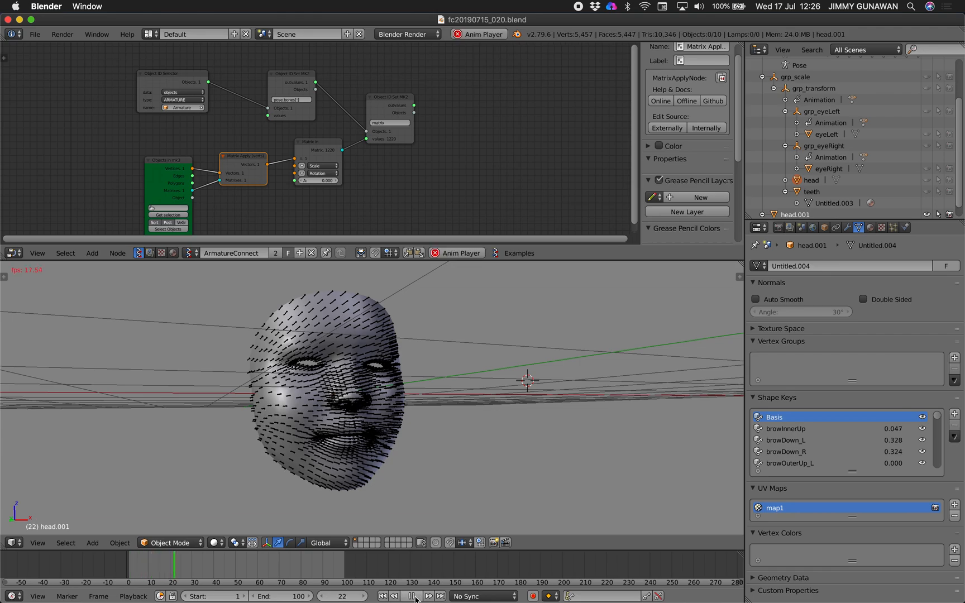
left_click(413, 595)
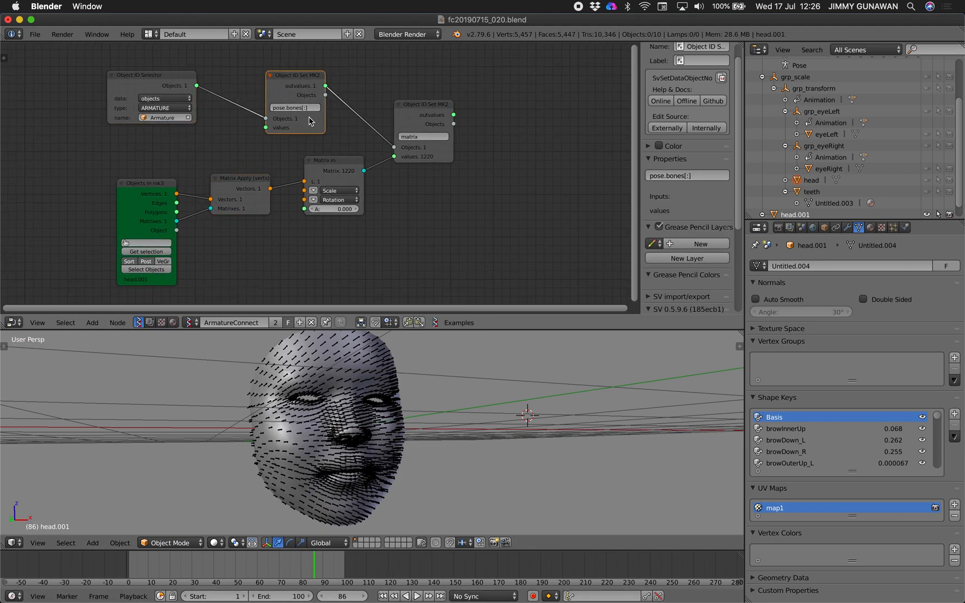
left_click(294, 75)
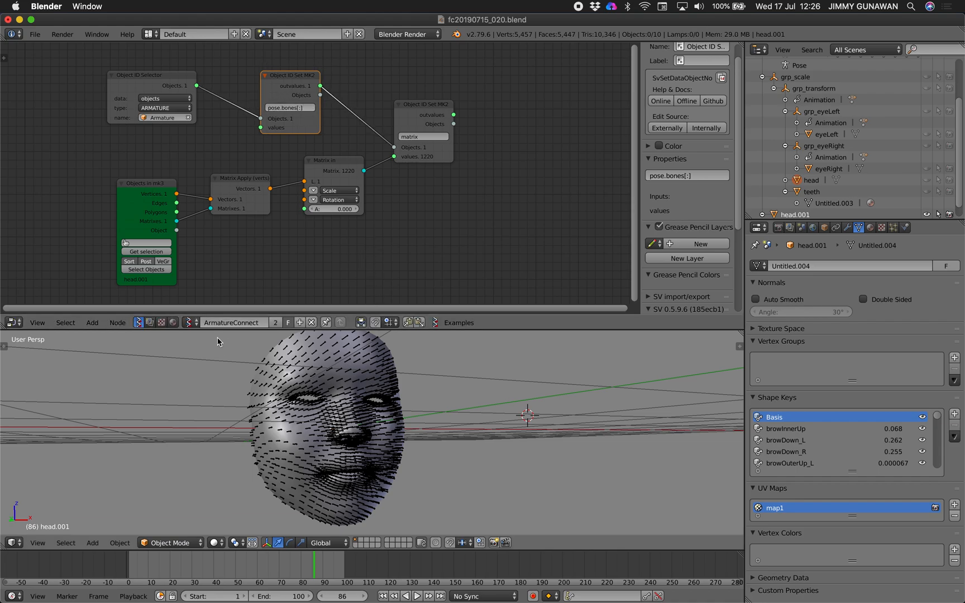
left_click(232, 323)
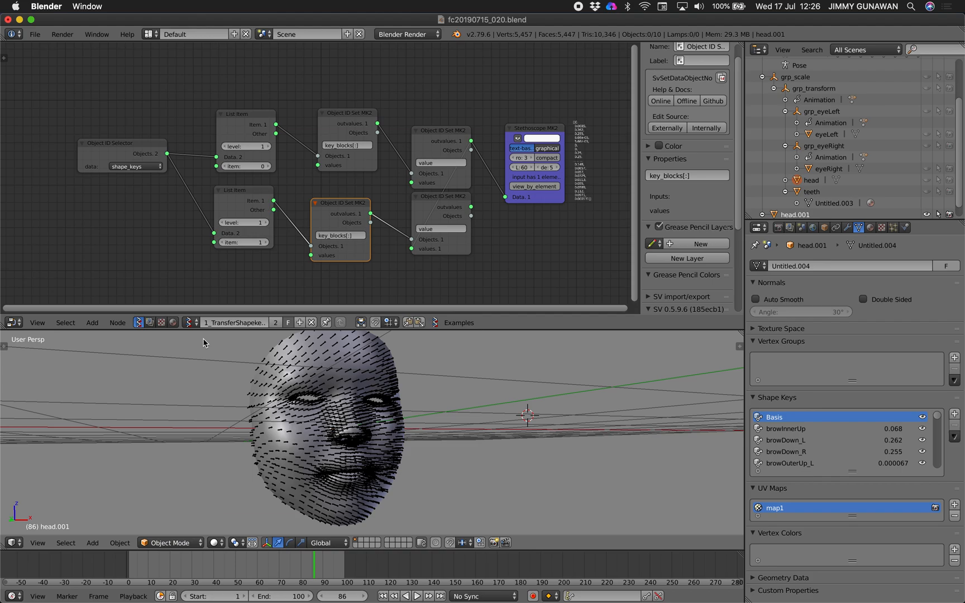
left_click(110, 158)
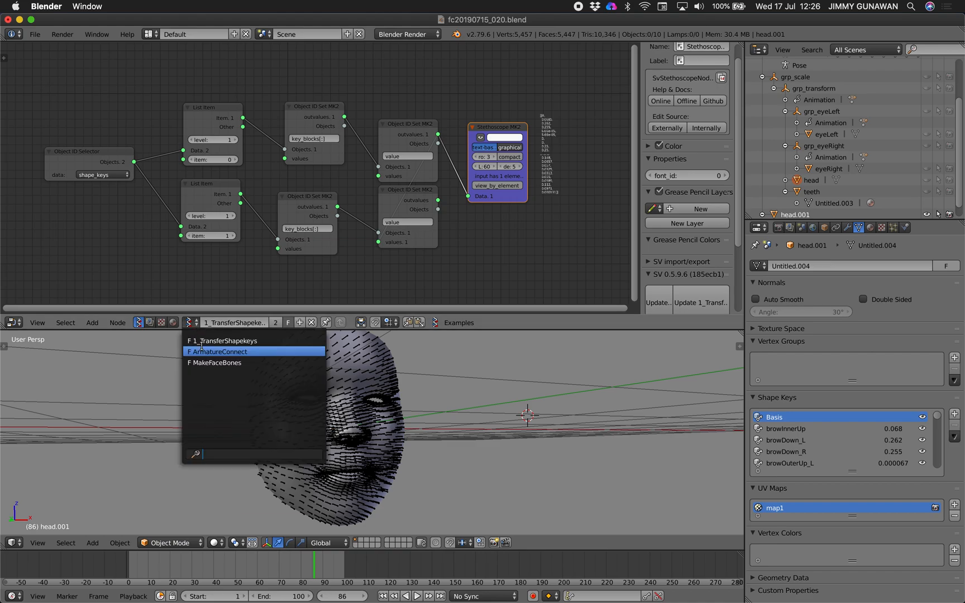
left_click(216, 362)
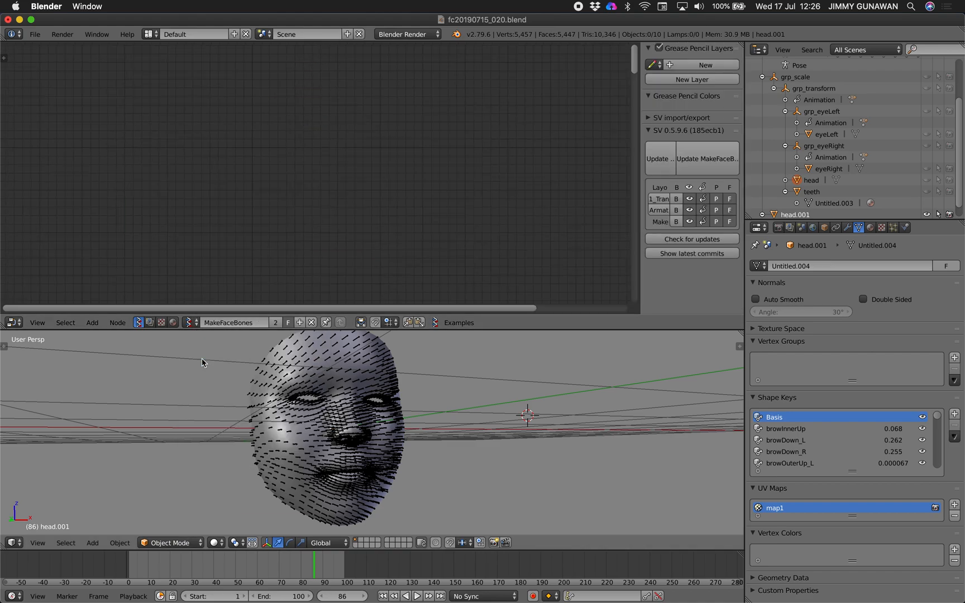
left_click(233, 323)
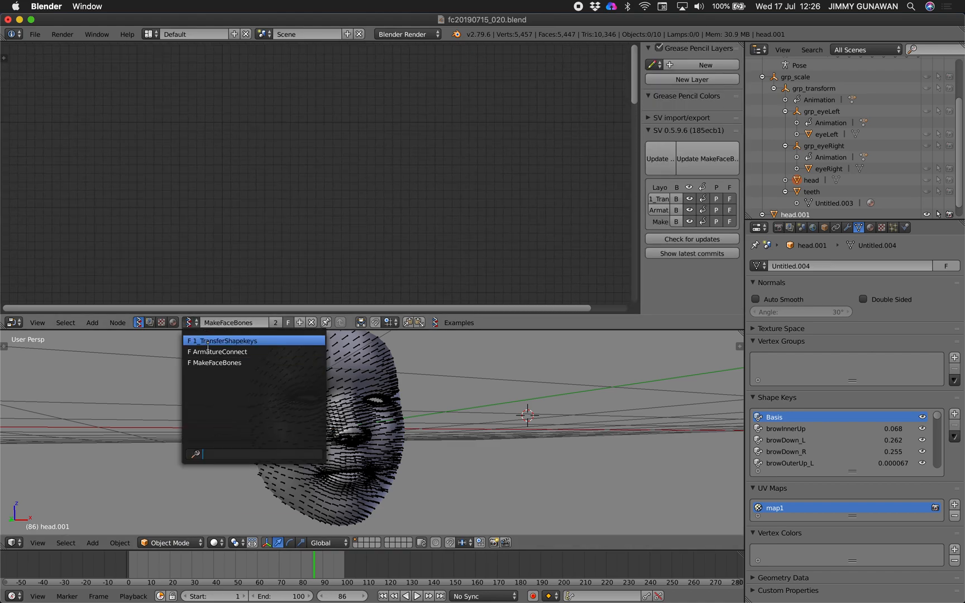
left_click(219, 352)
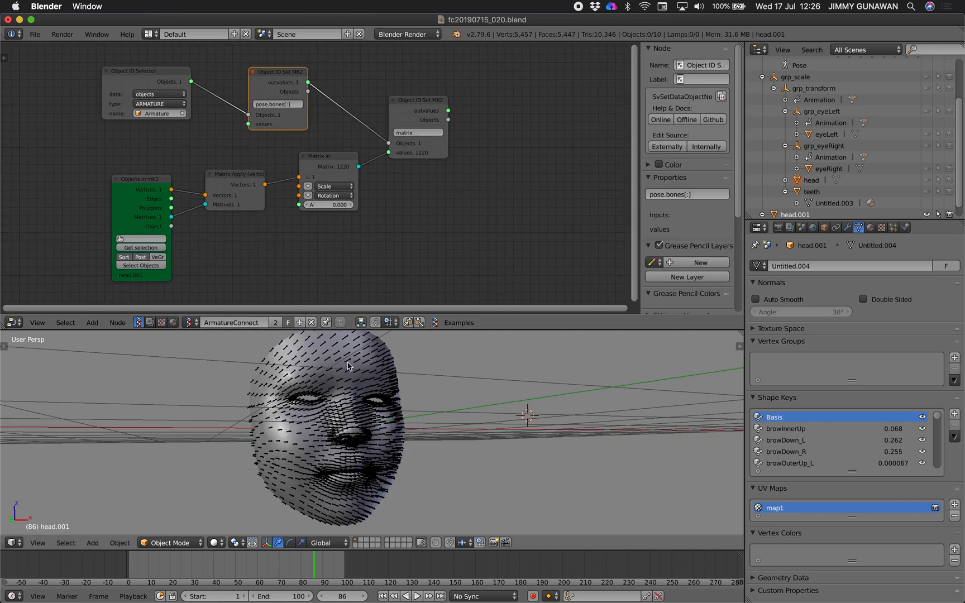
- Select the armature and head.001, inspect the ID Selector and Matrix nodes, and update ArmatureConnect
left_click(333, 431)
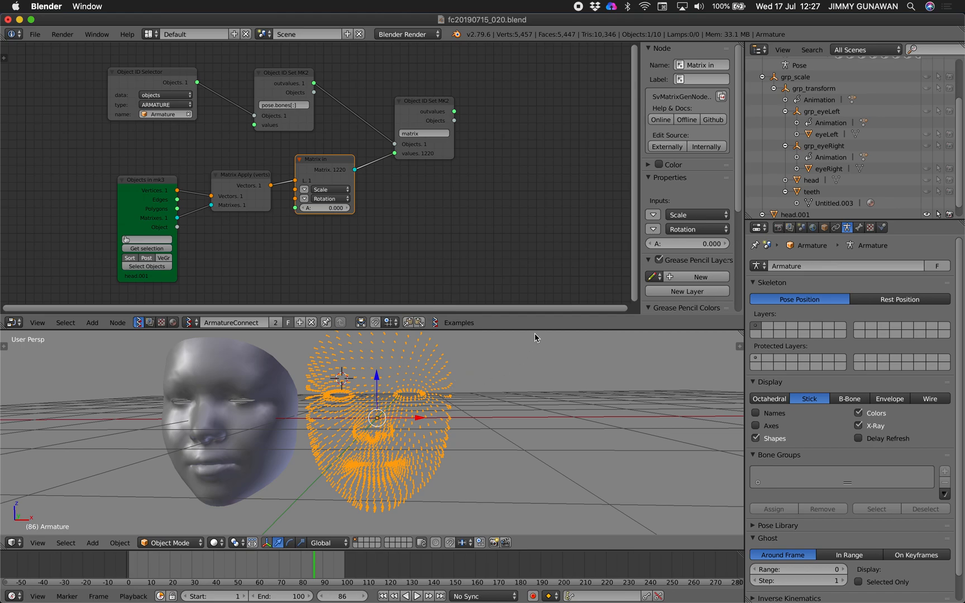
mouse_move(419, 391)
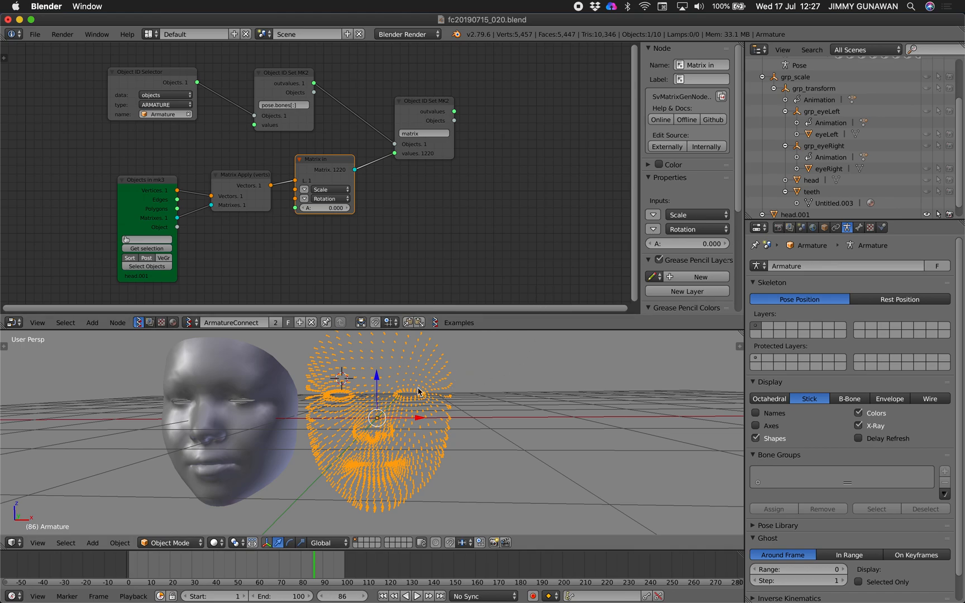
left_click(234, 419)
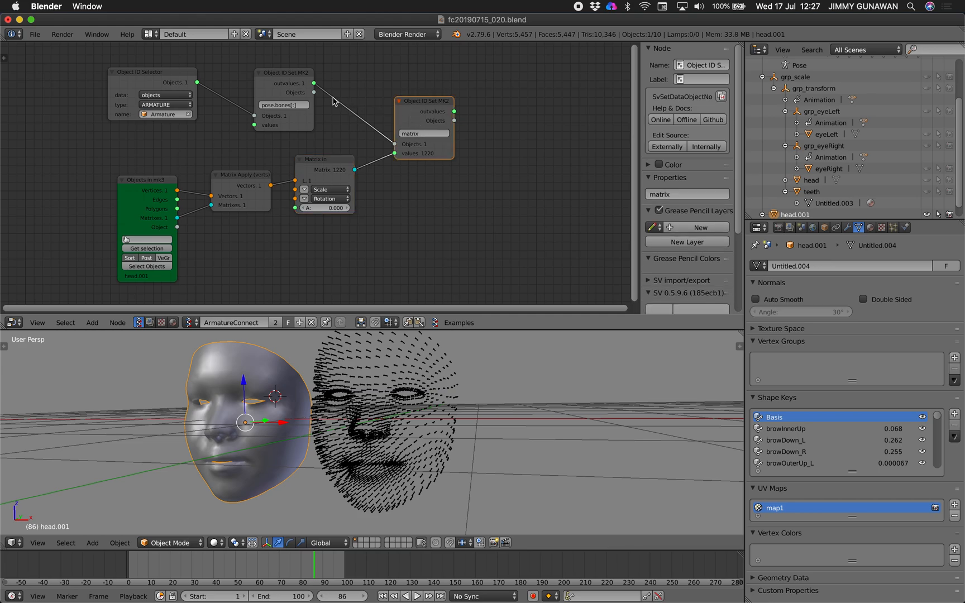
left_click(184, 72)
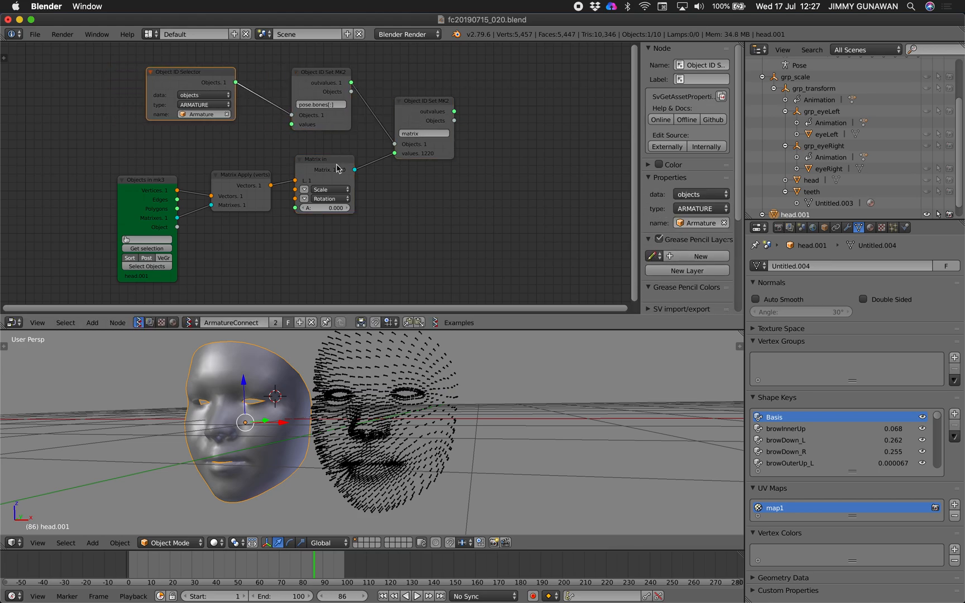
left_click(322, 159)
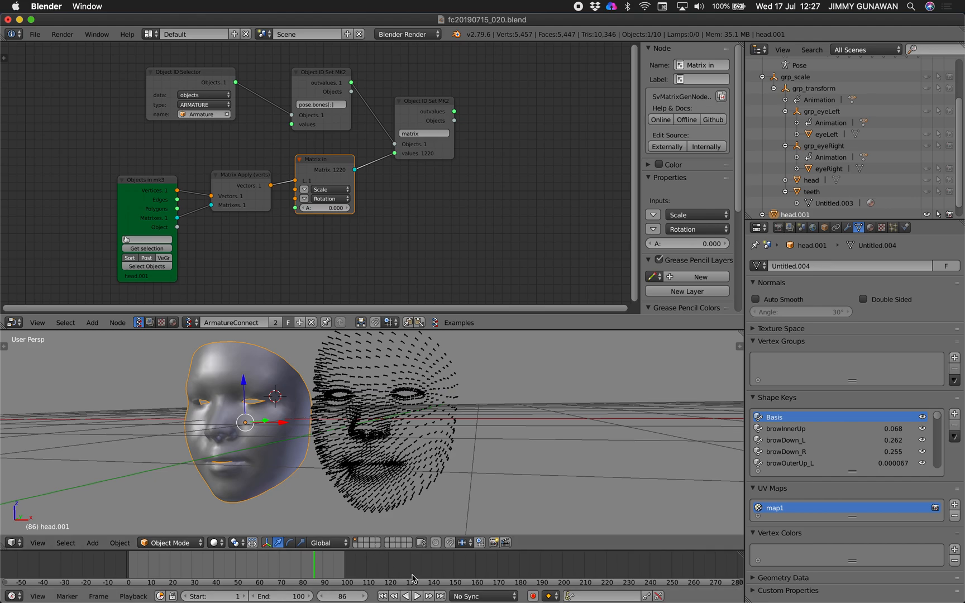
left_click(418, 595)
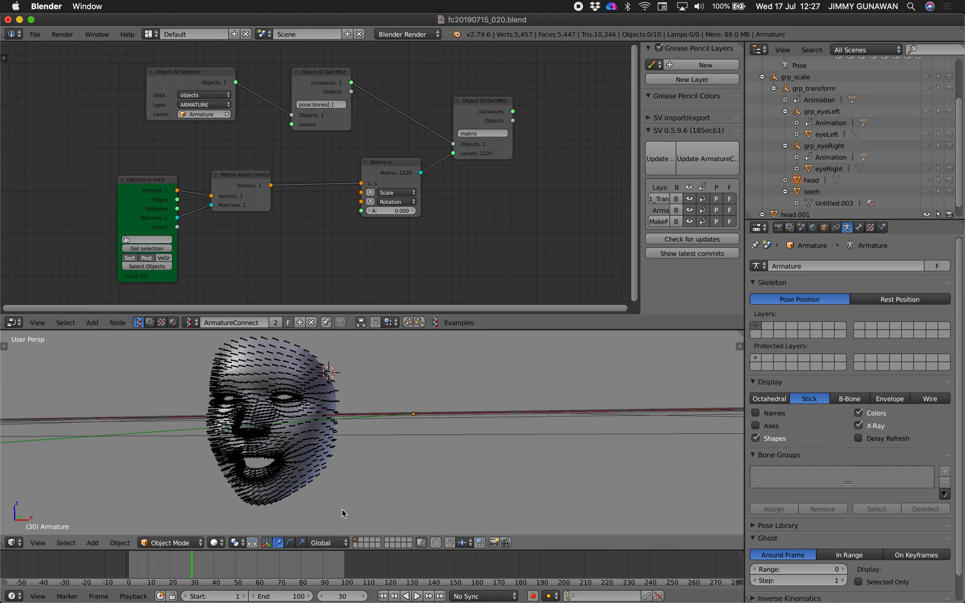
- Play the face animation briefly, then quit Blender 2.79 discarding the changes
left_click(417, 595)
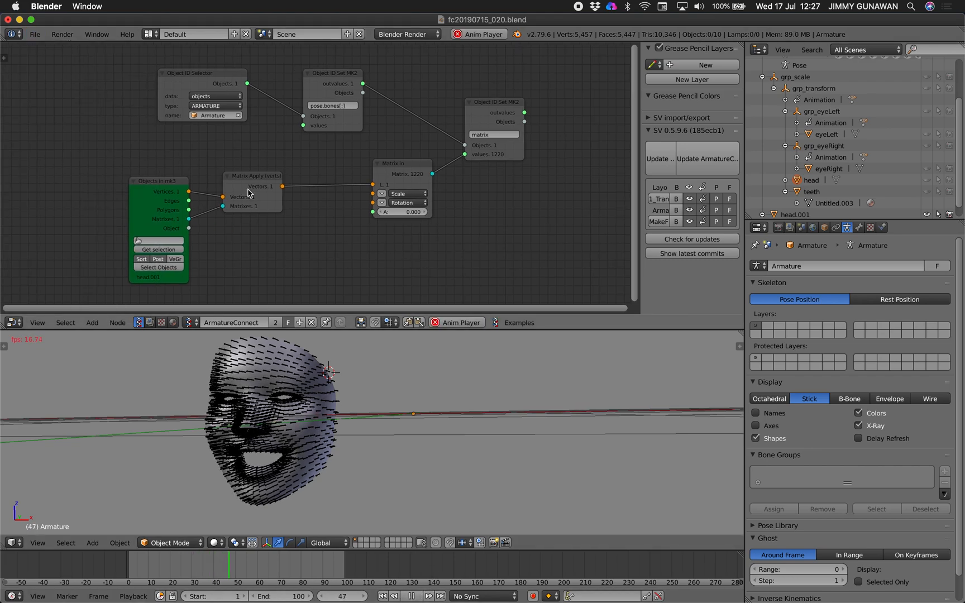
left_click(158, 180)
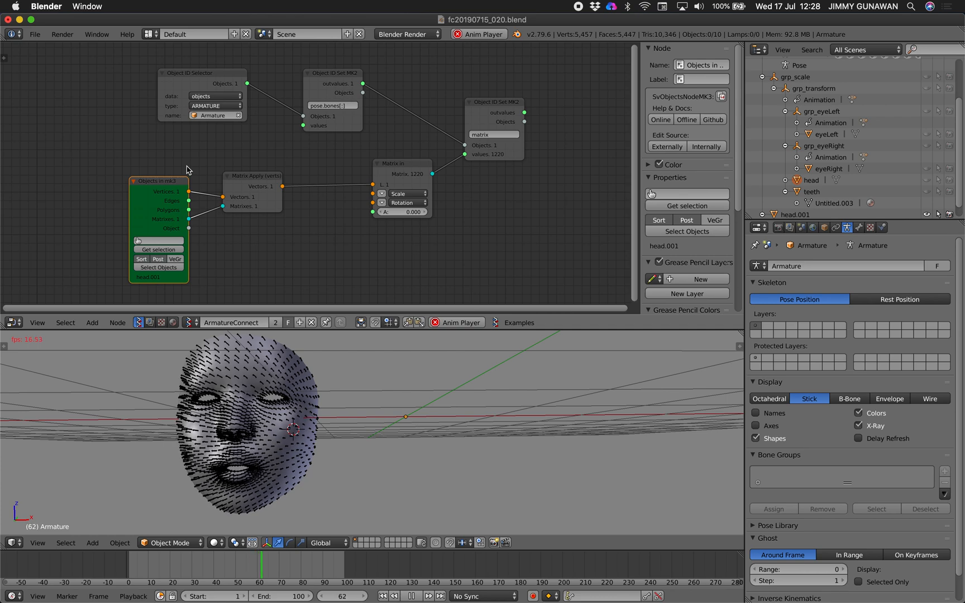
left_click(34, 33)
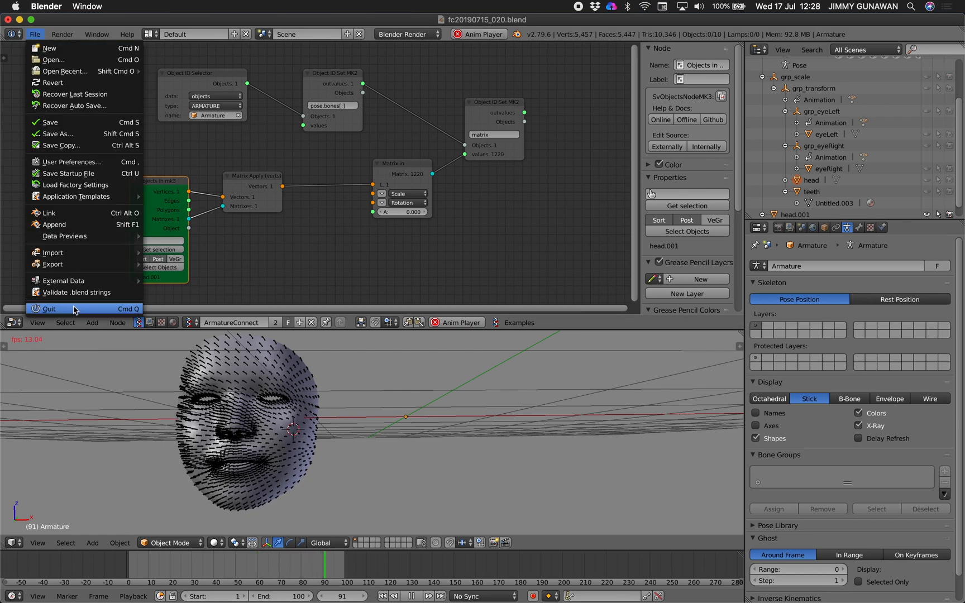
left_click(48, 308)
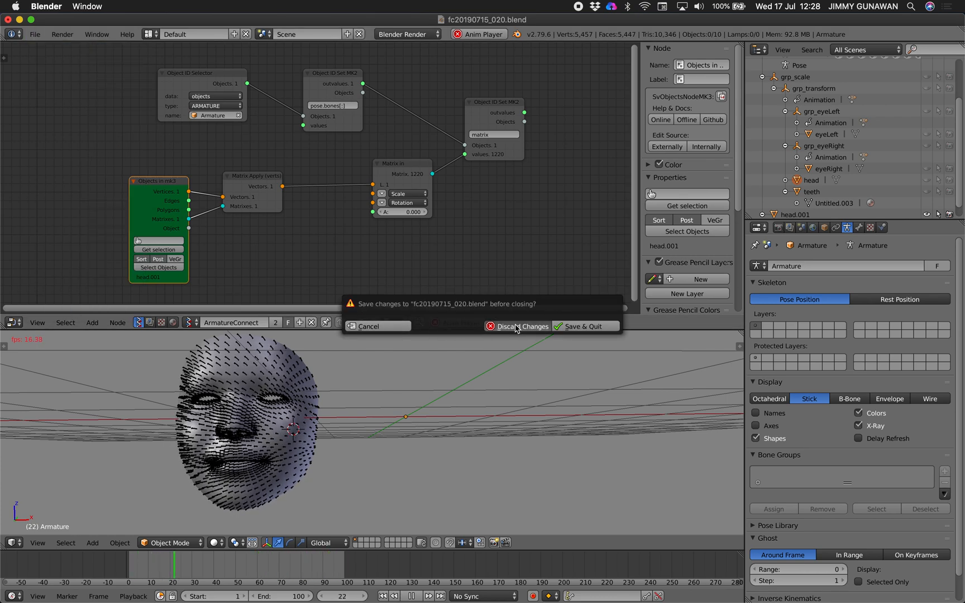
left_click(522, 326)
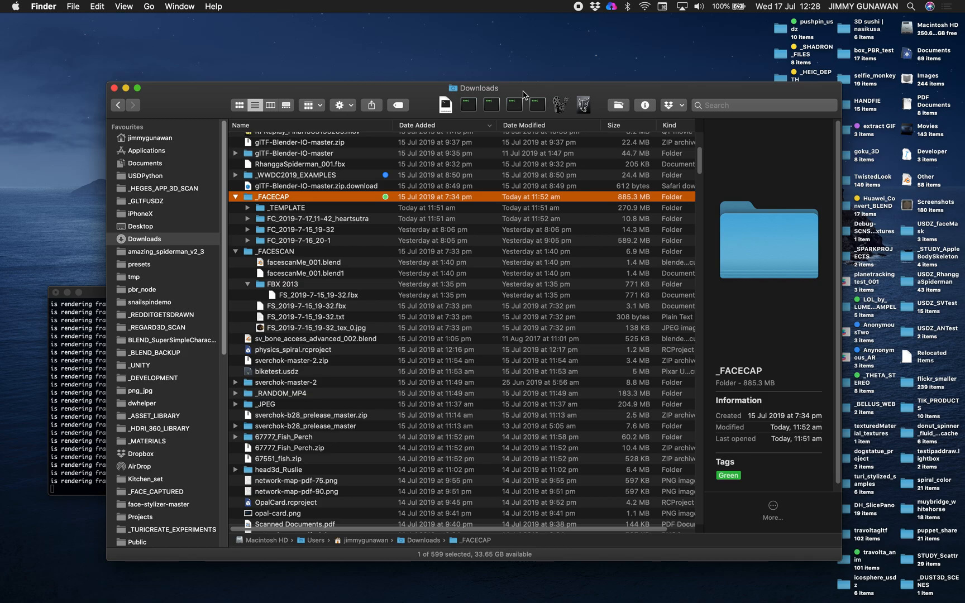
mouse_move(529, 111)
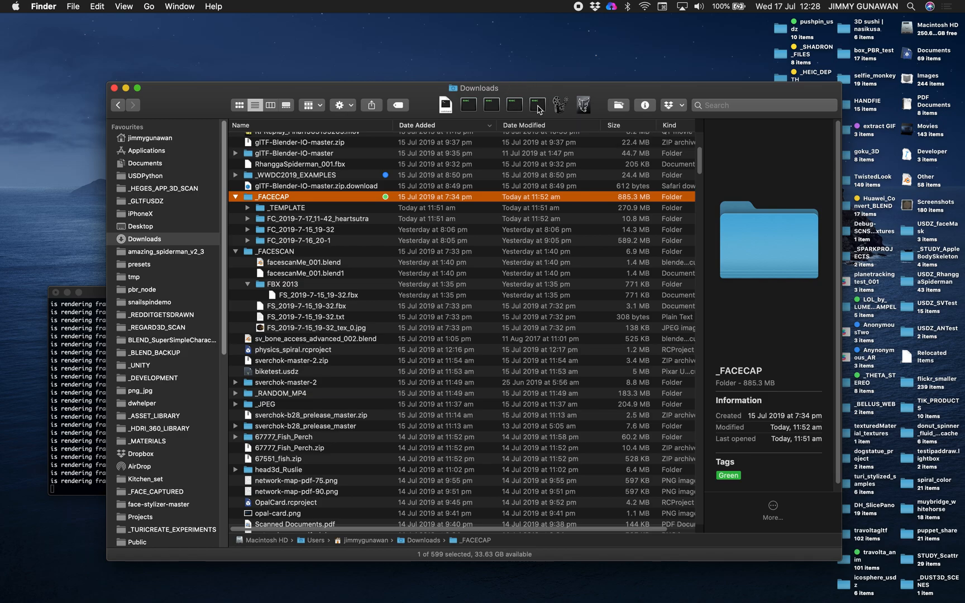
- Launch Blender 2.80 from Finder and bring its window forward
left_click(184, 293)
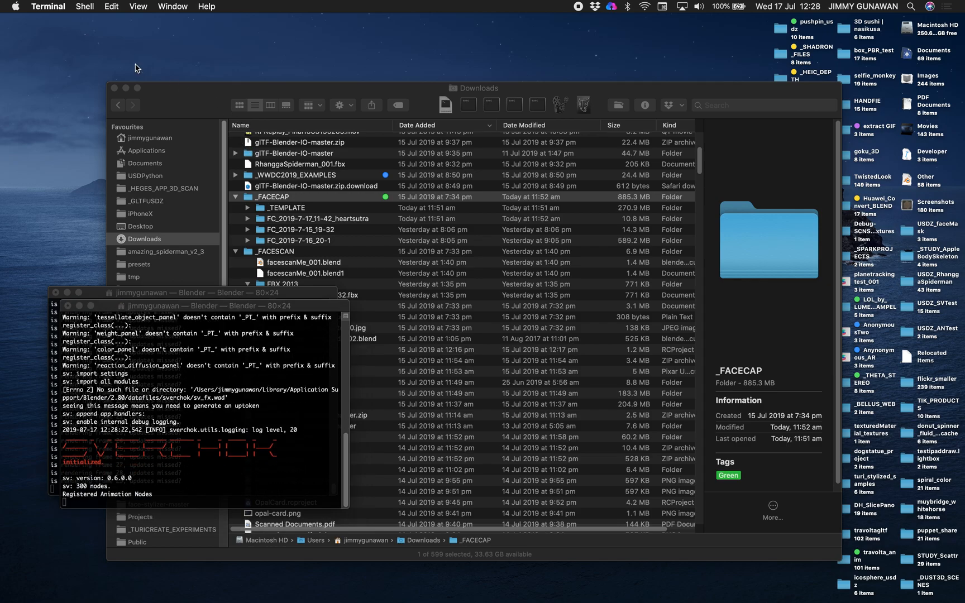
left_click(24, 33)
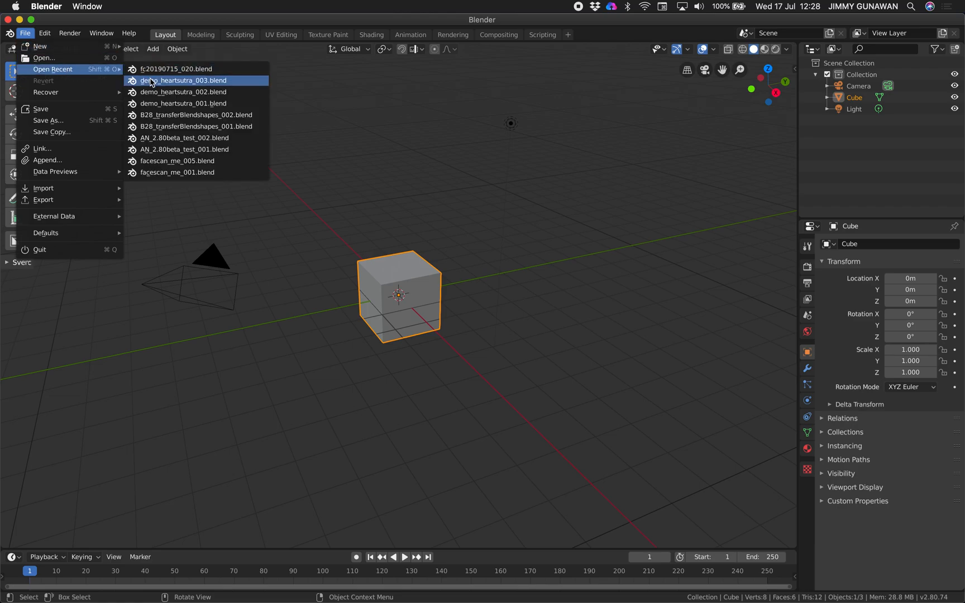
- Open demo_heartsutra_003.blend, save it as demo_heartsutra_004.blend and play the face animation
left_click(183, 81)
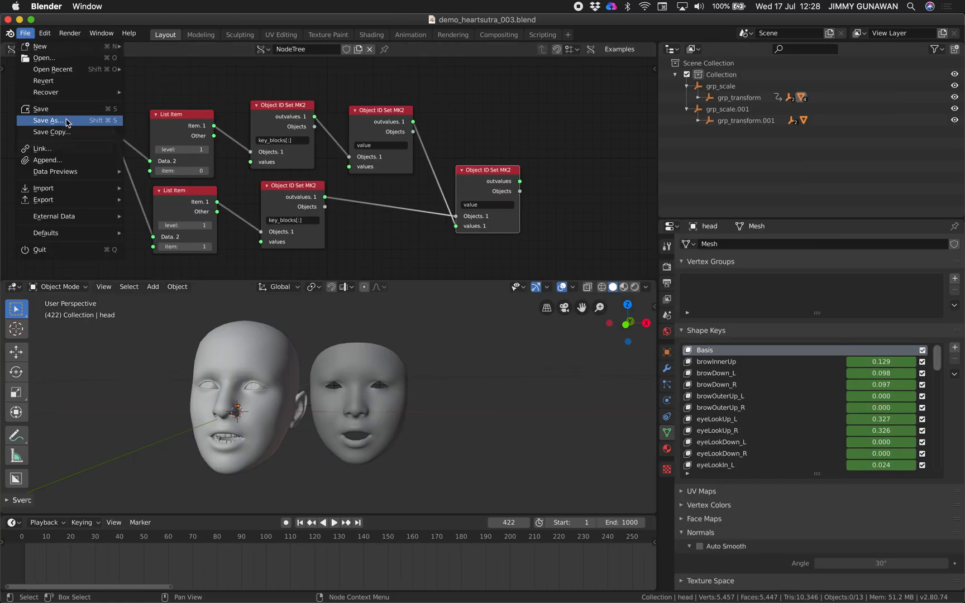
left_click(48, 119)
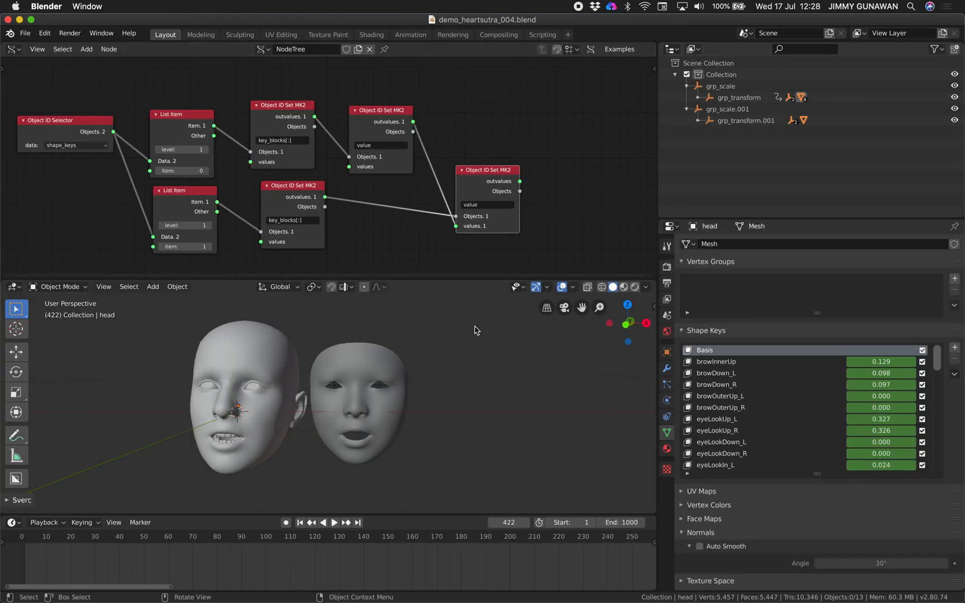
left_click(334, 523)
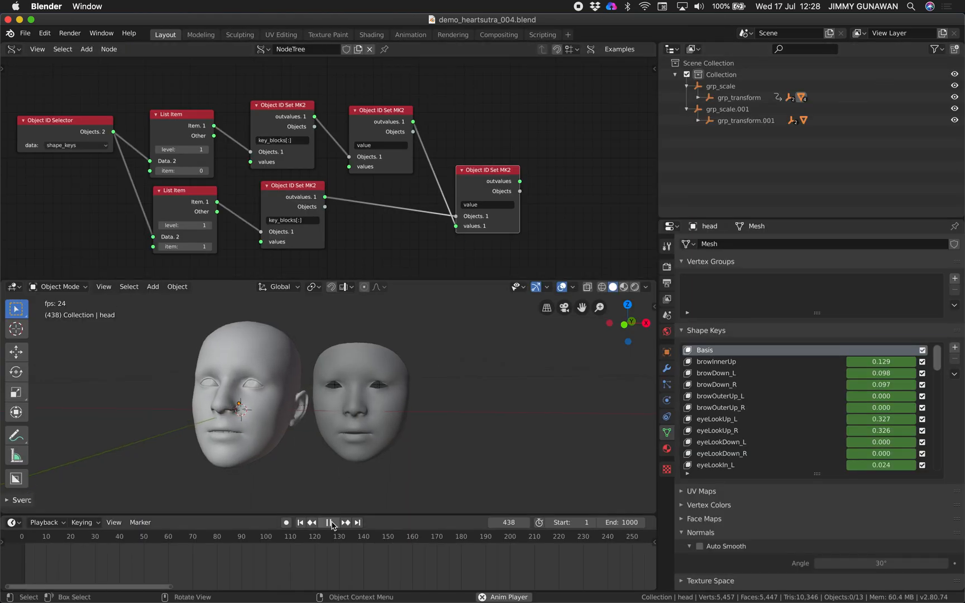
left_click(327, 522)
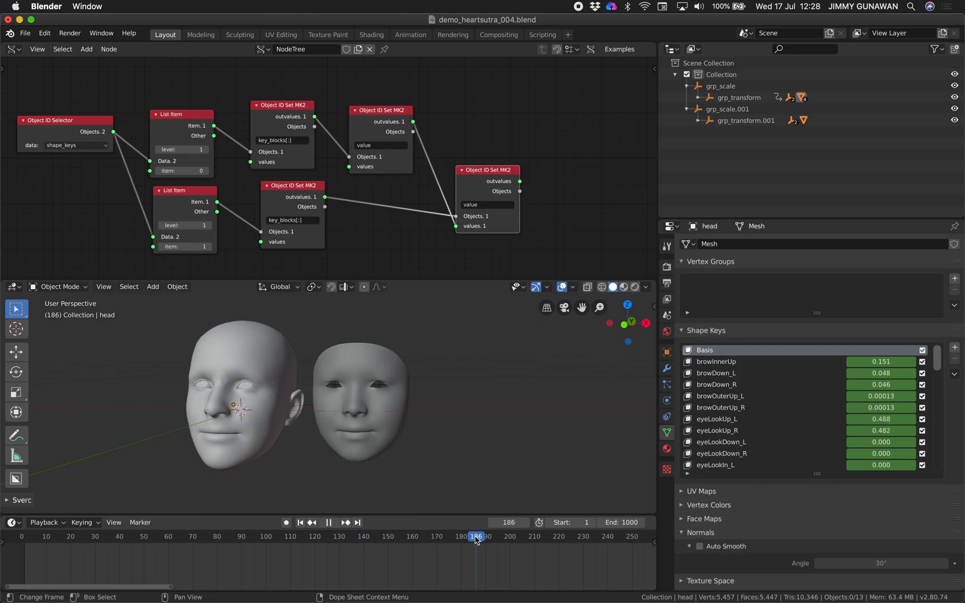
- Select the scanned head, turn the view and switch viewport shading to object colours
left_click(475, 536)
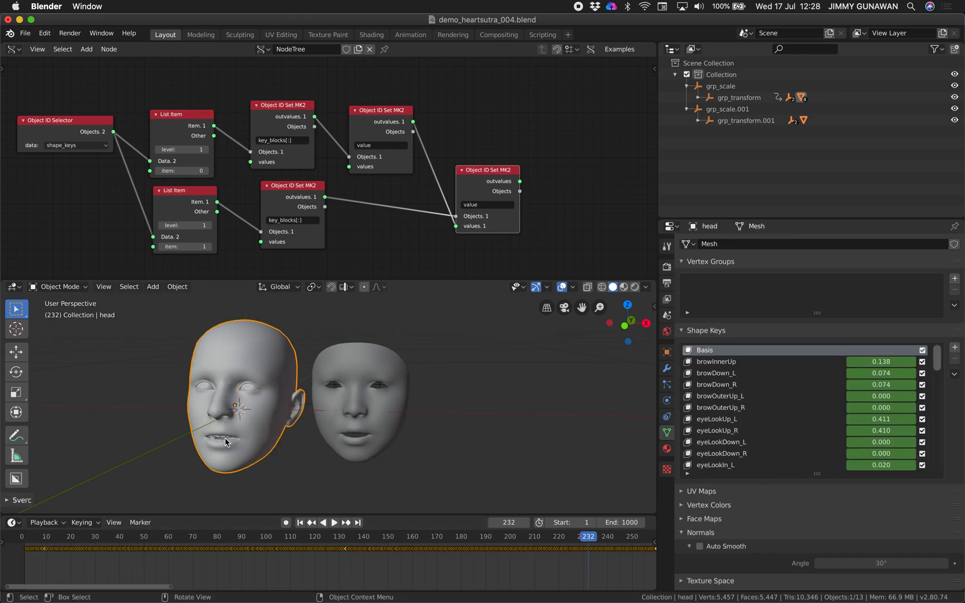
left_click(232, 431)
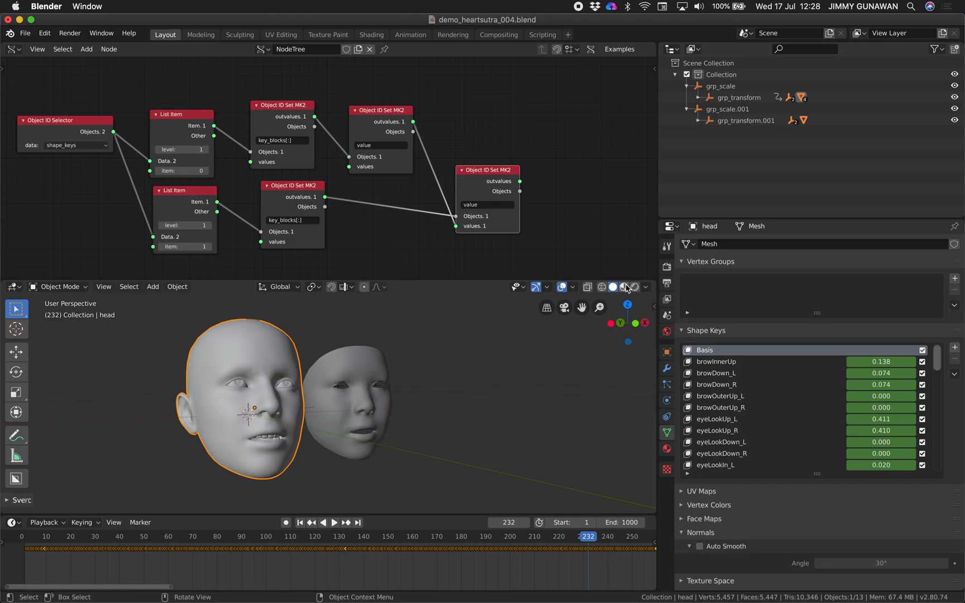
left_click(623, 287)
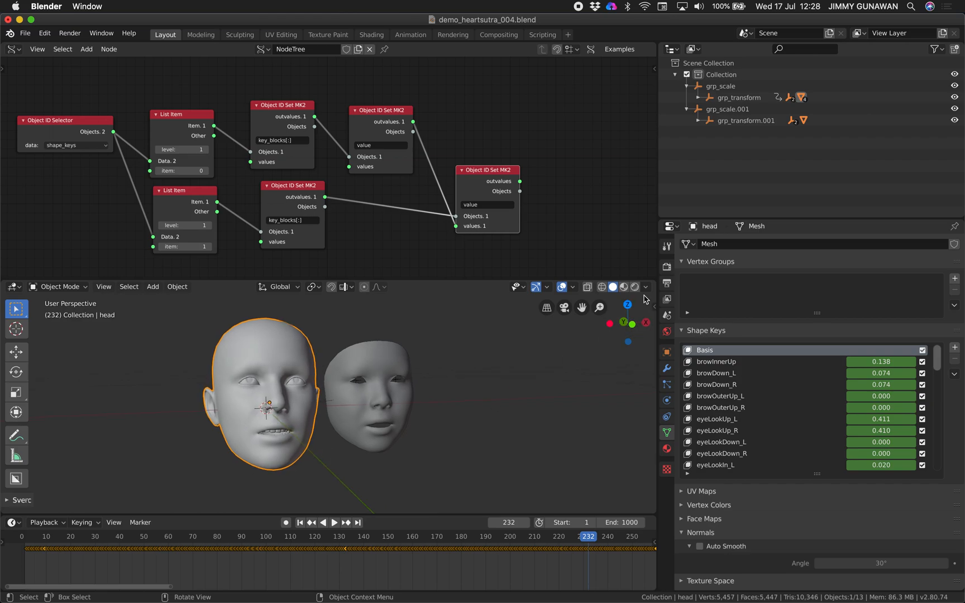
left_click(644, 287)
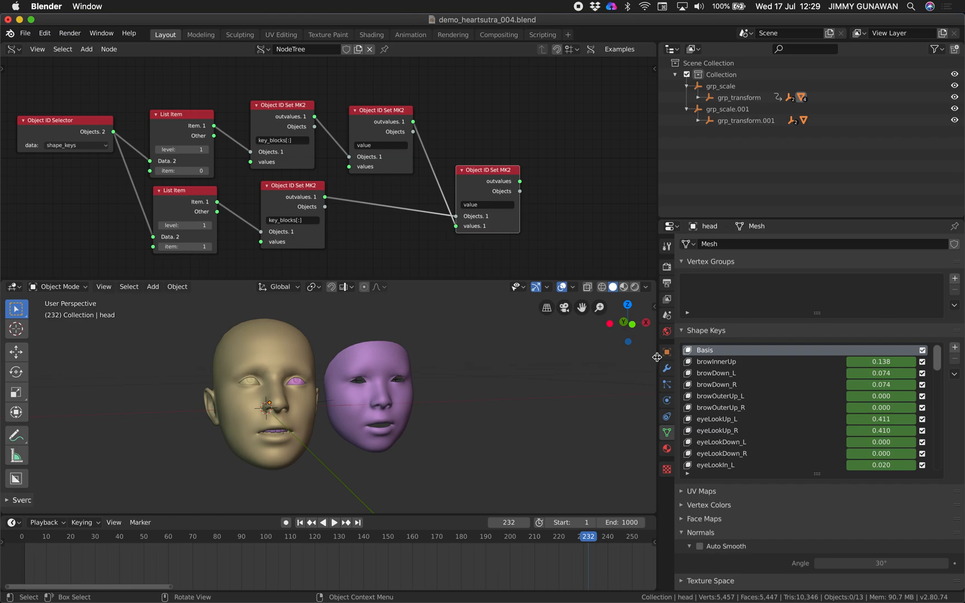
- Select head.001, toggle the maximized 3D view, set end frame to 5000 and play
left_click(399, 395)
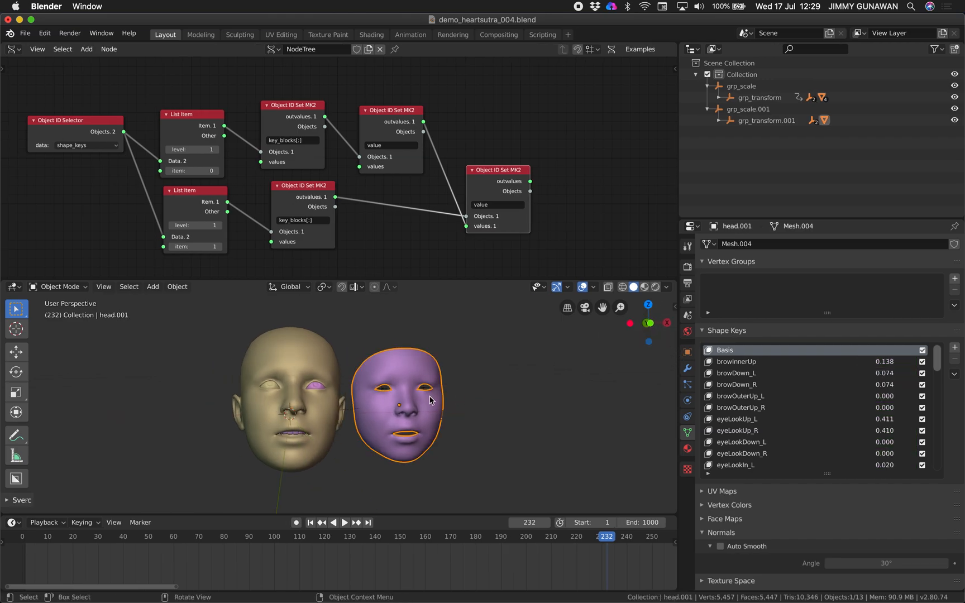
left_click(345, 522)
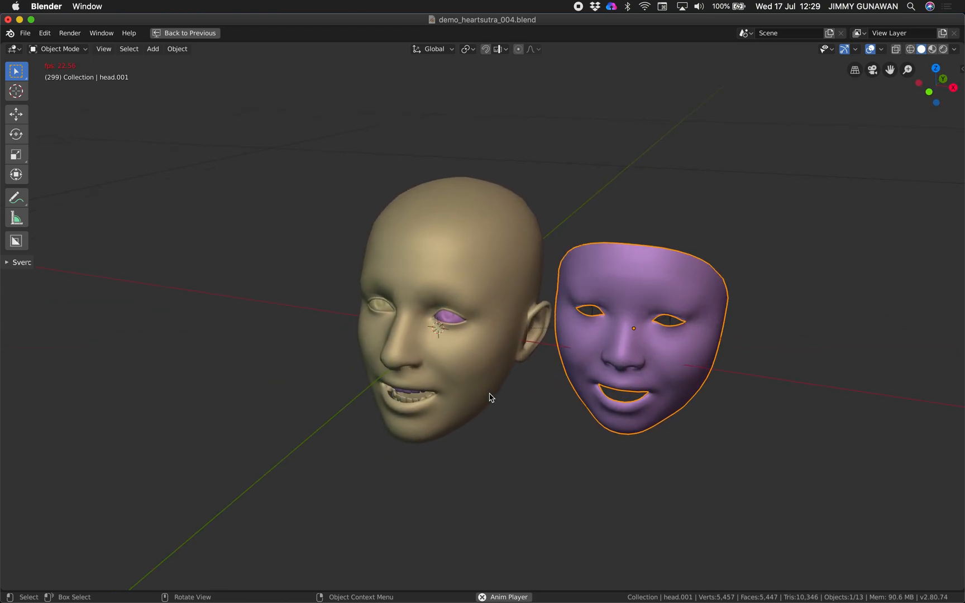
left_click(189, 33)
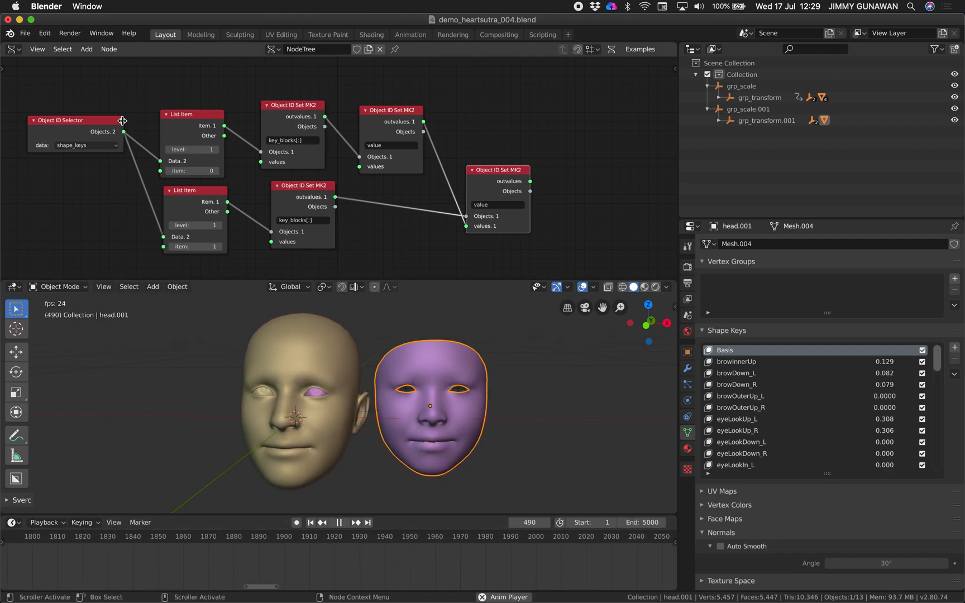
left_click(14, 49)
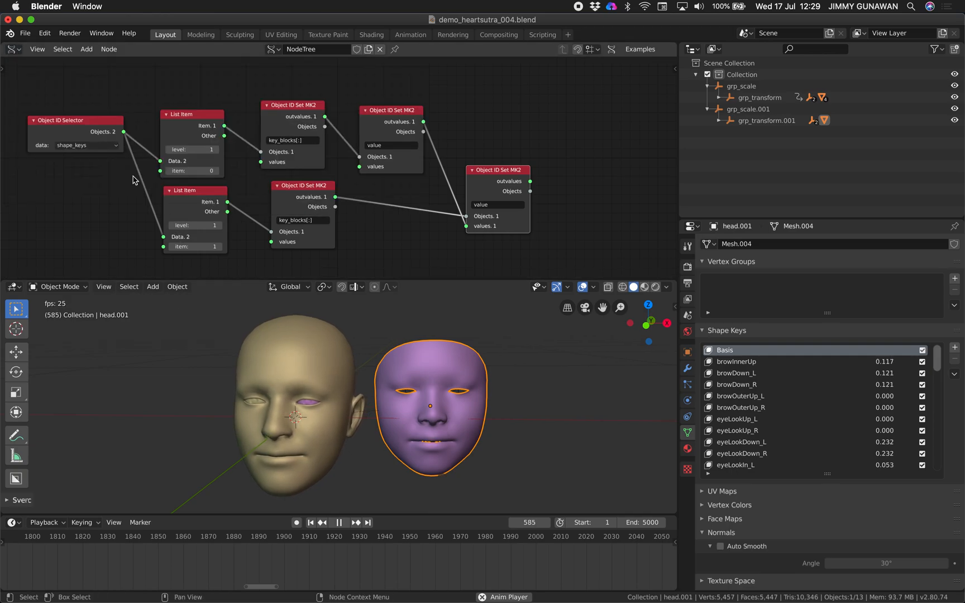
mouse_move(15, 50)
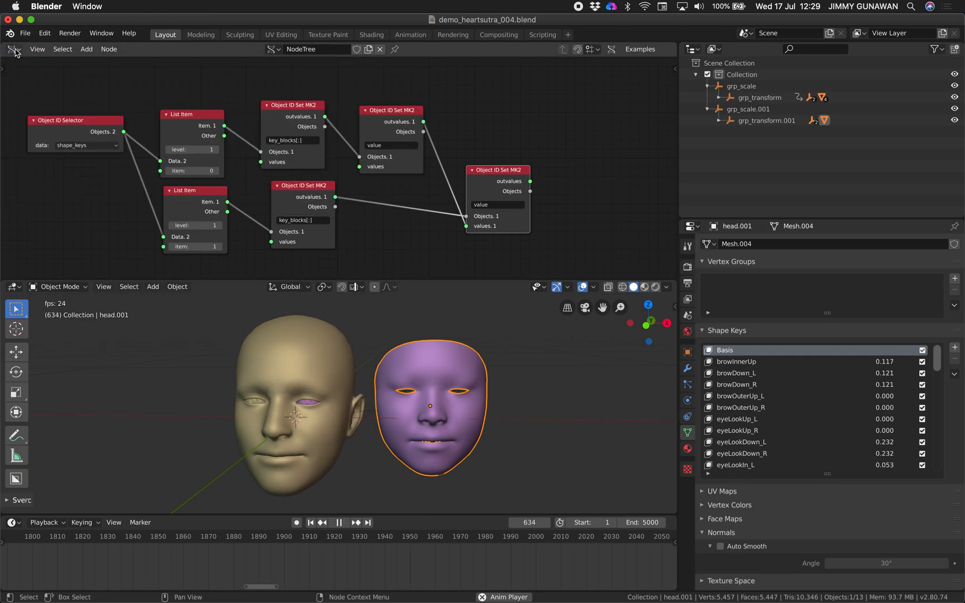
left_click(311, 523)
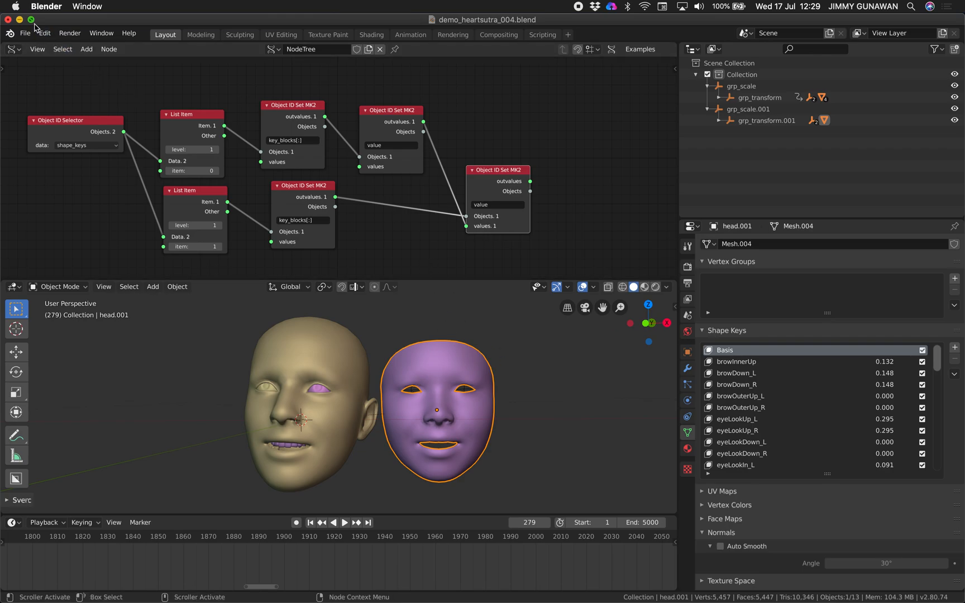
- Expand the Blender window to full screen with the heartsutra node tree visible
left_click(30, 19)
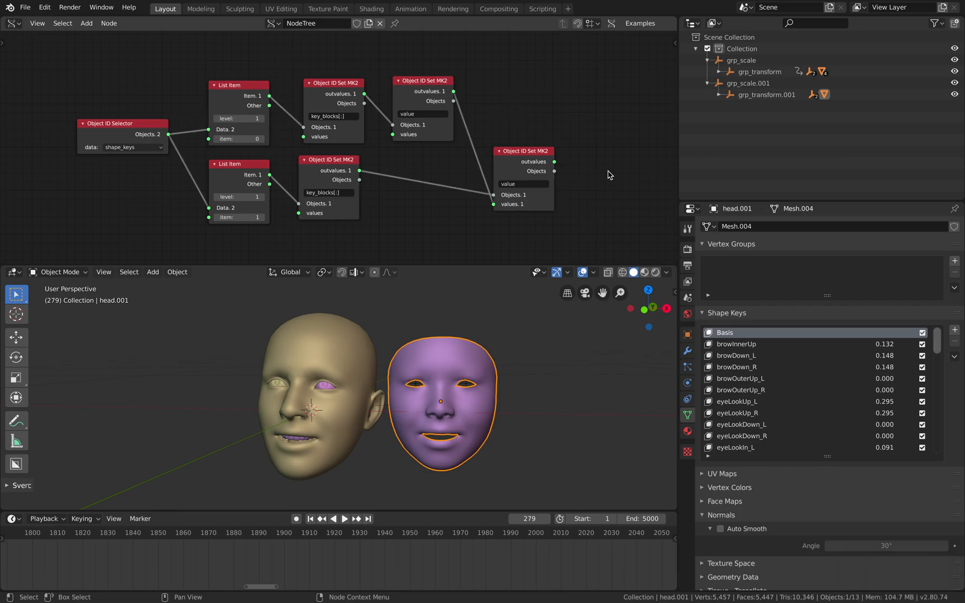
mouse_move(584, 174)
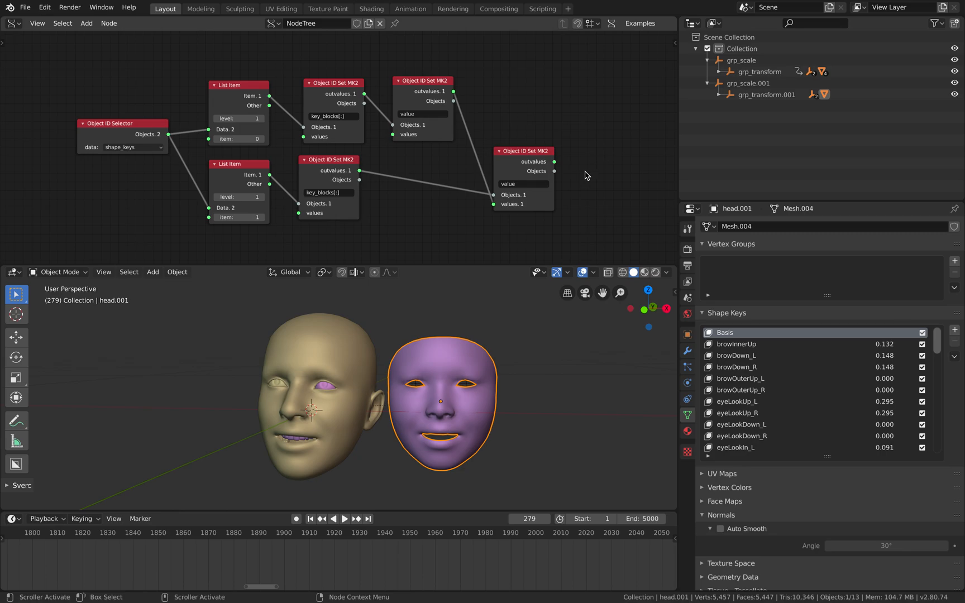